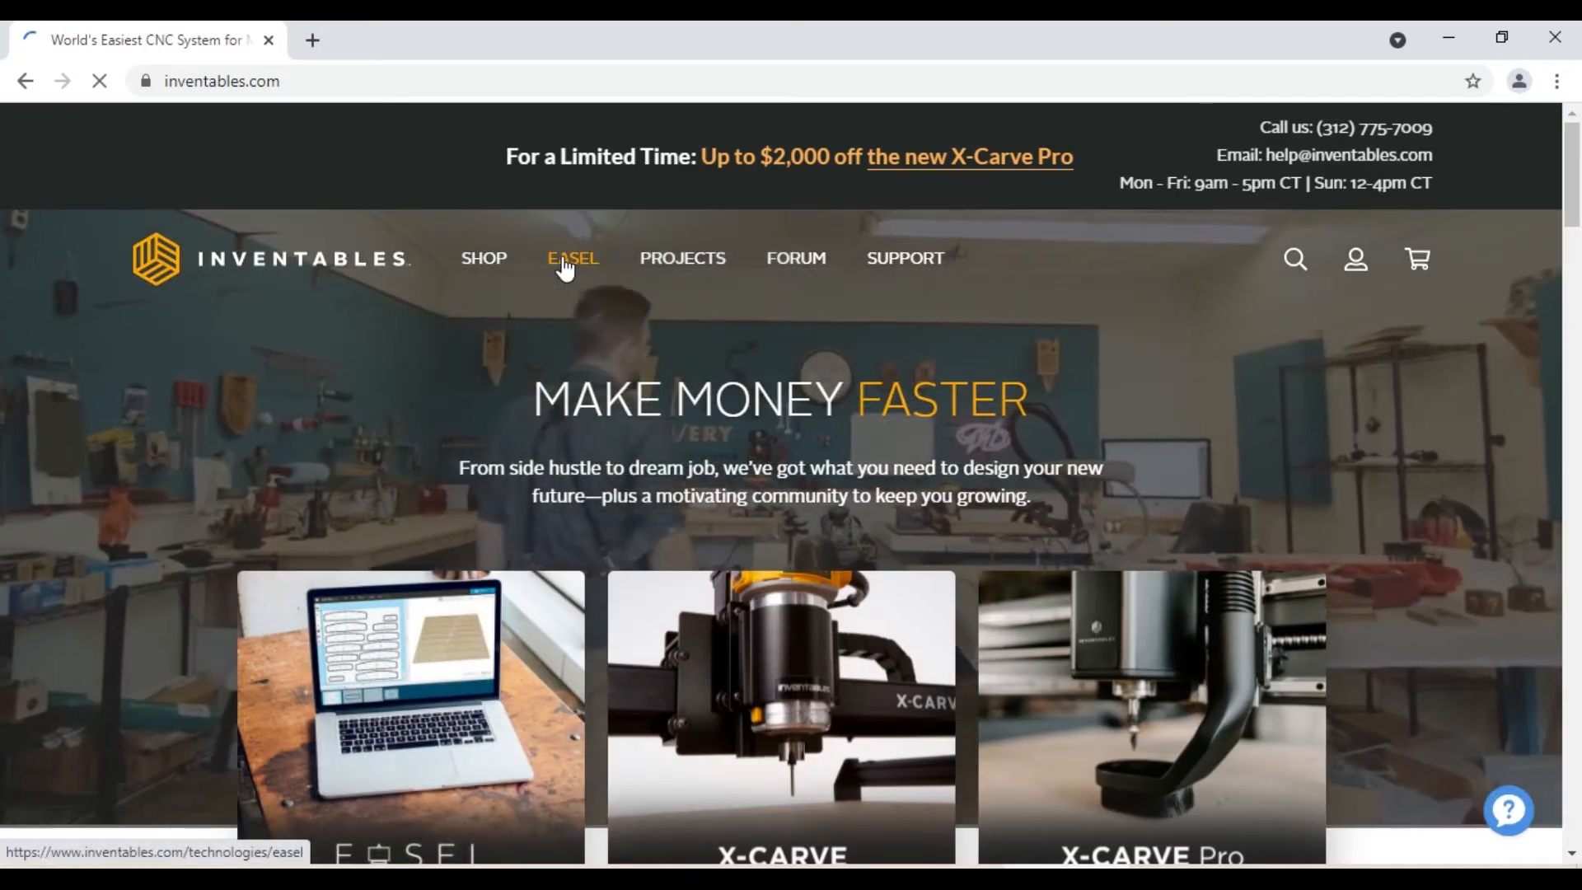
# Reach the Easel sign-in page from the Inventables site's Easel software page
pyautogui.click(572, 259)
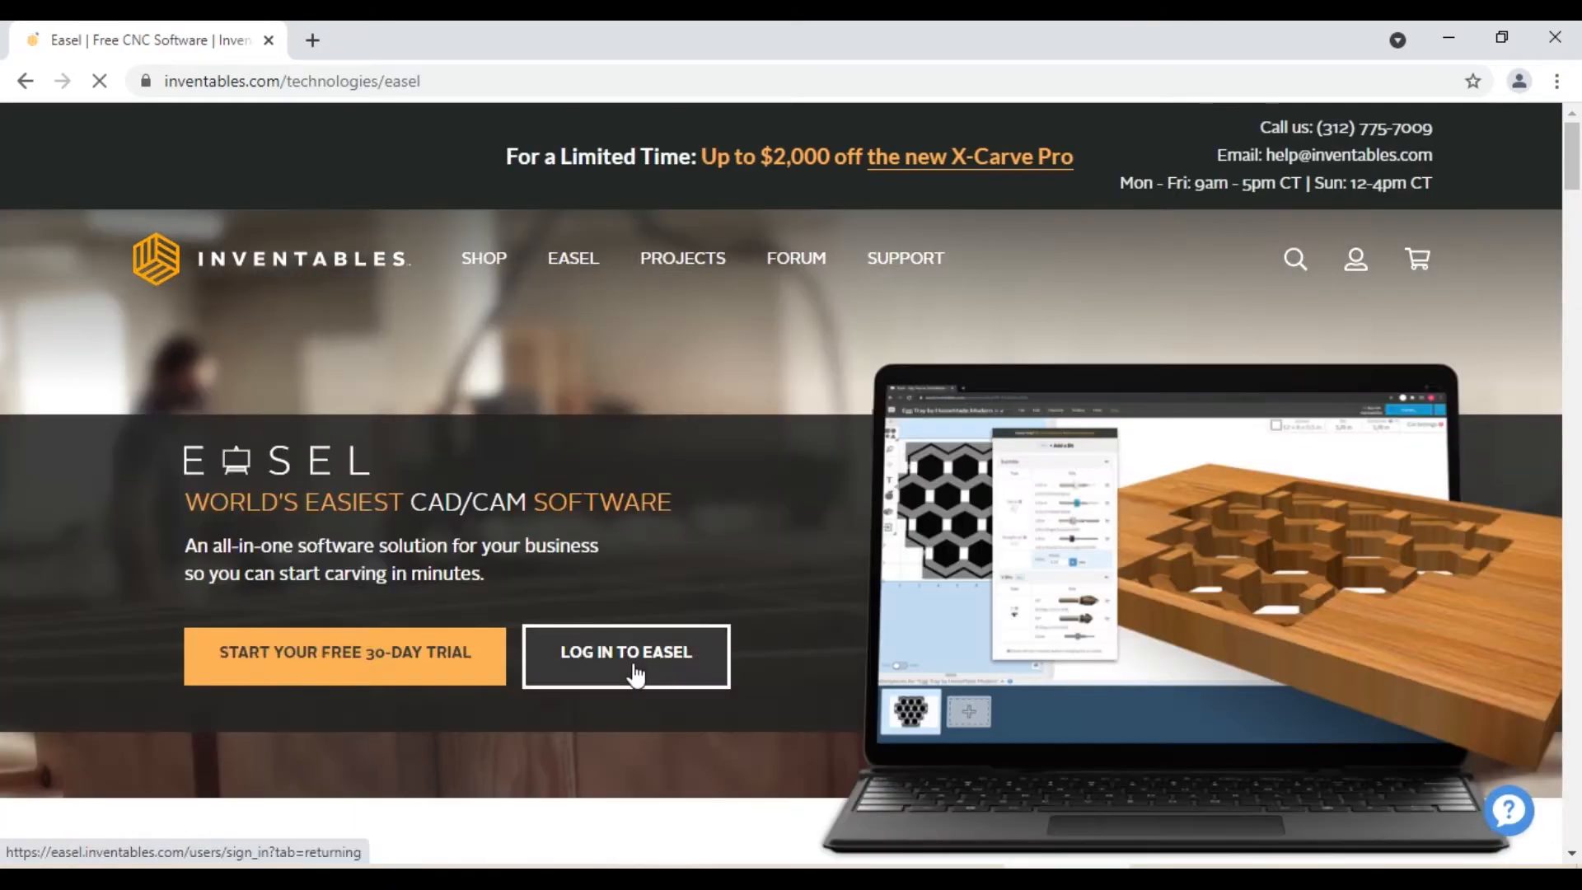
pyautogui.click(627, 656)
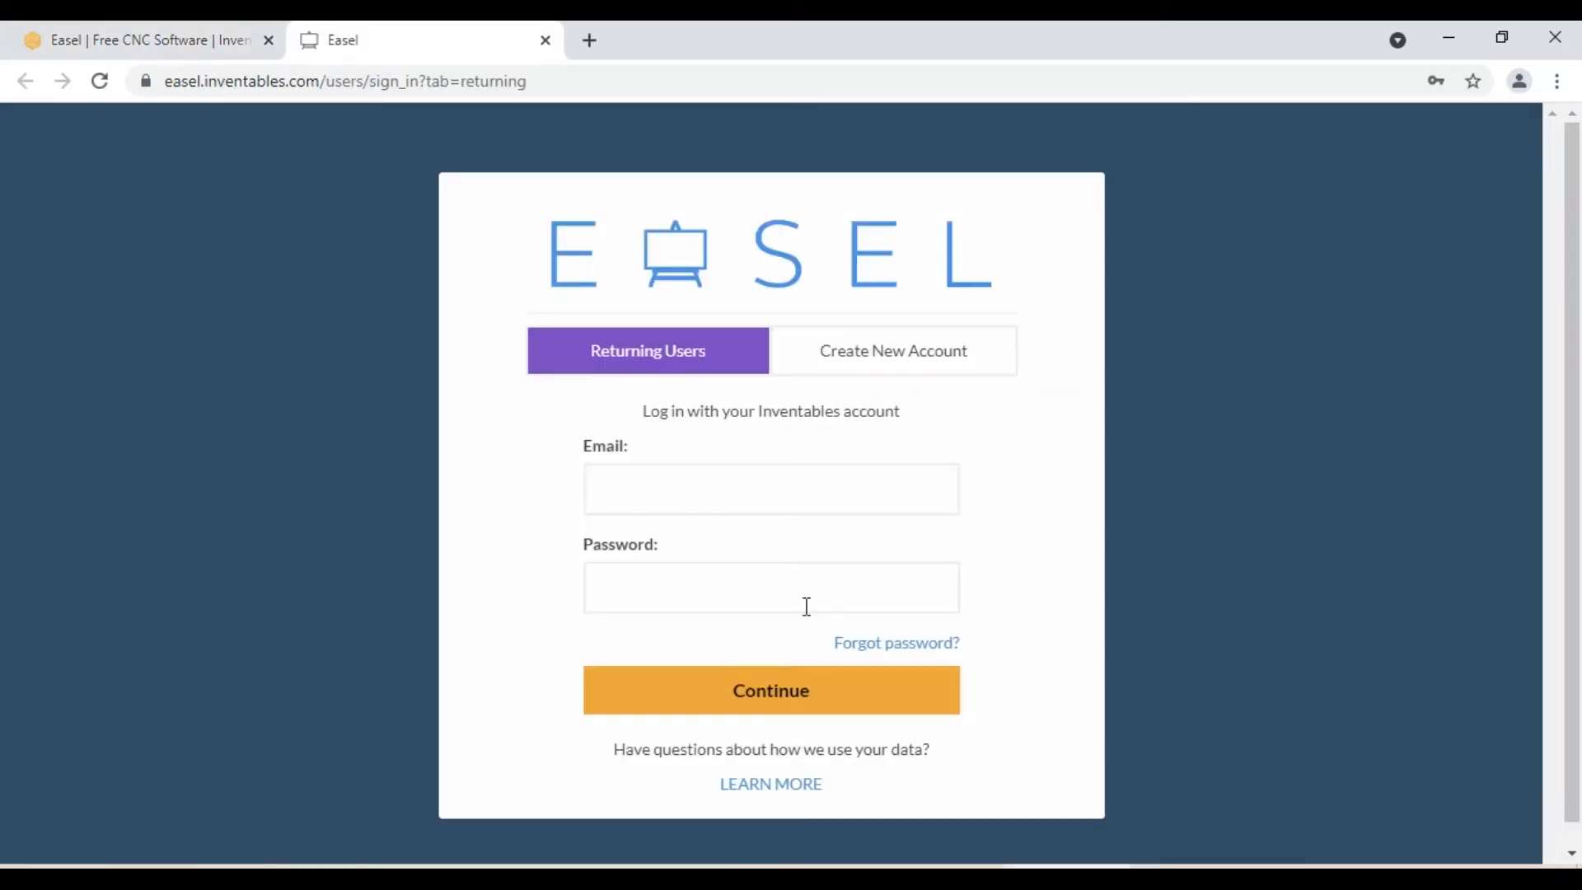
pyautogui.click(891, 350)
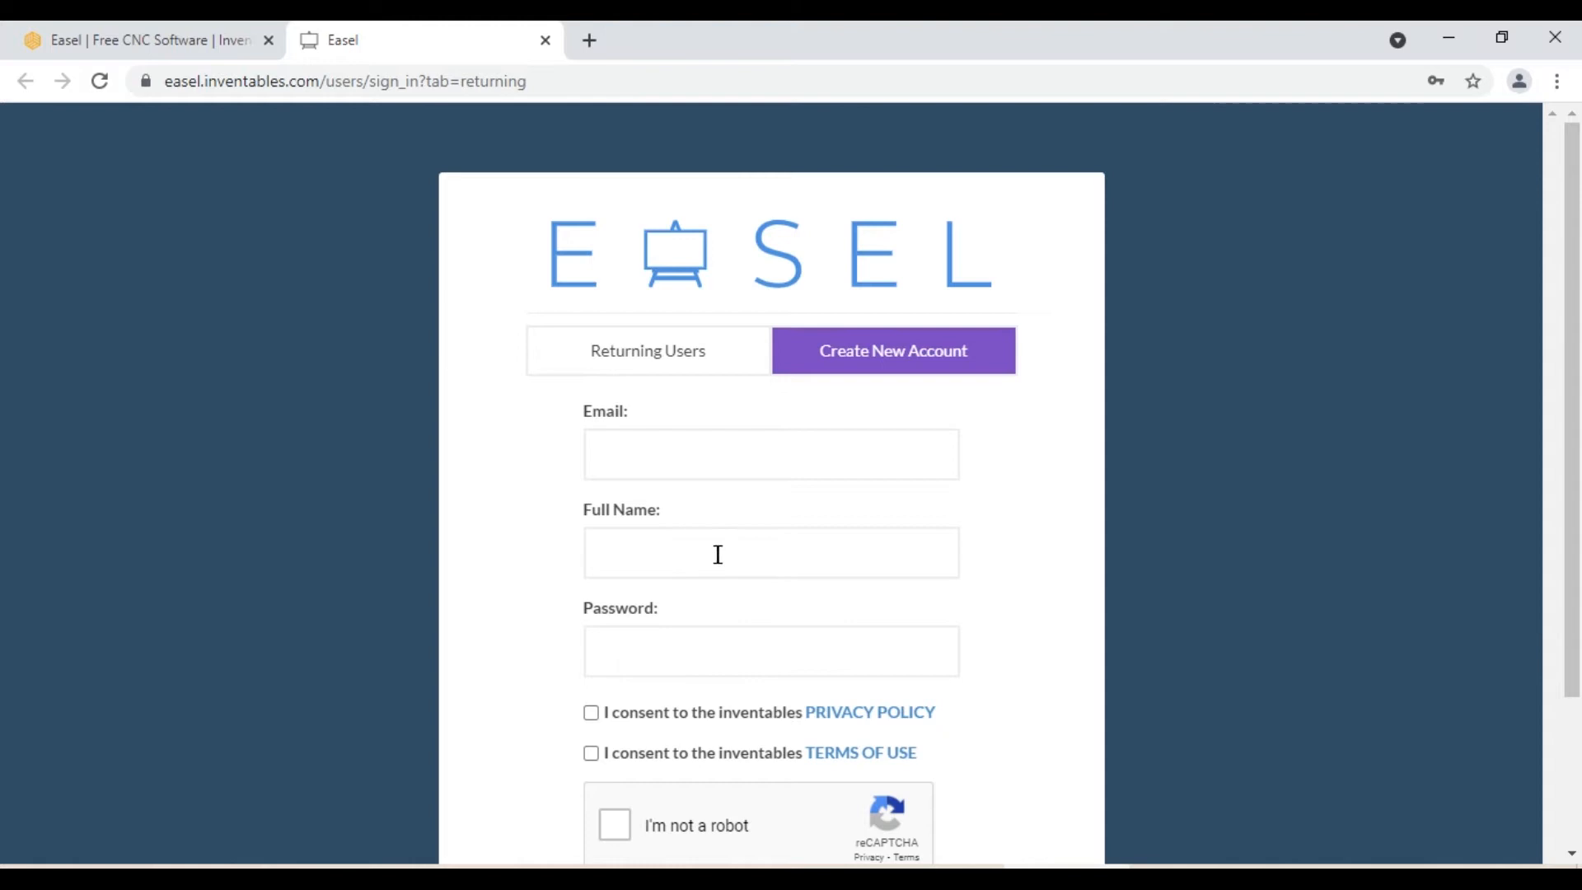
pyautogui.scroll(-3)
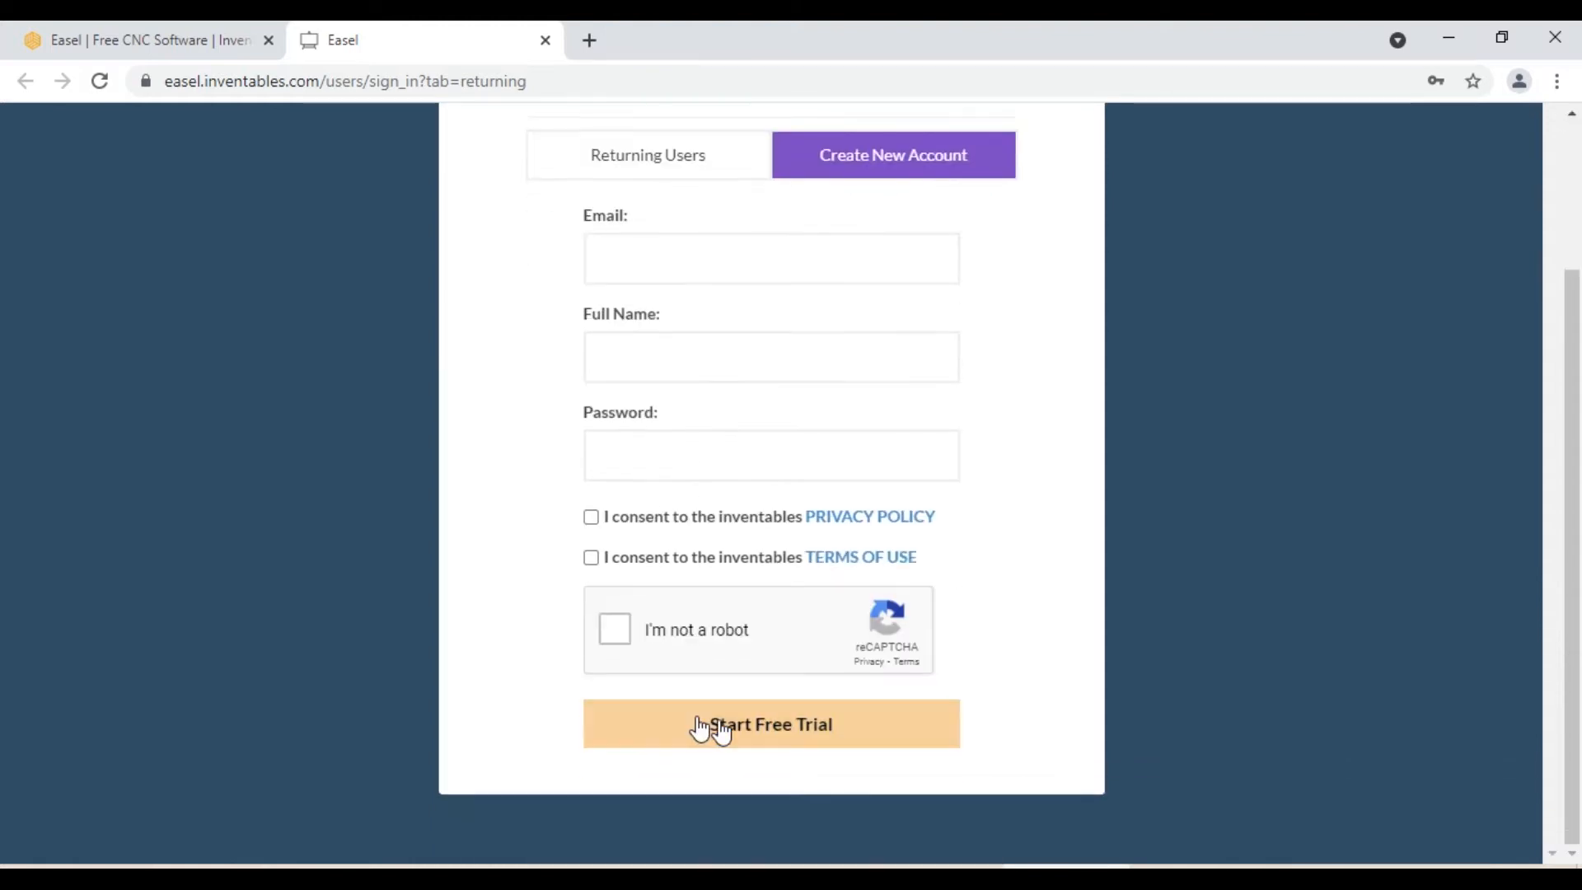
pyautogui.scroll(3)
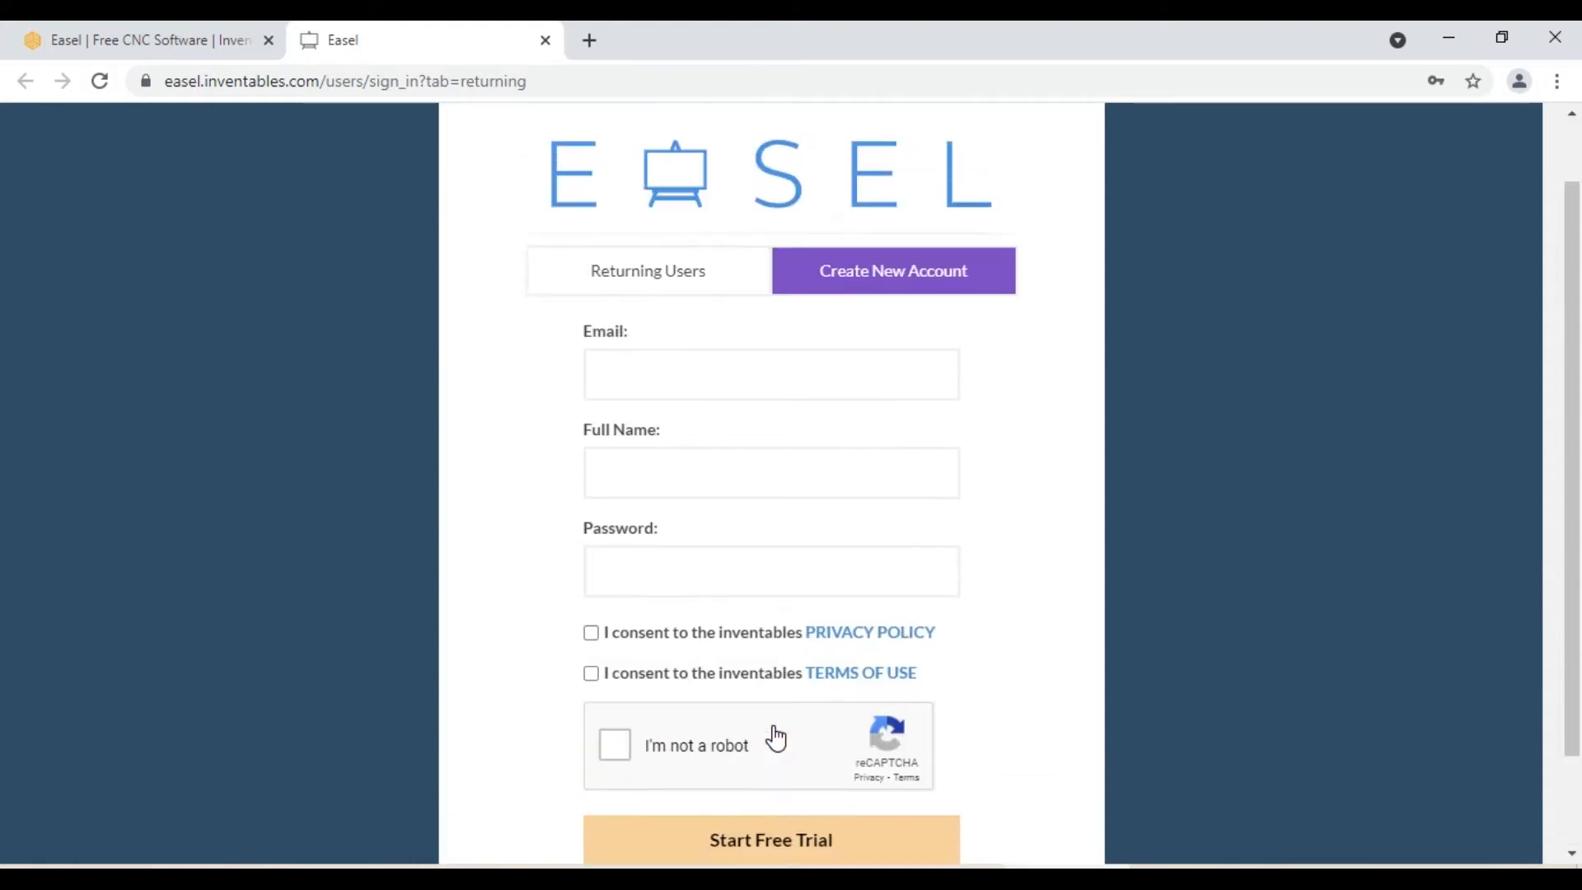
pyautogui.click(646, 270)
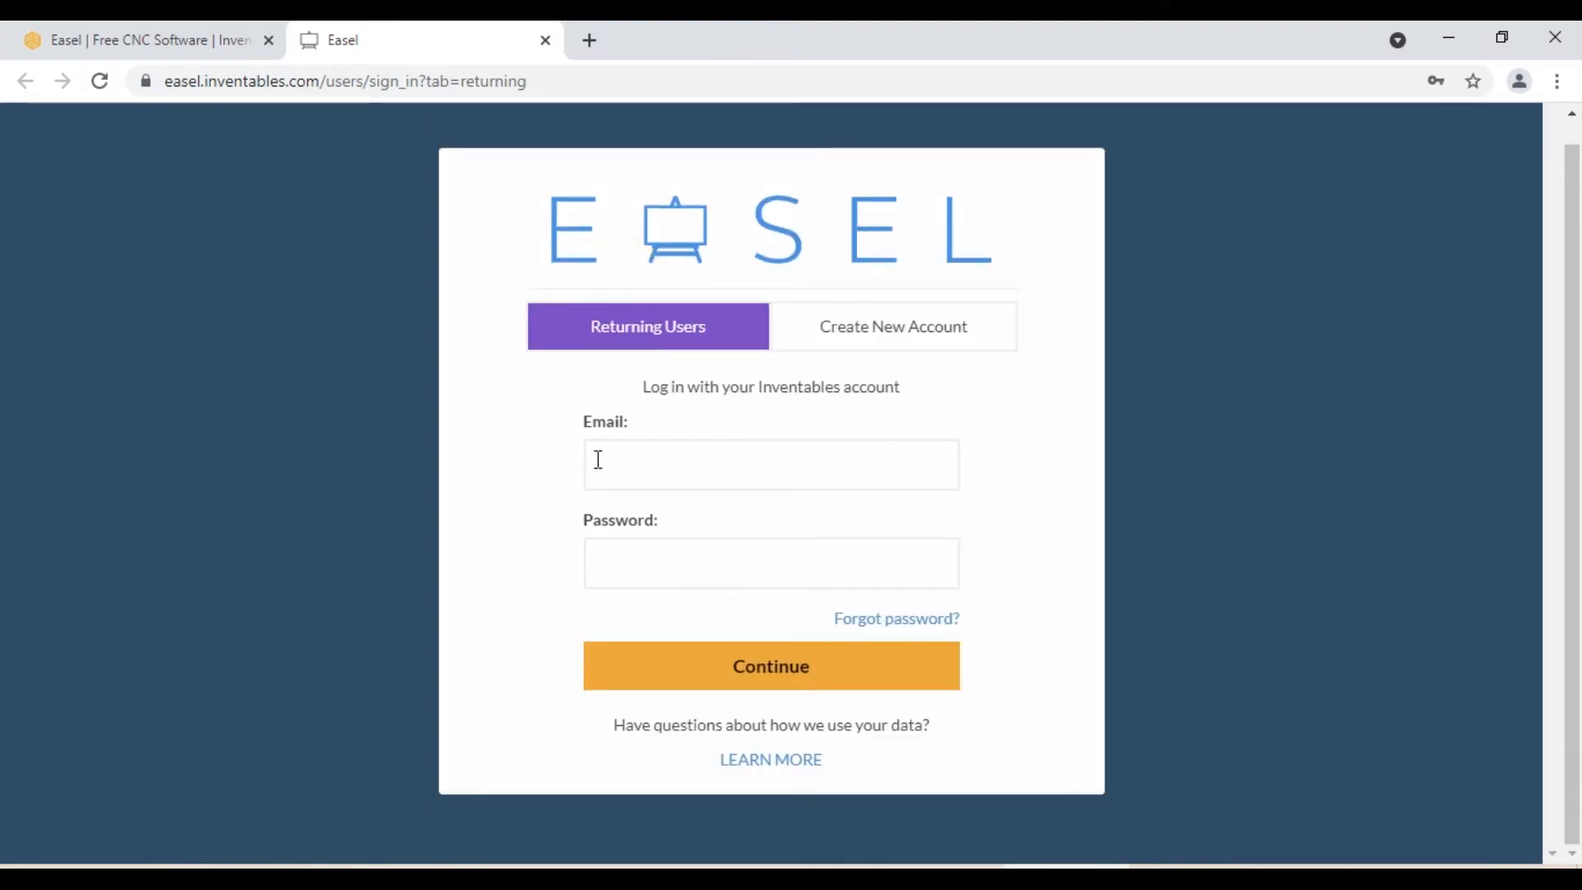
pyautogui.moveTo(731, 608)
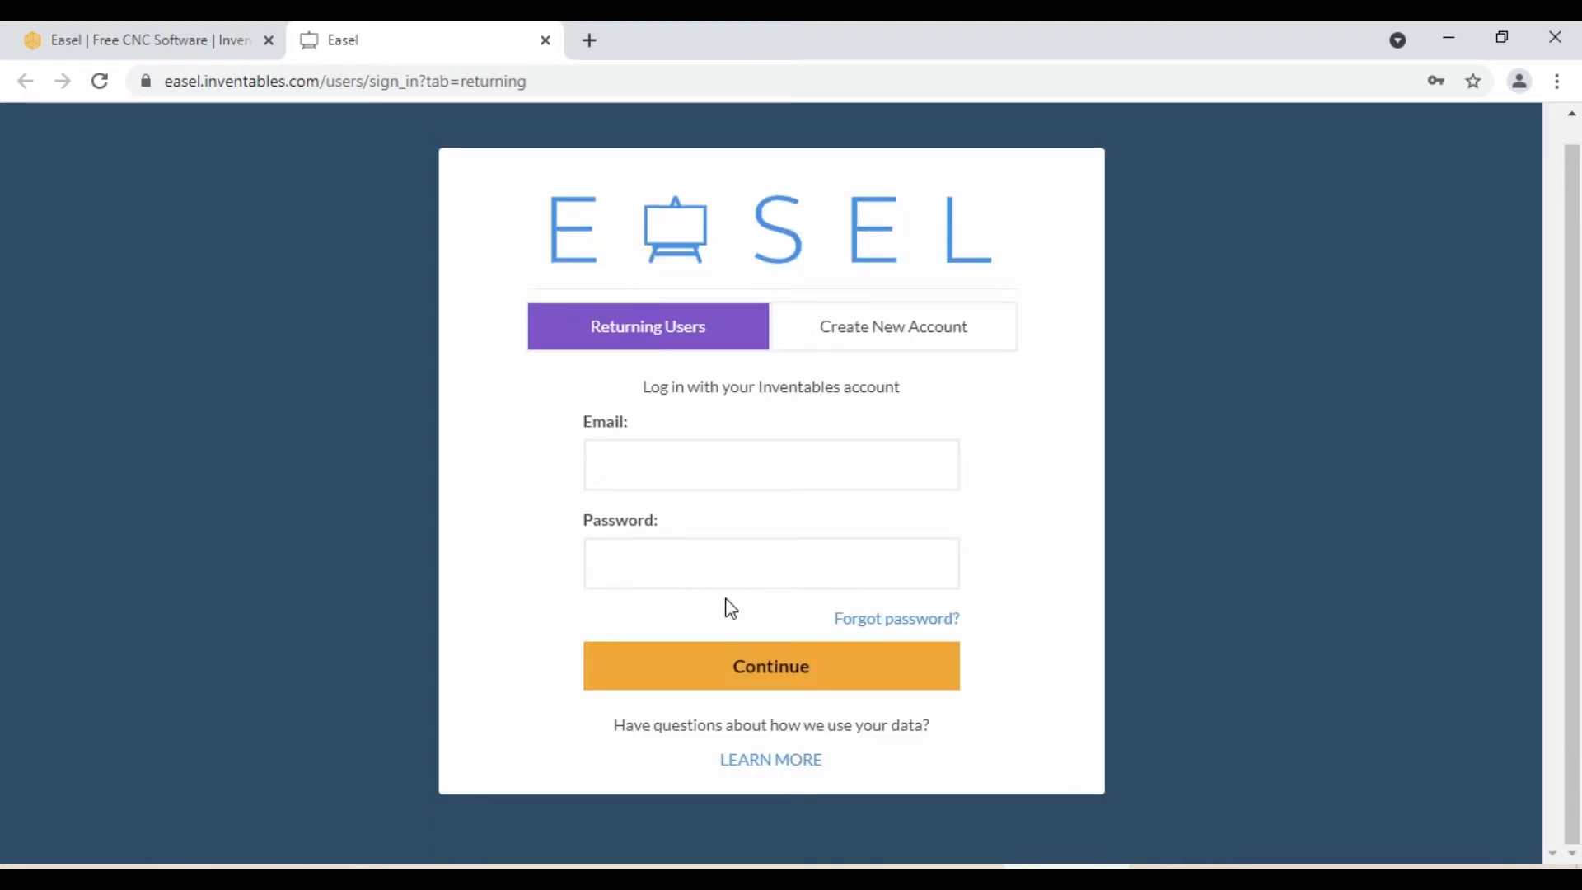
pyautogui.click(769, 666)
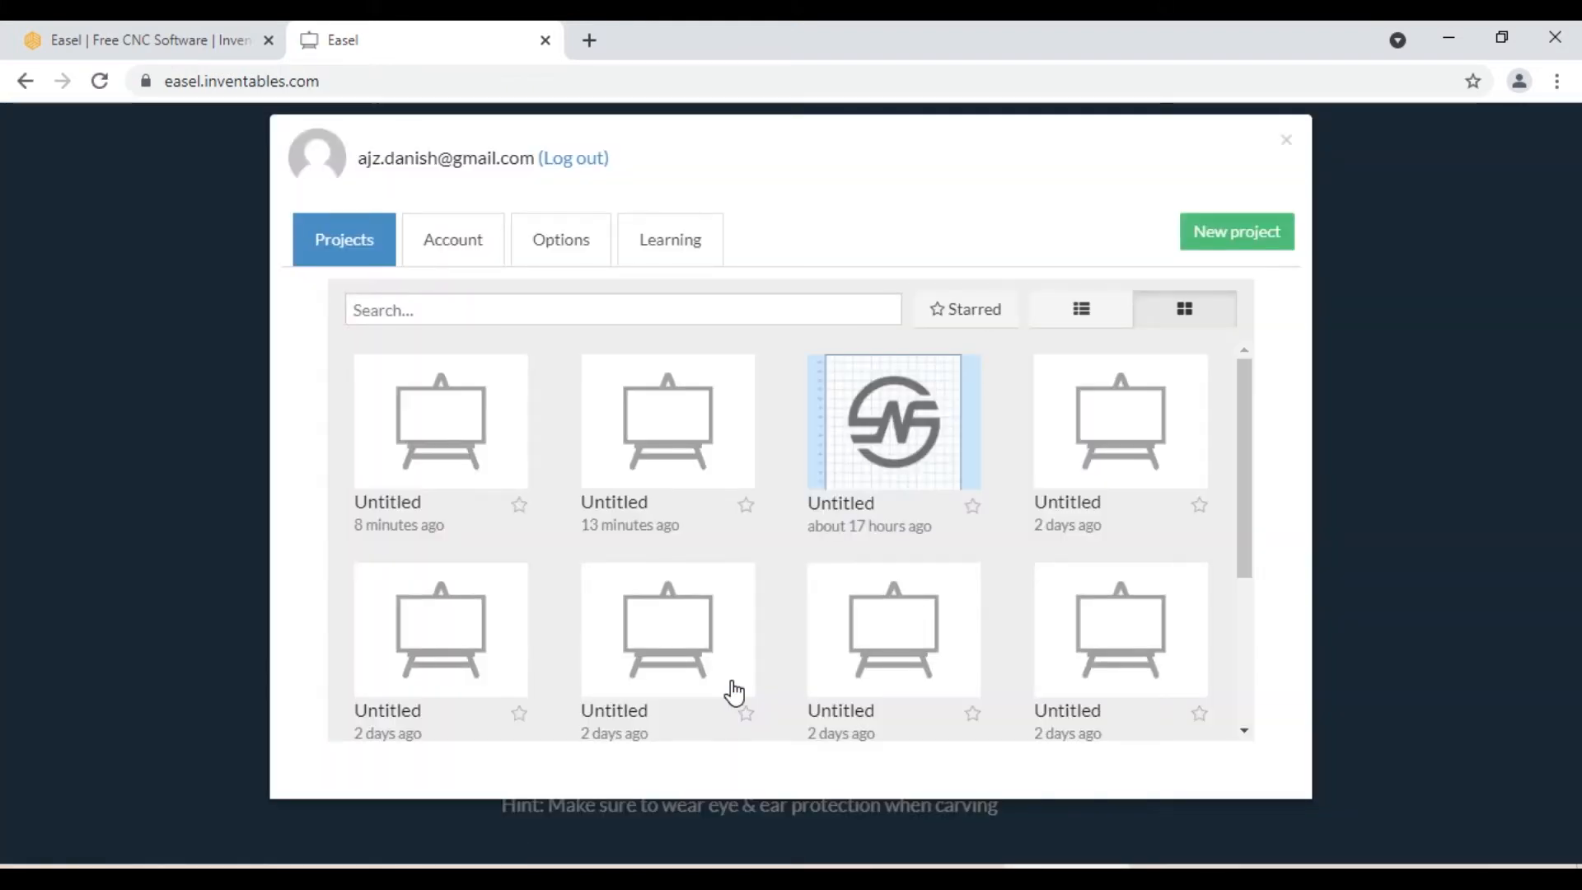
pyautogui.moveTo(560, 598)
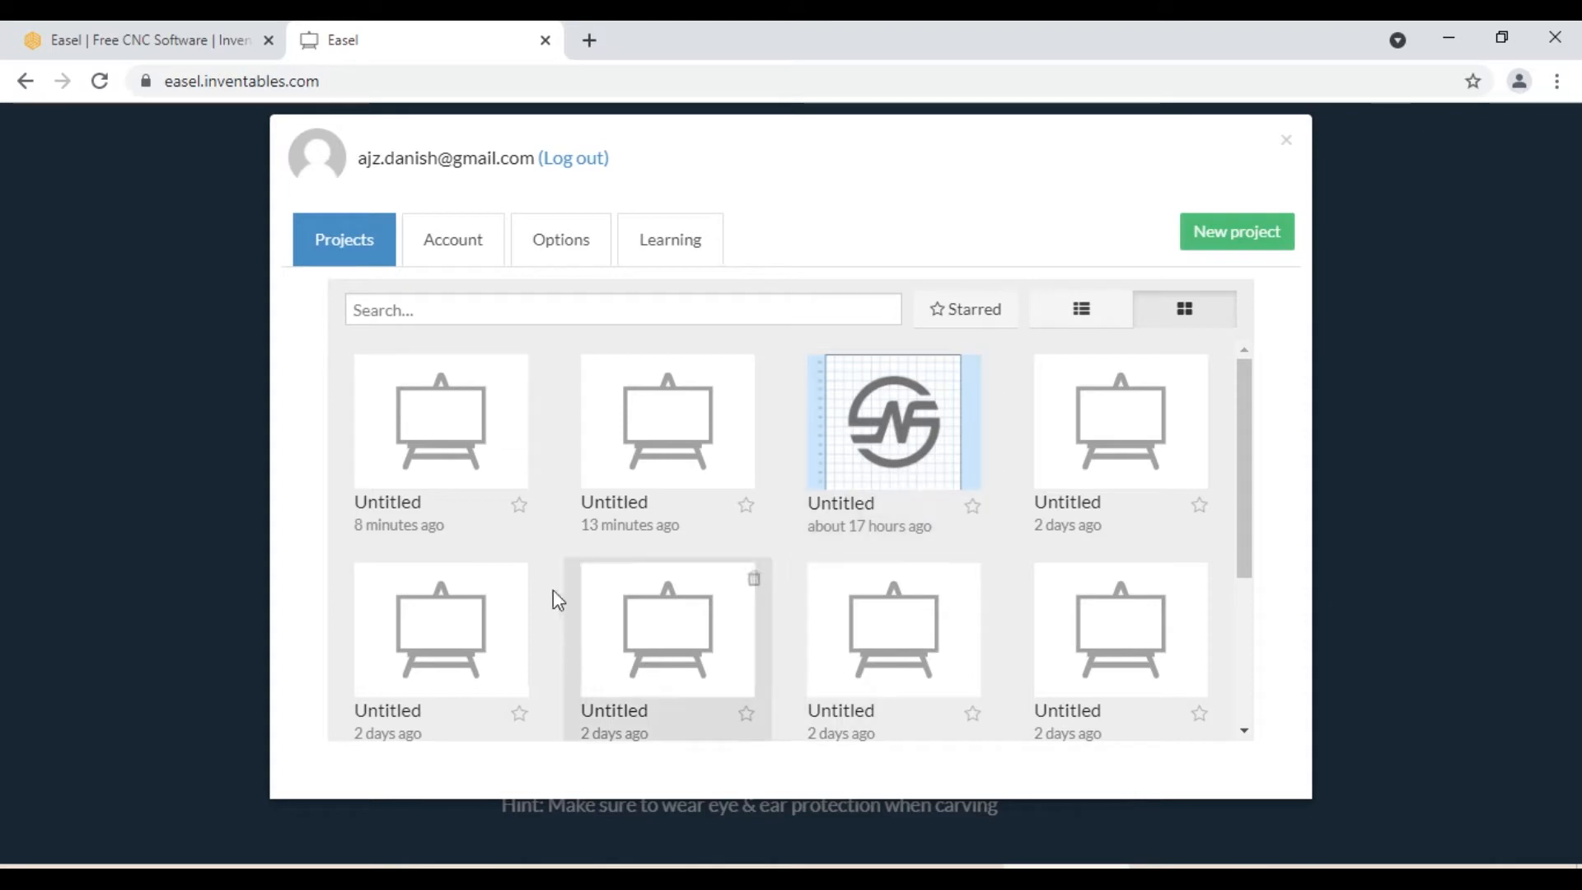
pyautogui.moveTo(565, 657)
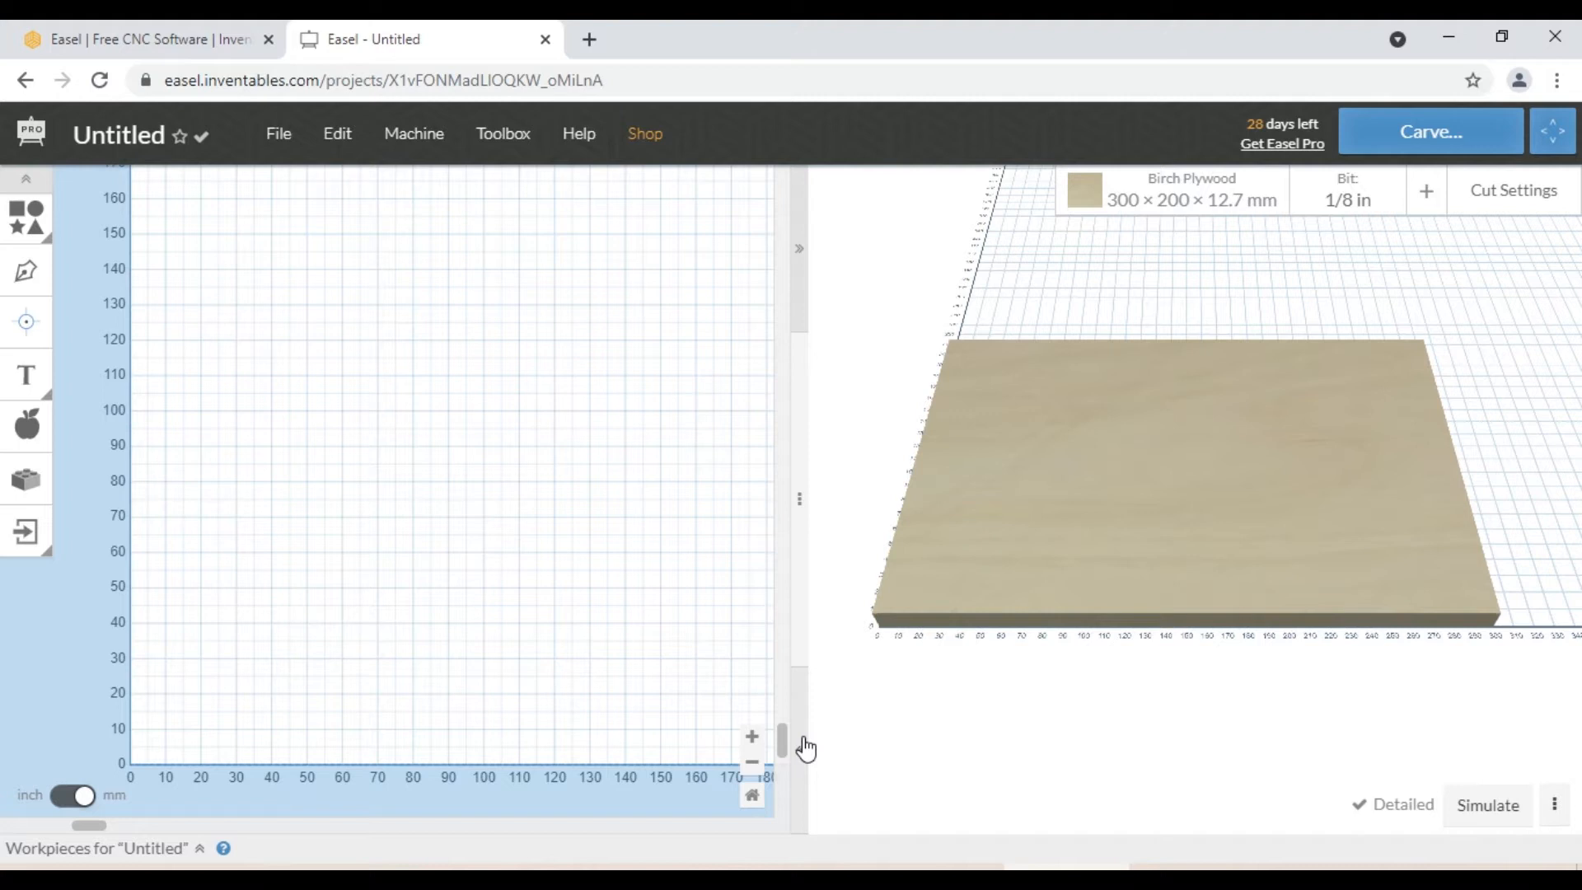
pyautogui.moveTo(1131, 370)
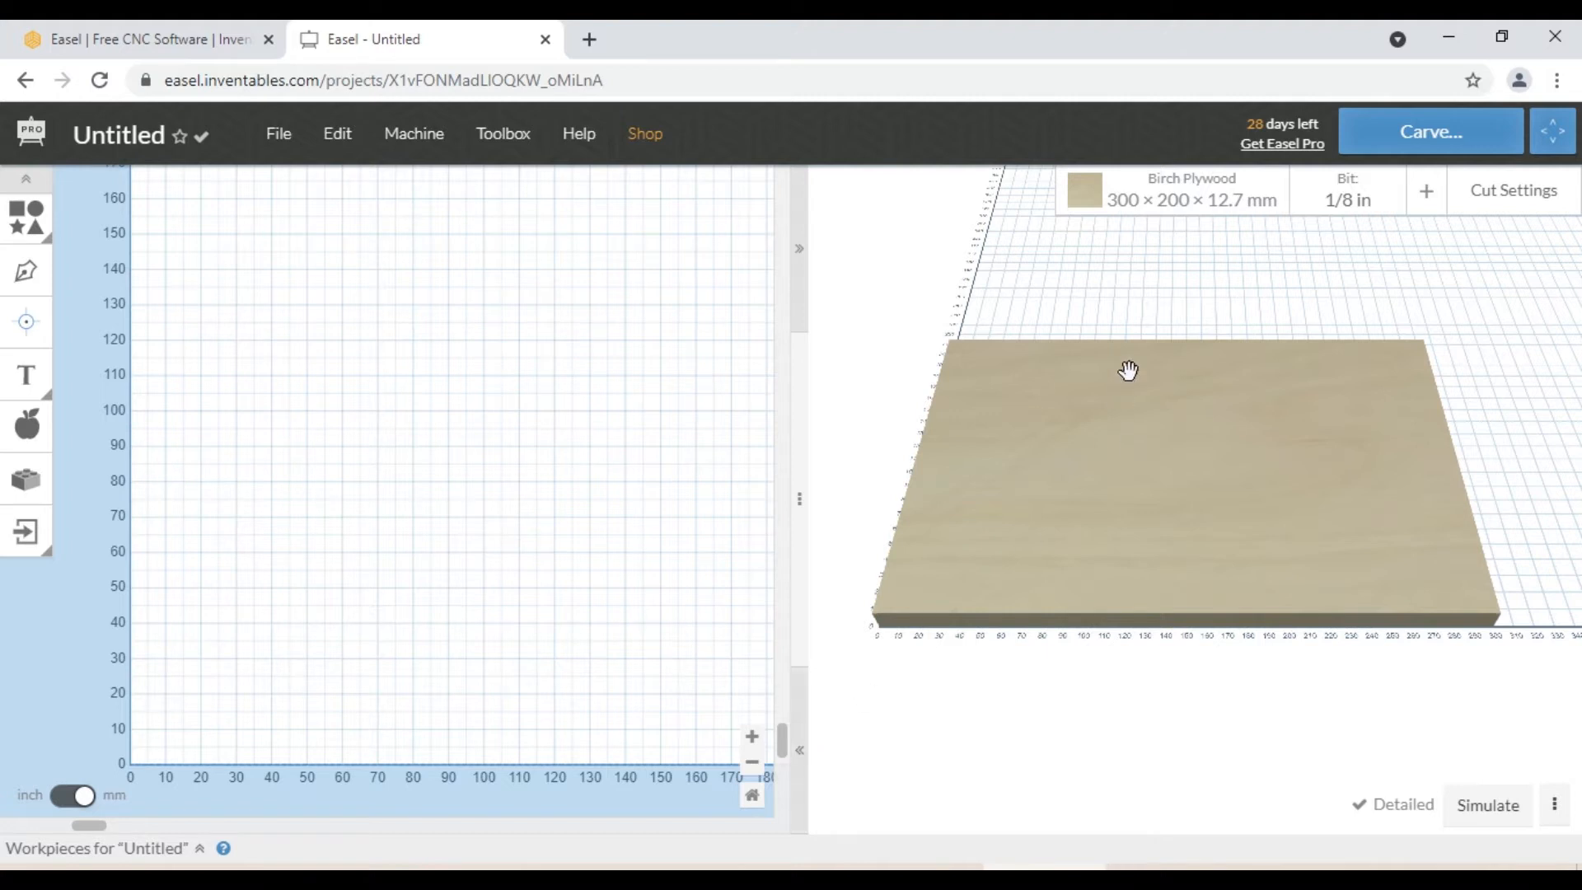
# Bring up the material settings for the Birch Plywood 300 × 200 × 12.7 mm stock
pyautogui.click(1190, 191)
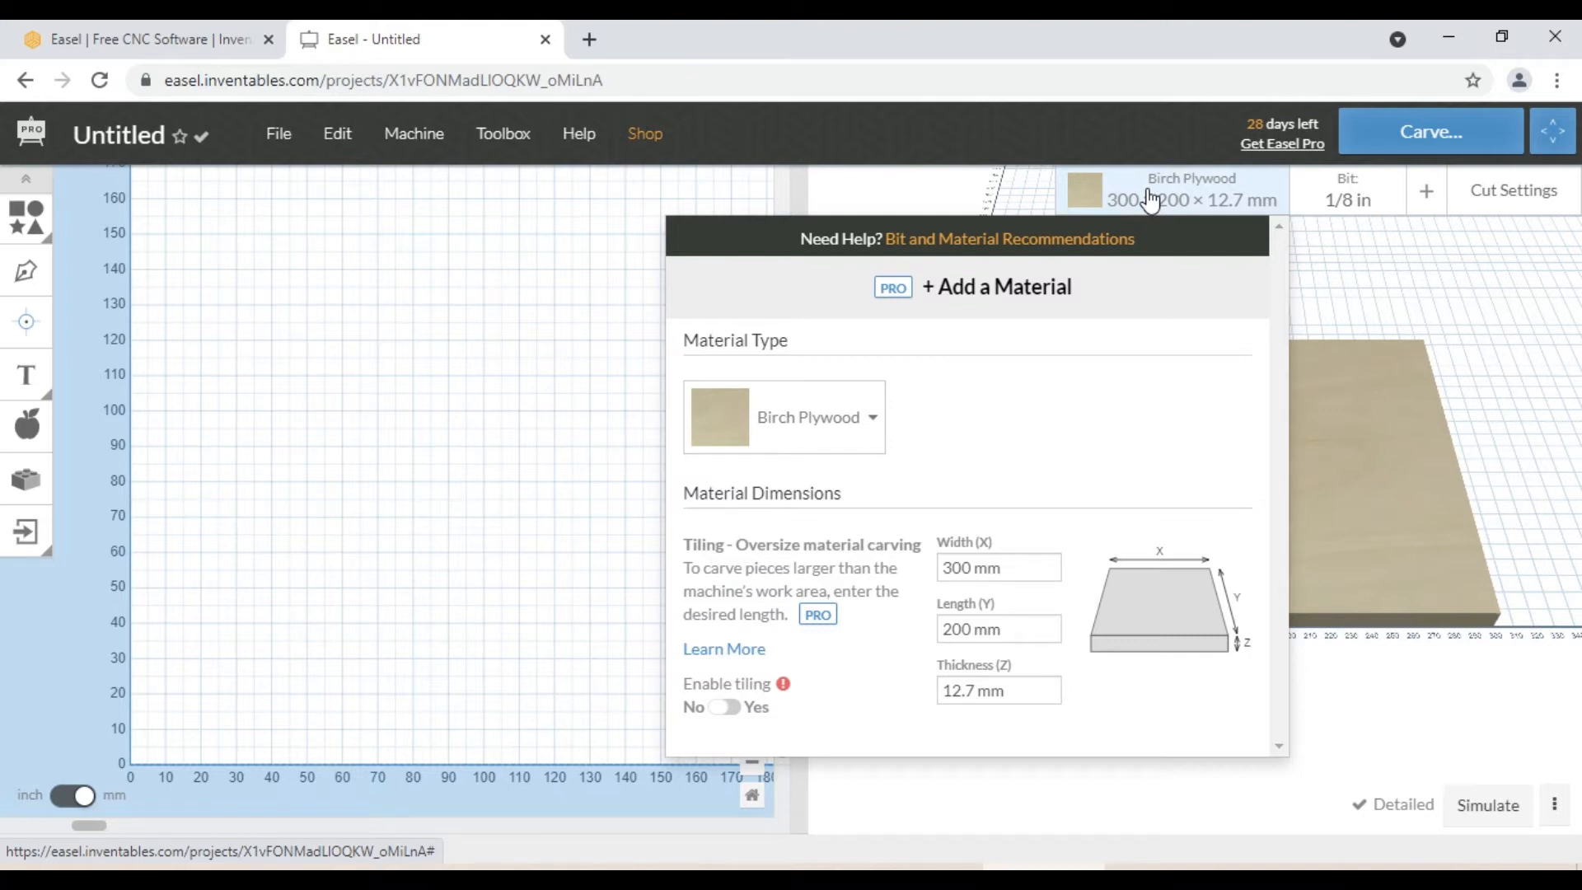
pyautogui.moveTo(1005, 554)
pyautogui.write('150')
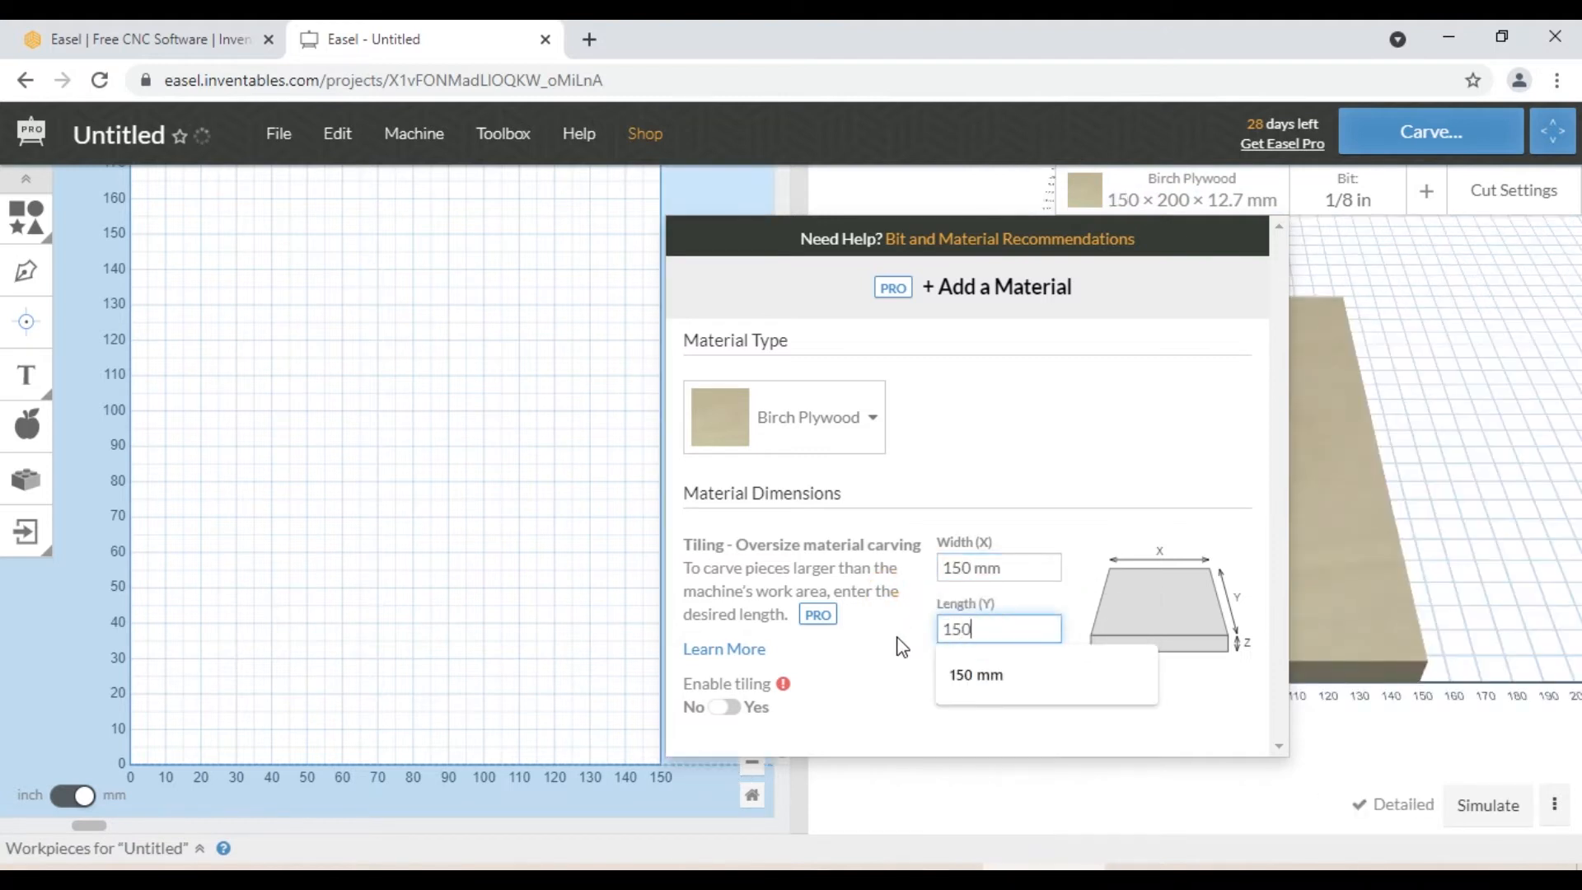
# Set the plywood stock thickness (Z) to 19 mm and apply it
pyautogui.click(999, 691)
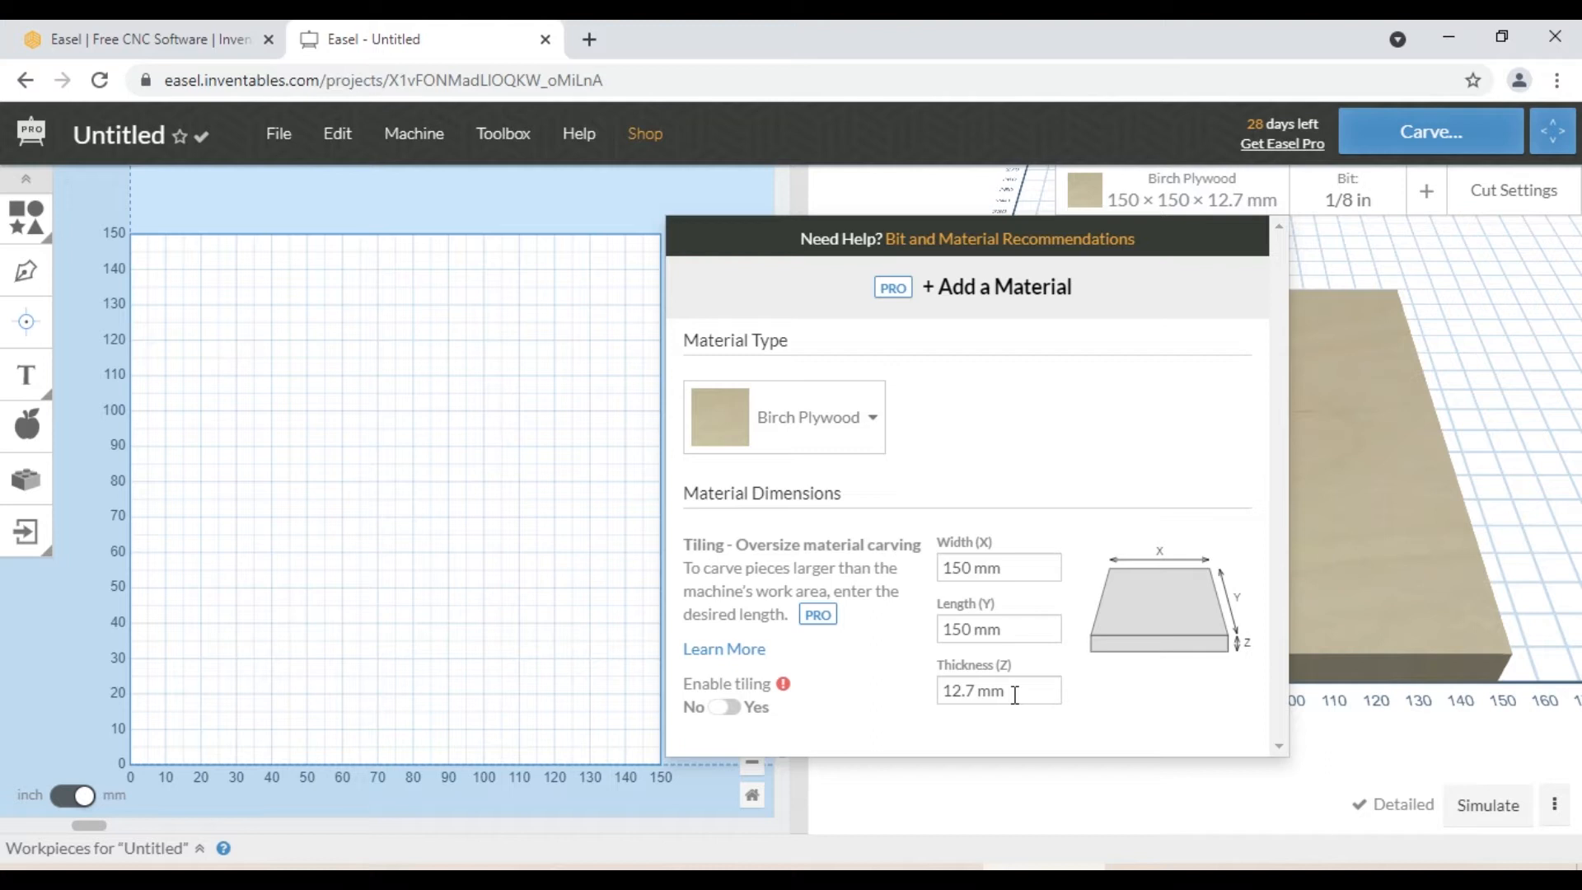
pyautogui.write('19')
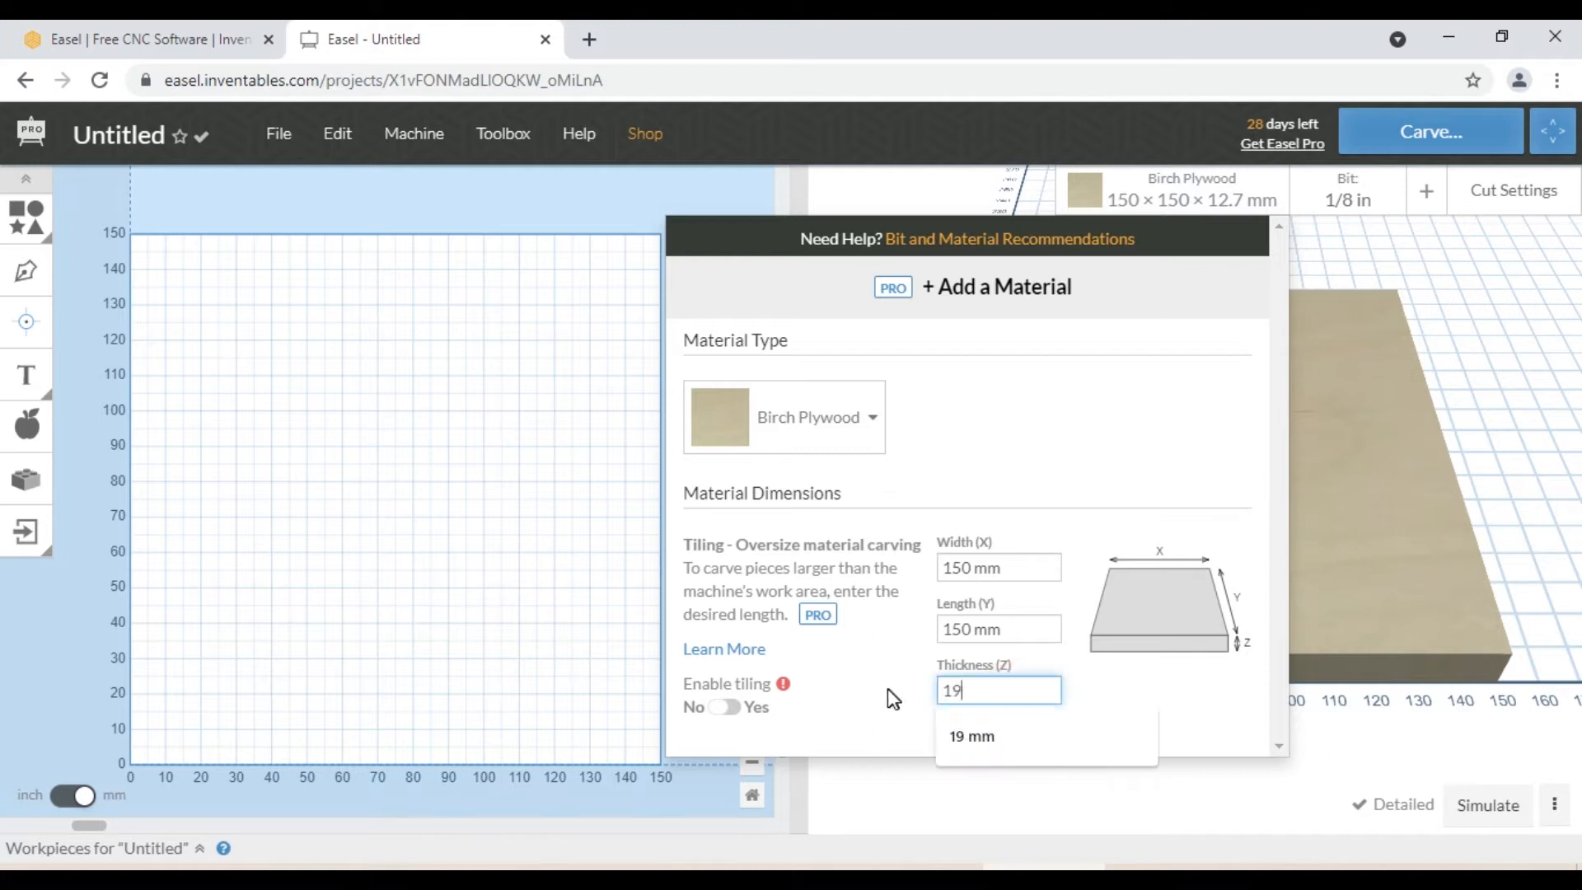
pyautogui.click(969, 736)
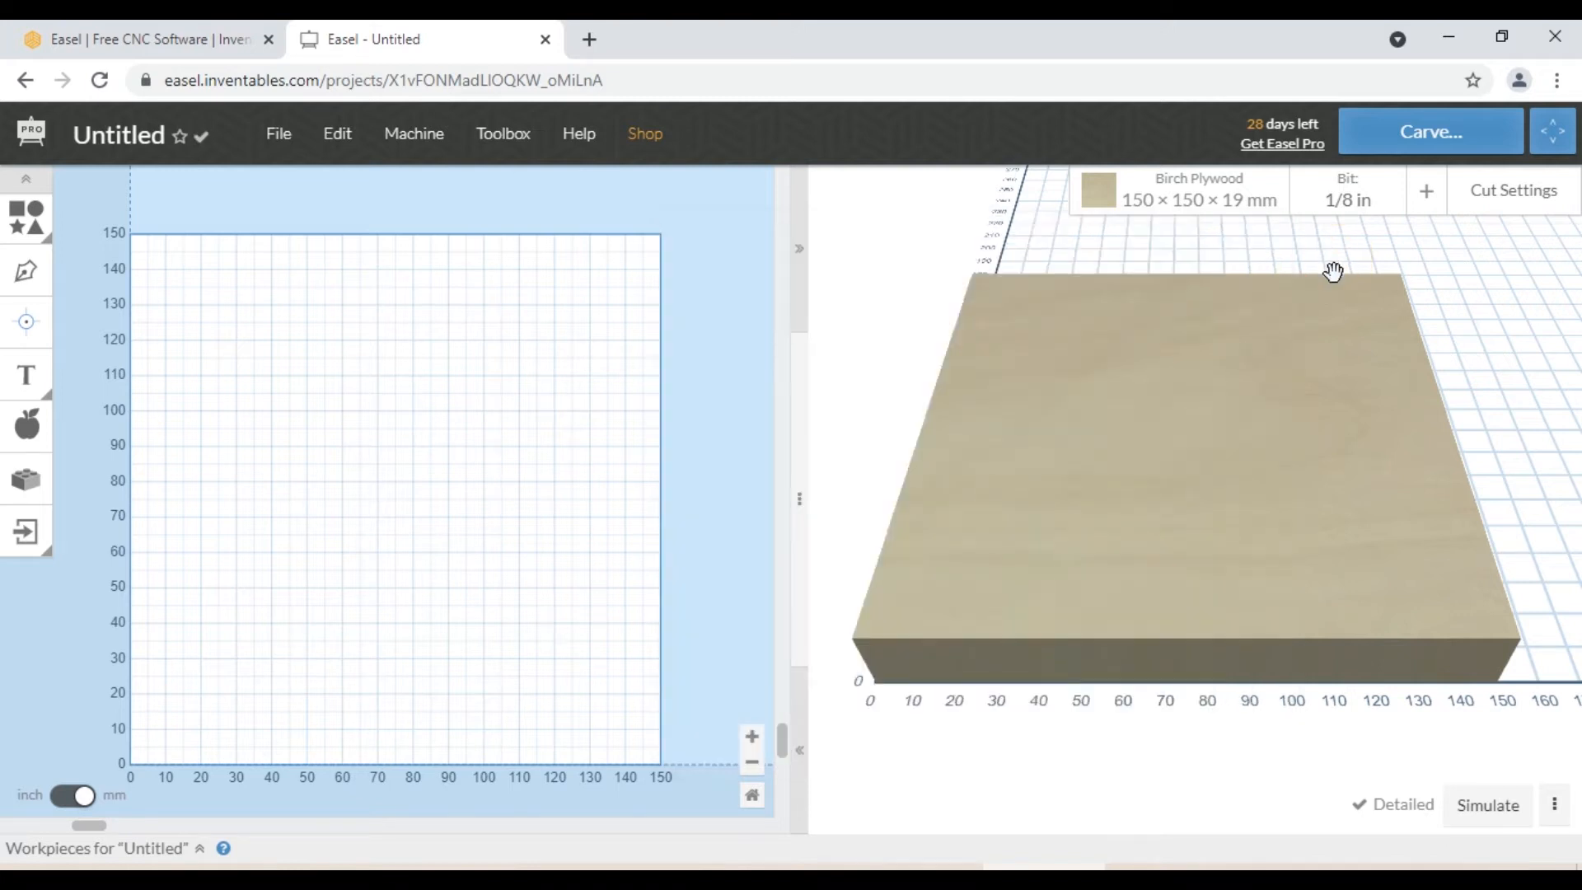
pyautogui.moveTo(959, 295)
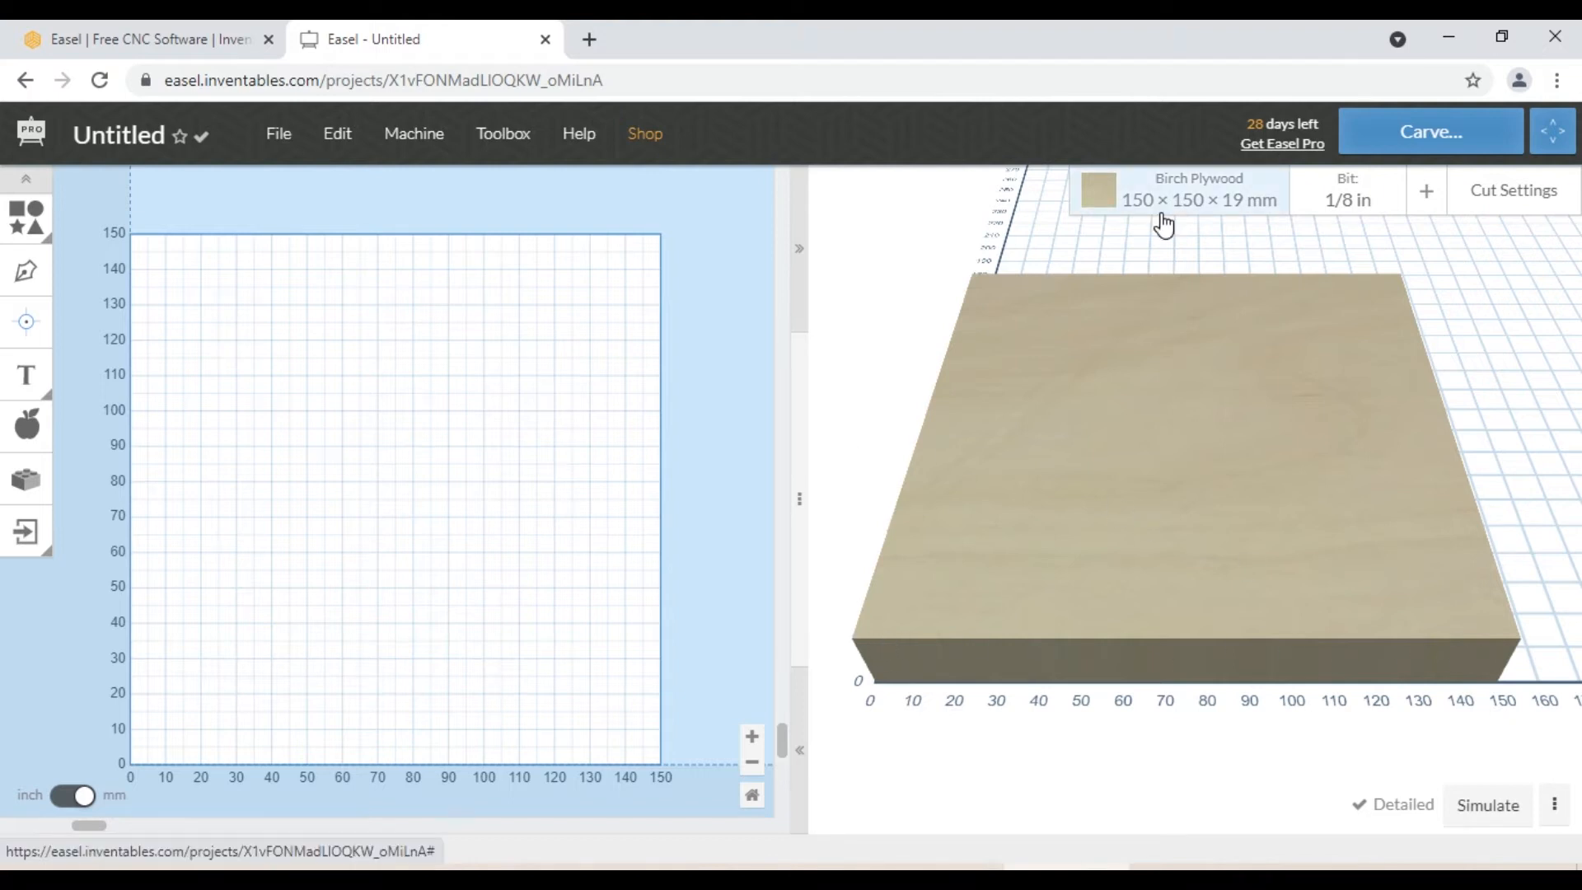
pyautogui.click(25, 374)
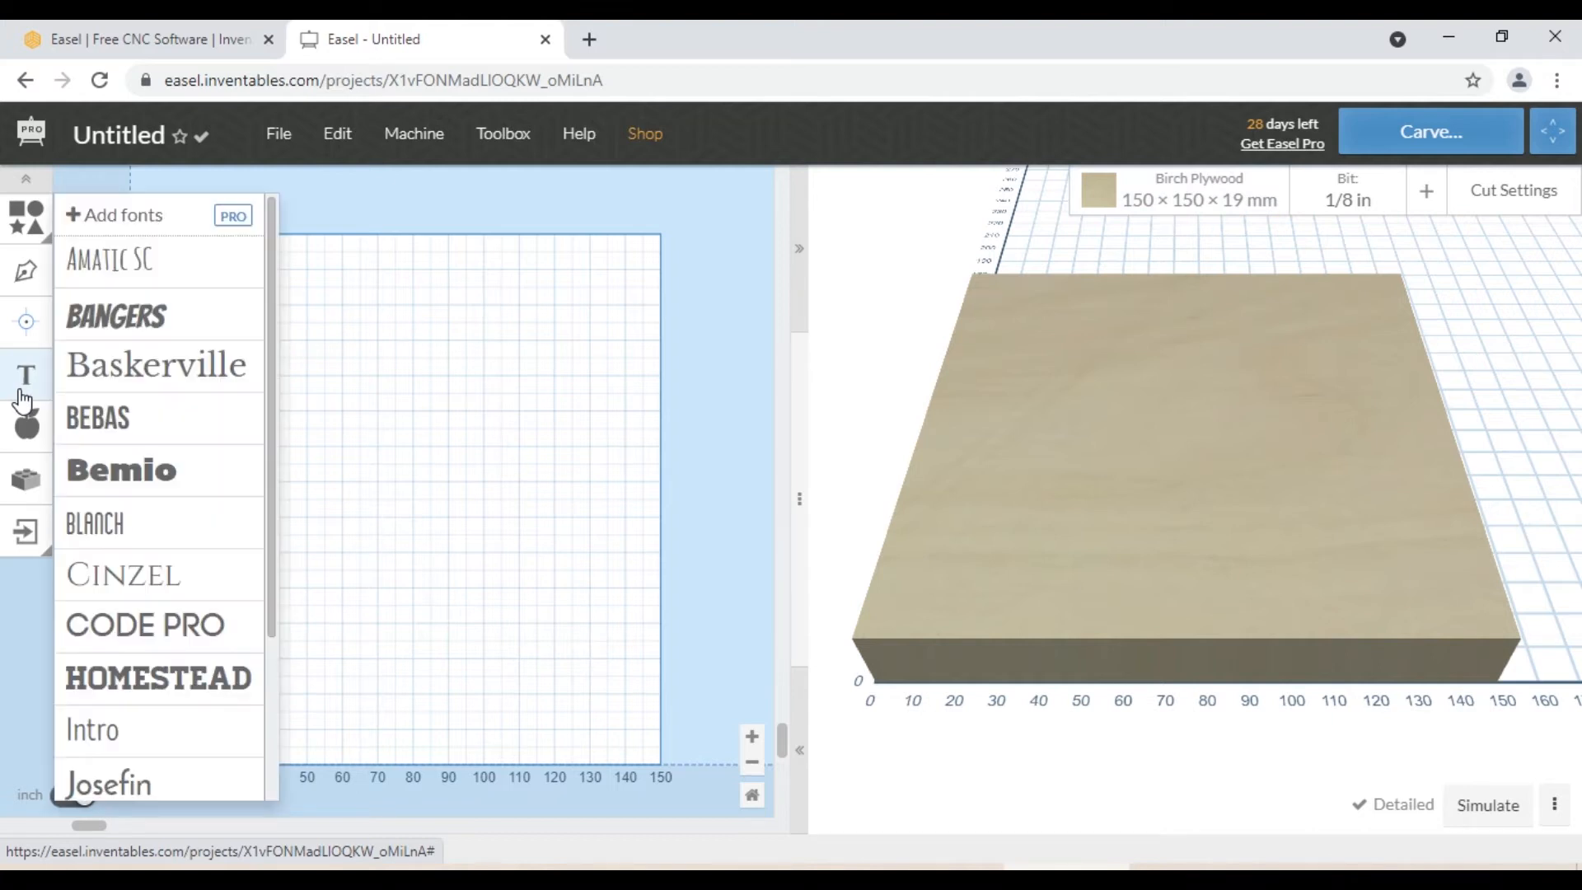
pyautogui.click(27, 376)
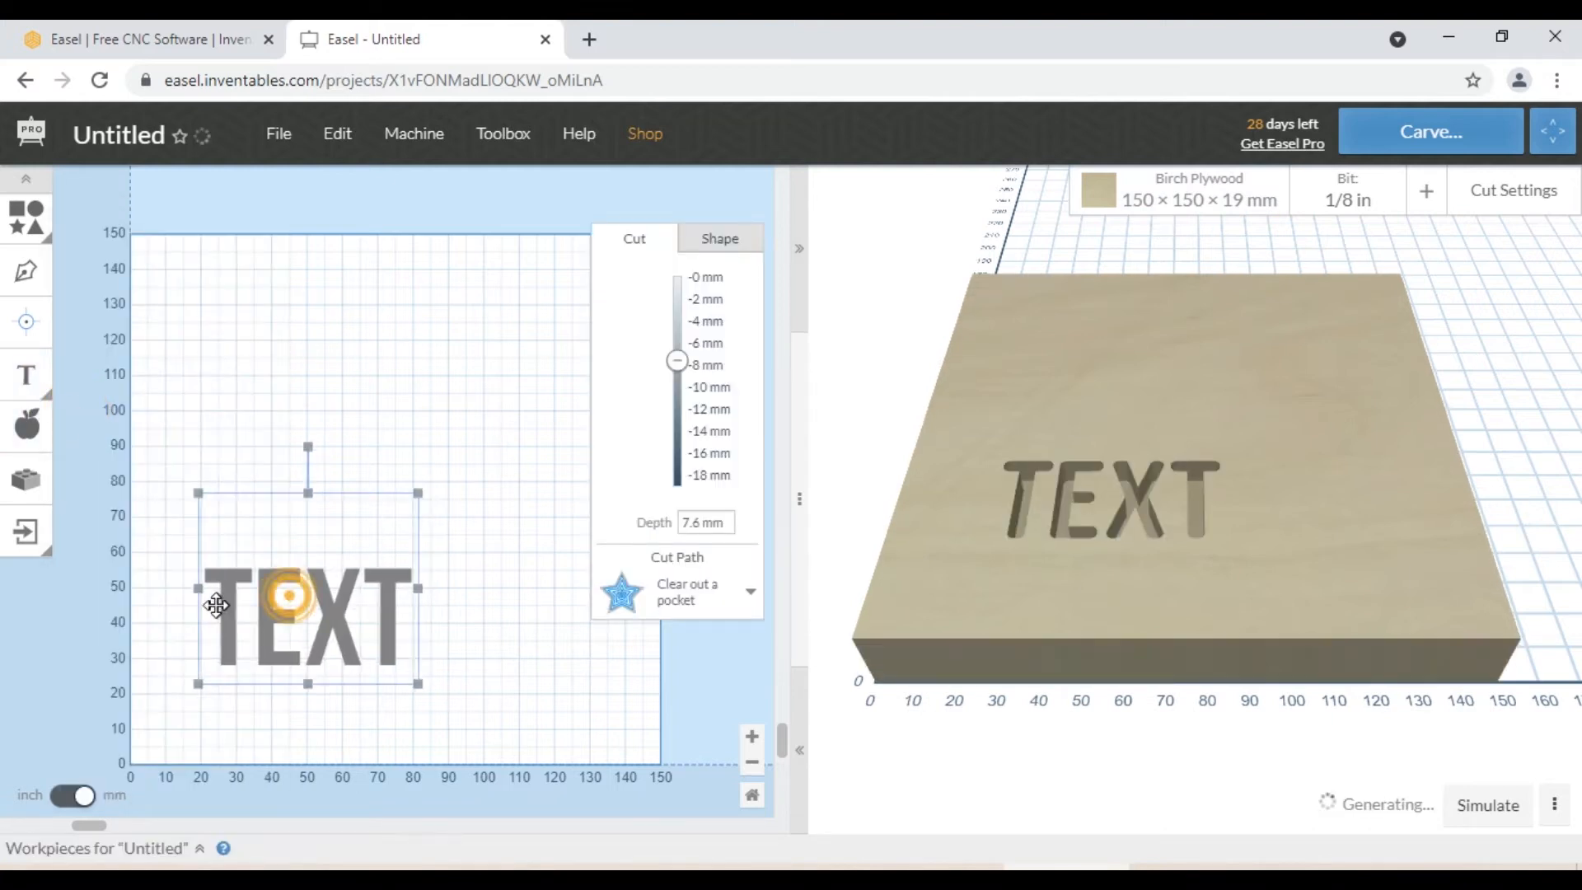
pyautogui.doubleClick(282, 605)
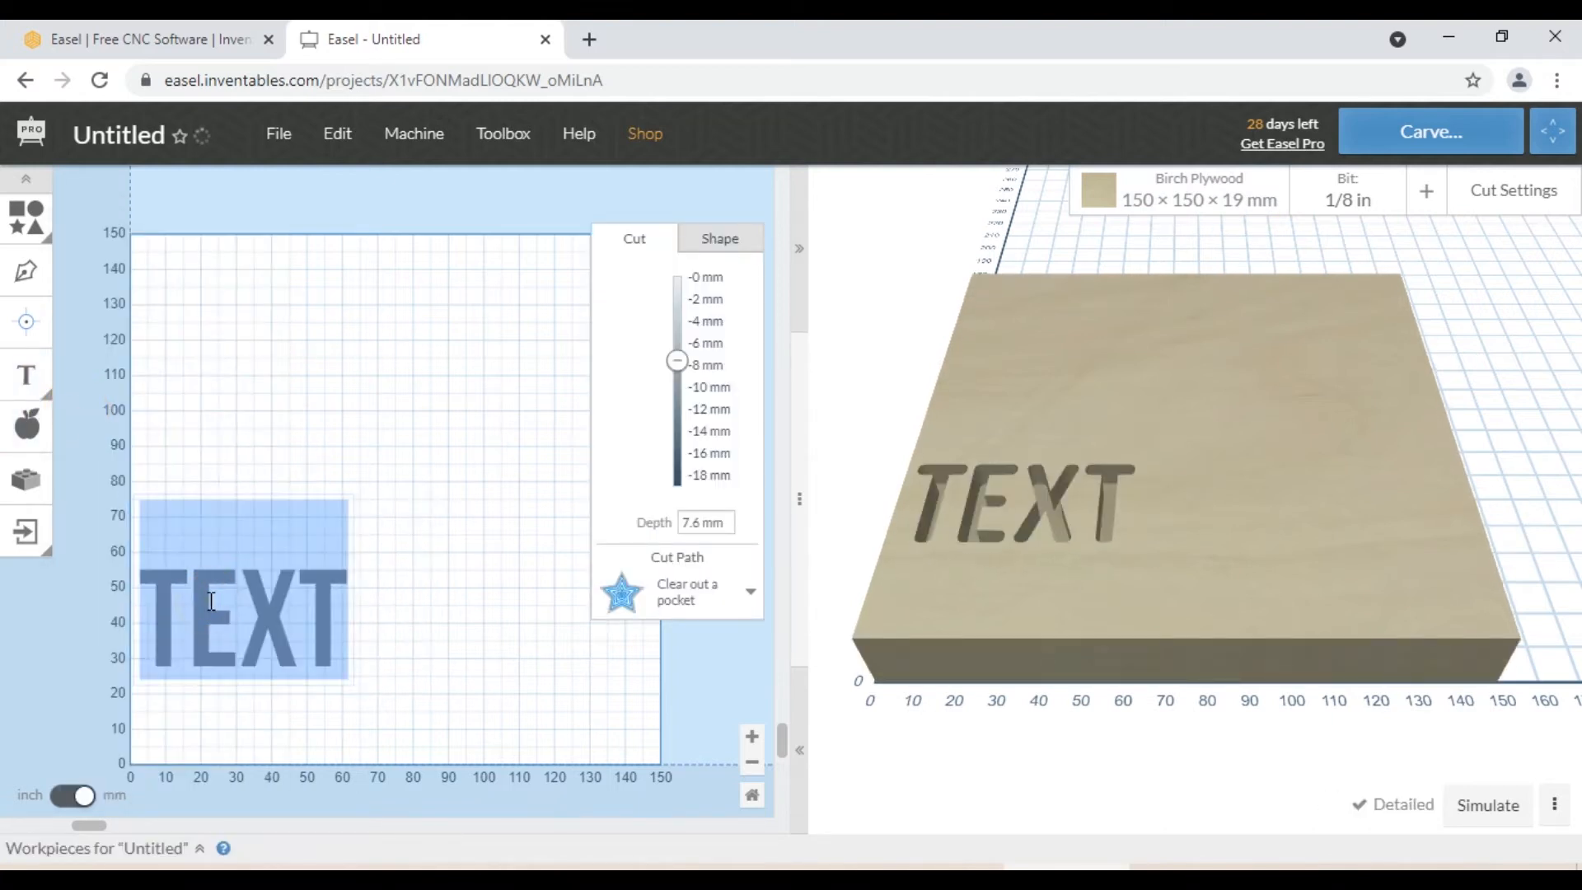
pyautogui.write('N')
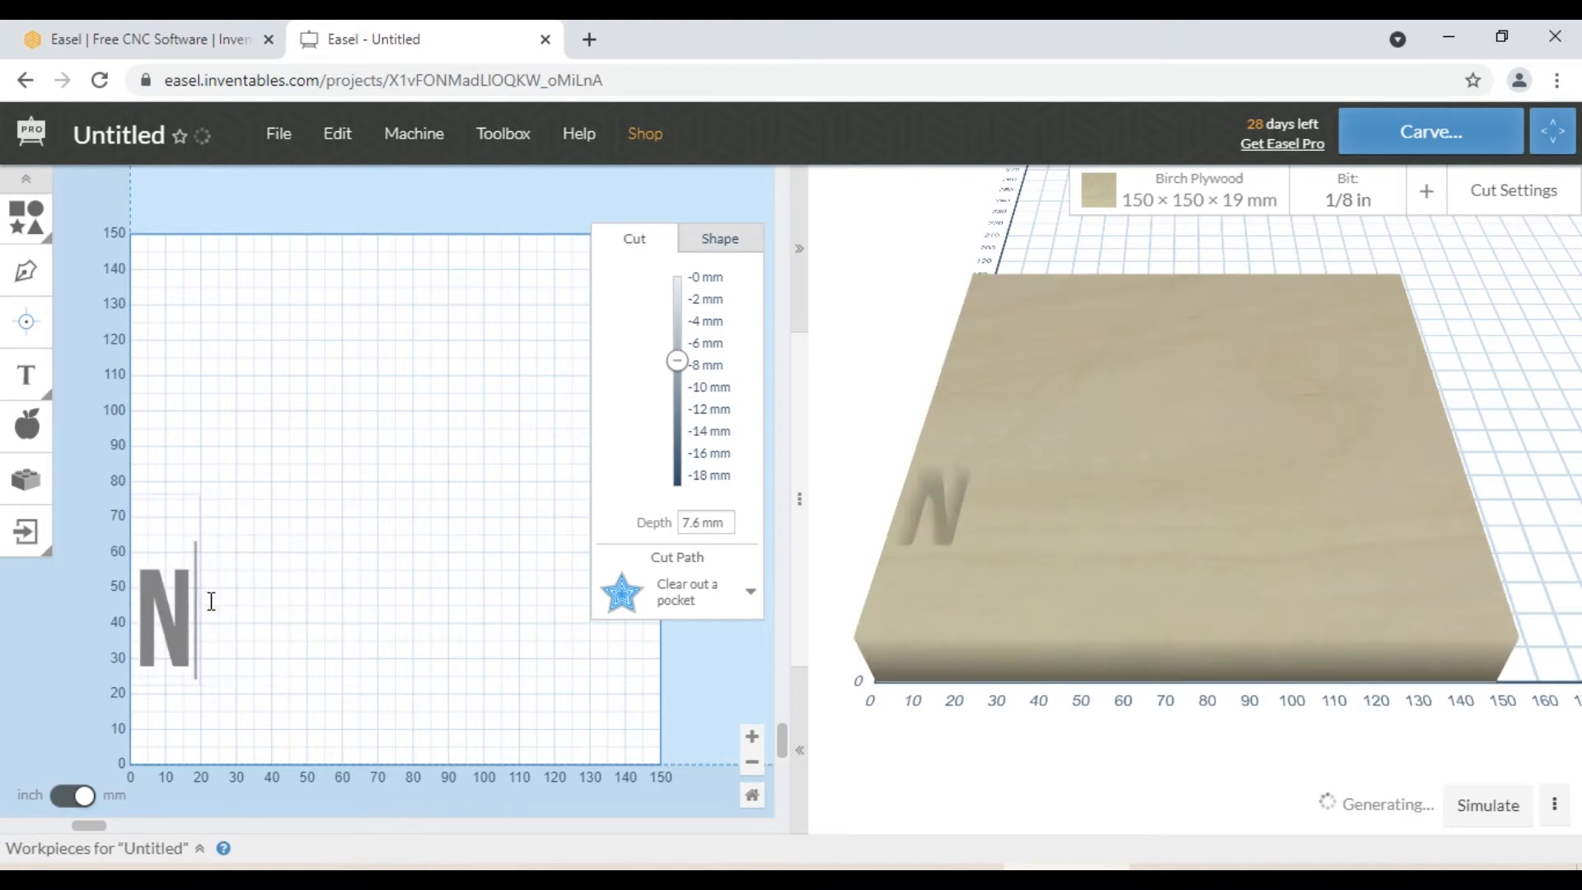
pyautogui.write('ISARO CN')
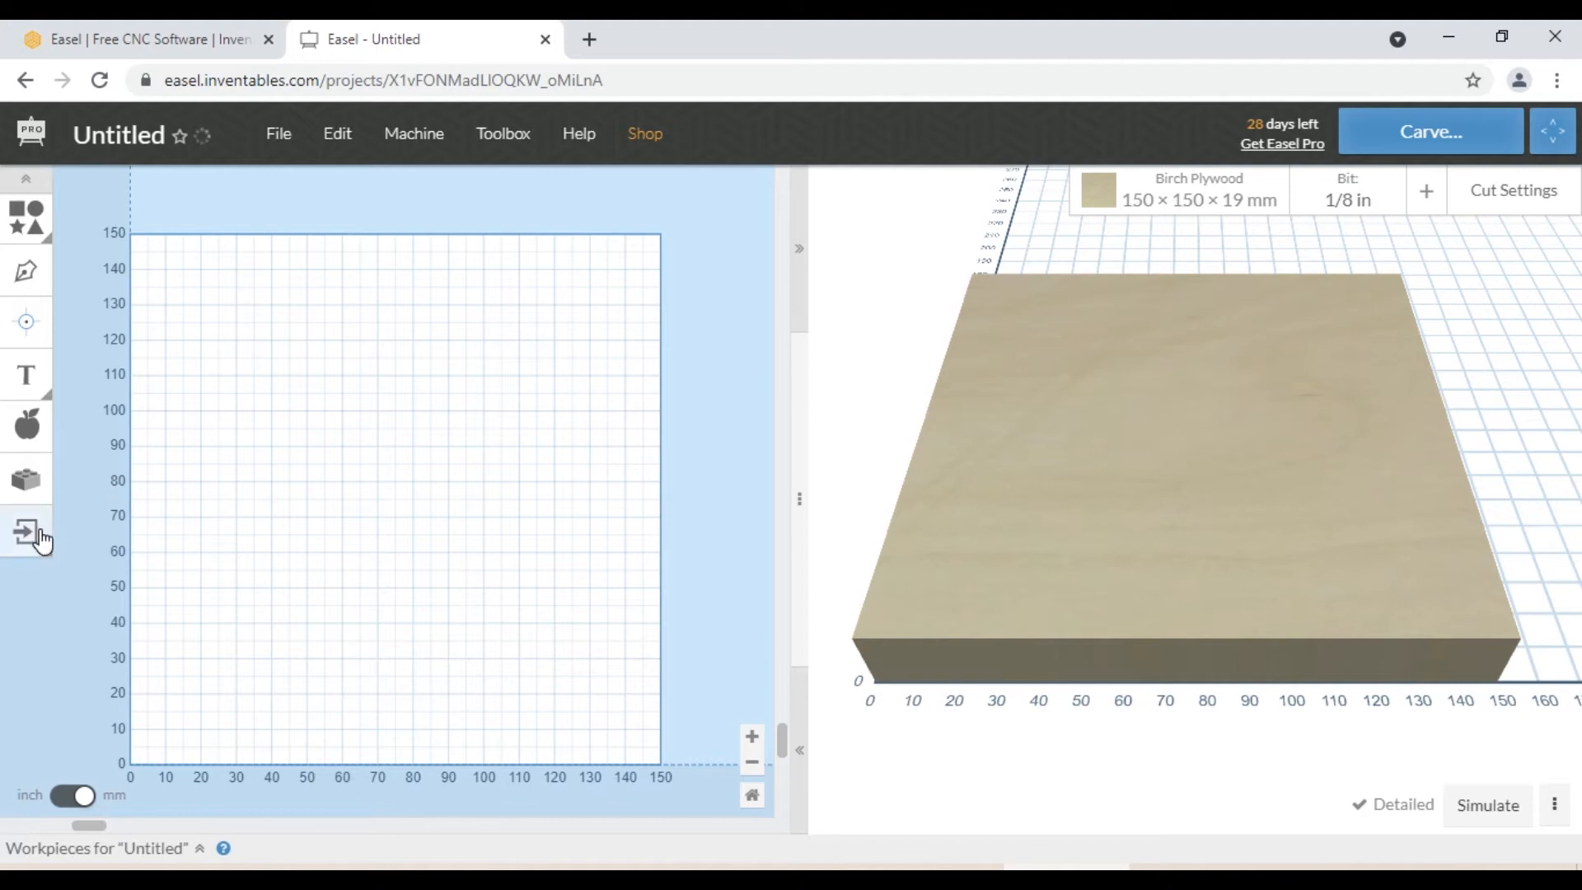
# Import the SVG logo file and set its cut depth to a 3 mm pocket
pyautogui.click(137, 374)
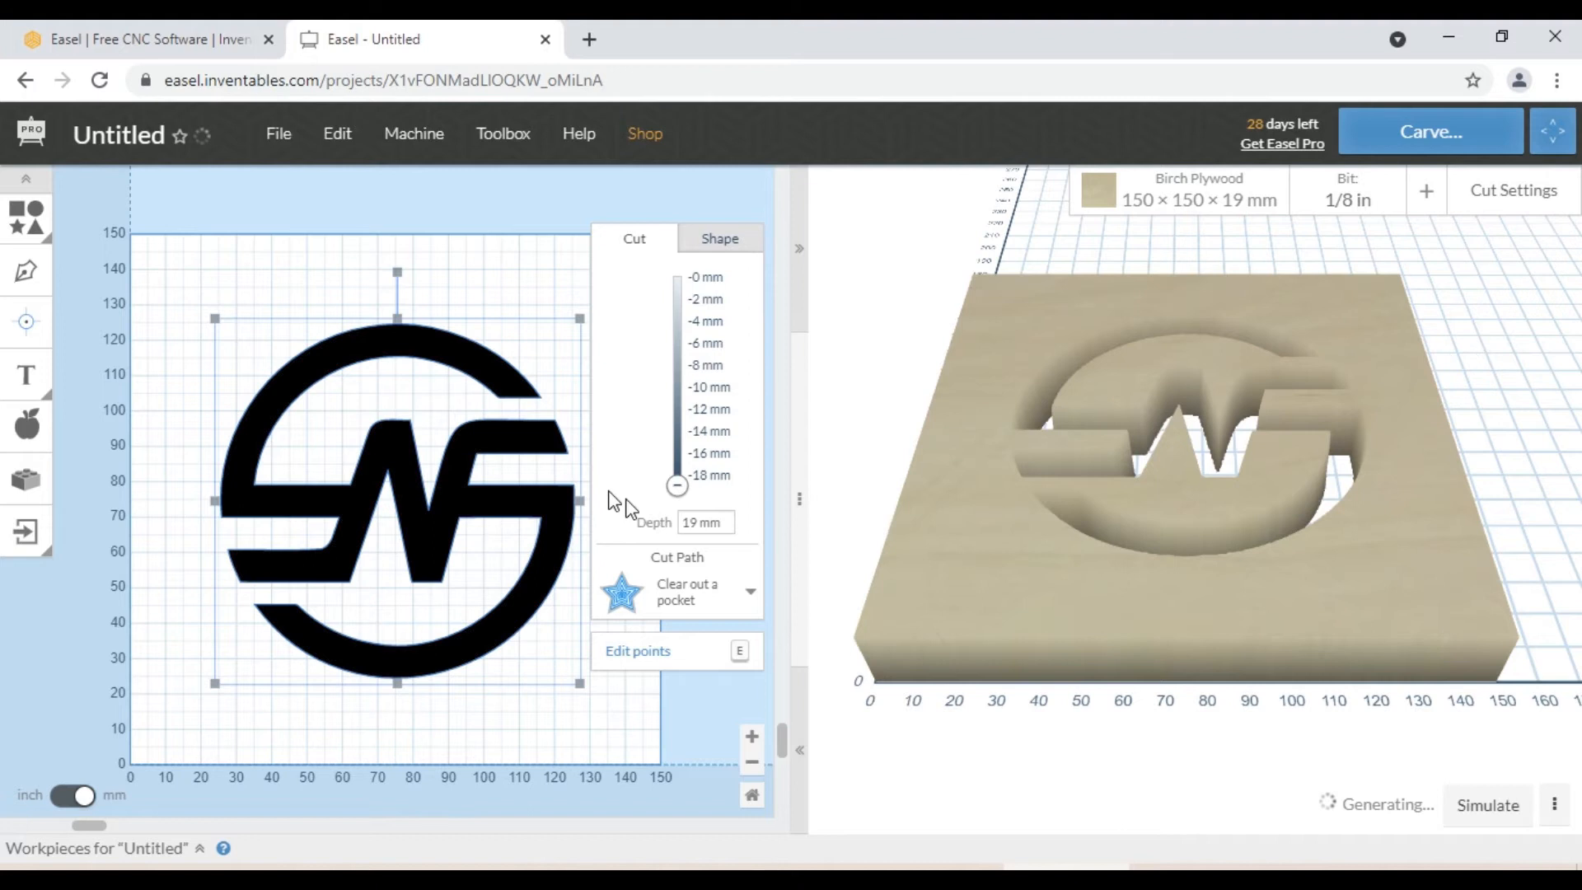
pyautogui.click(703, 522)
pyautogui.write('3')
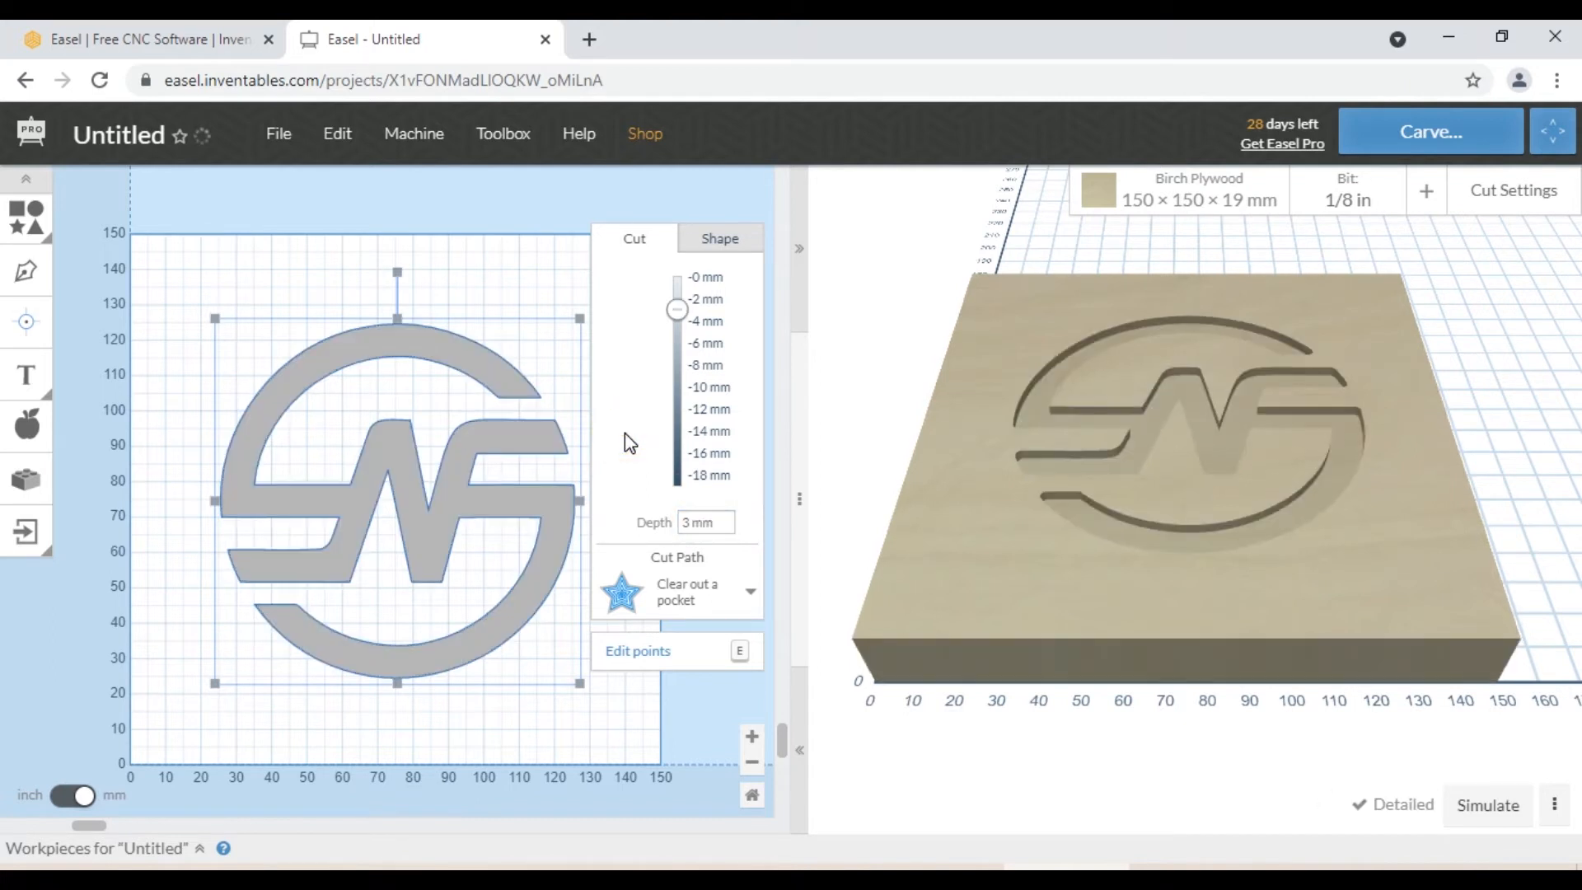
pyautogui.click(752, 592)
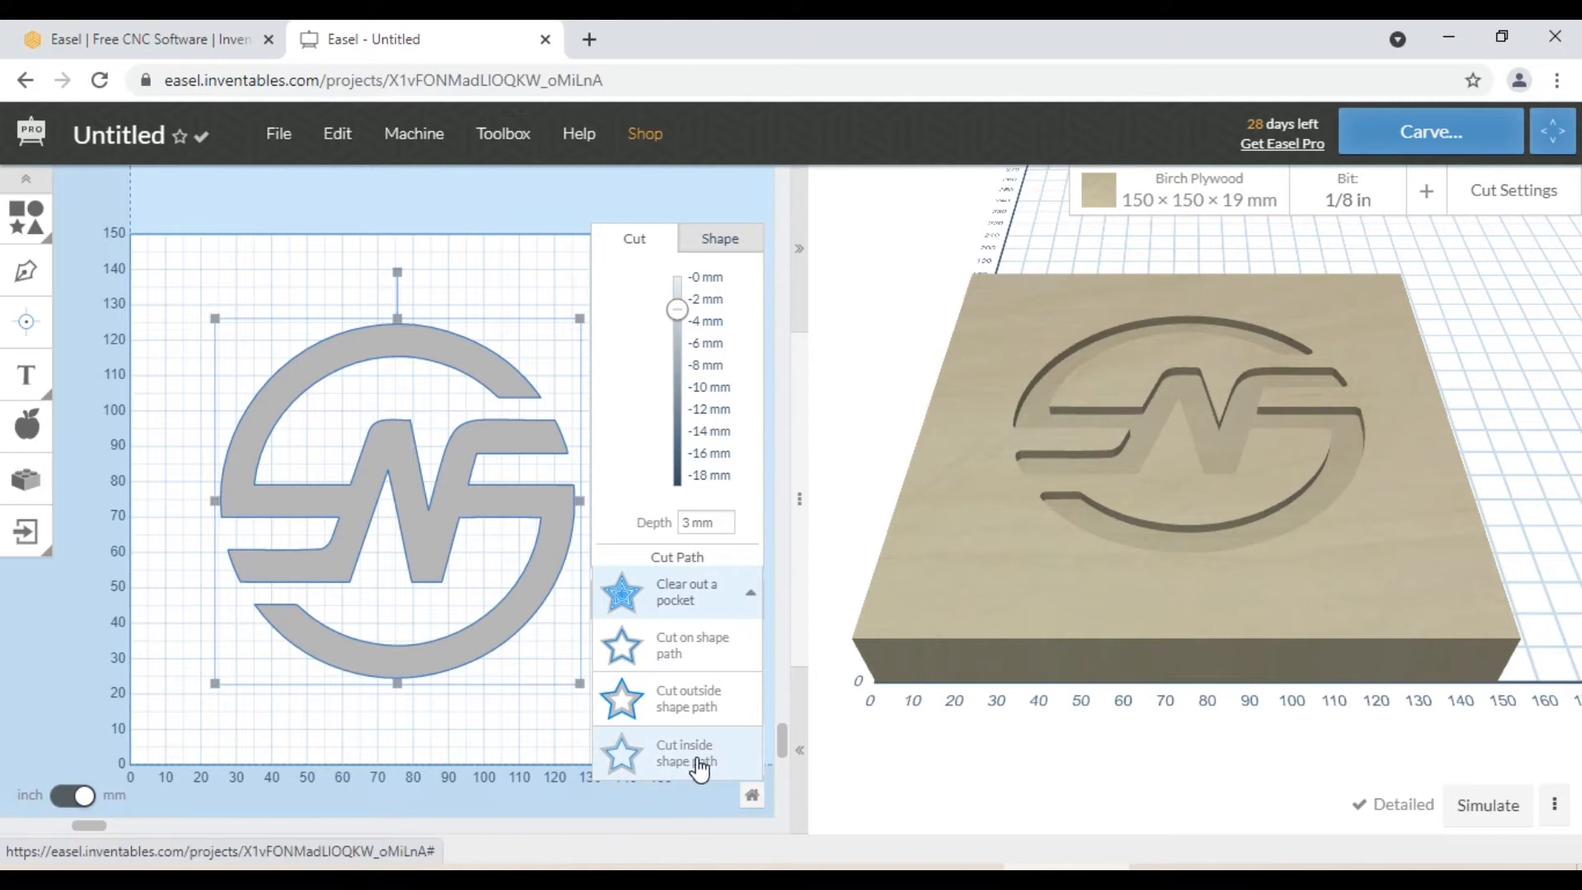
pyautogui.moveTo(686, 699)
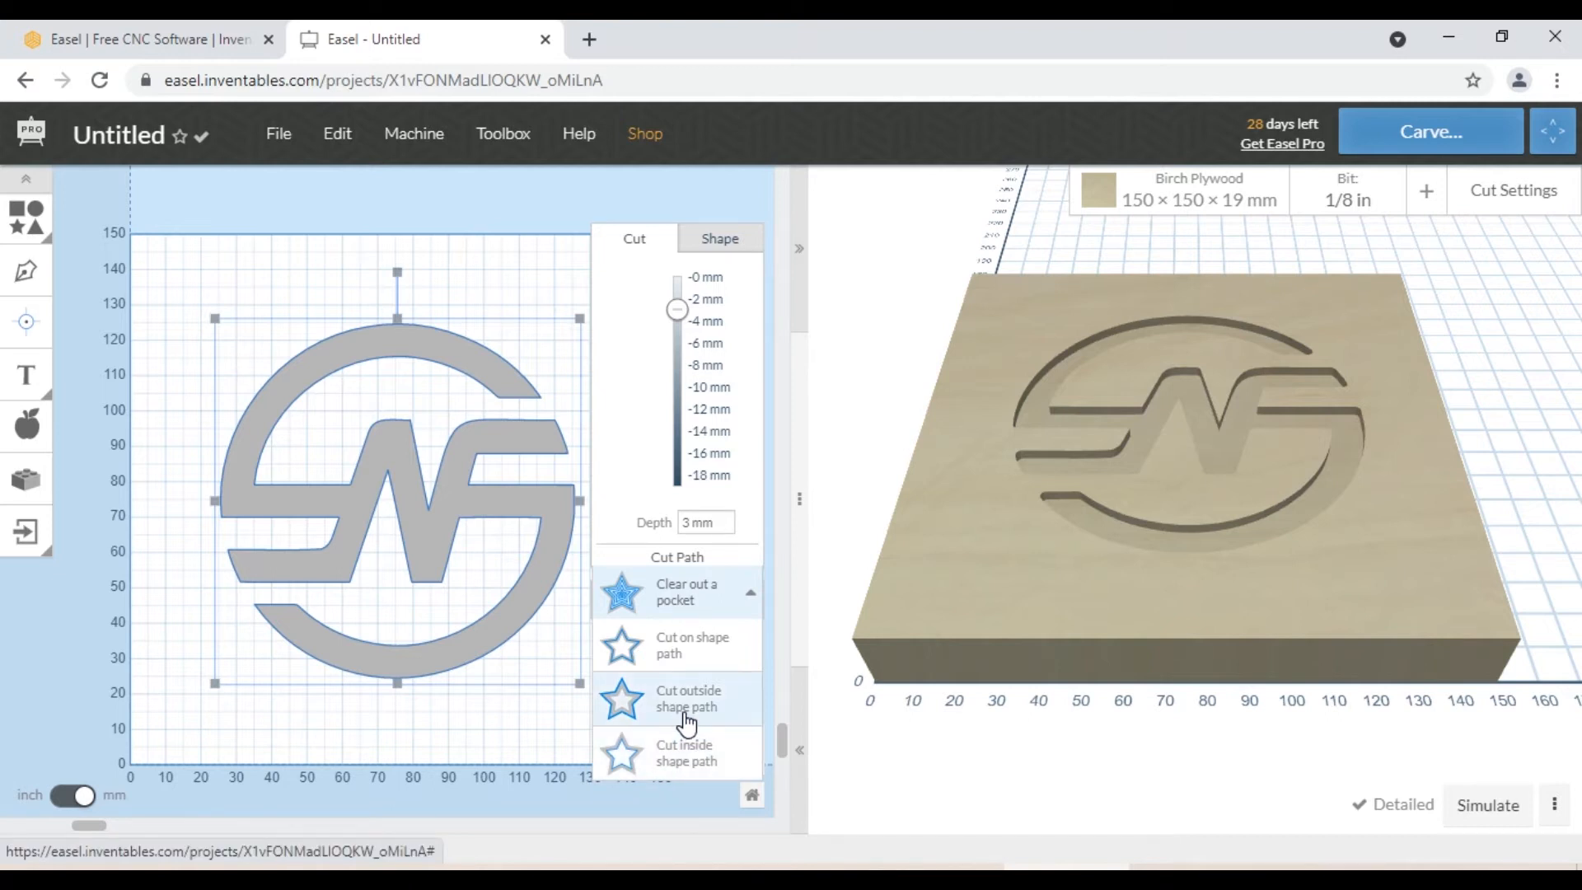
pyautogui.moveTo(676, 619)
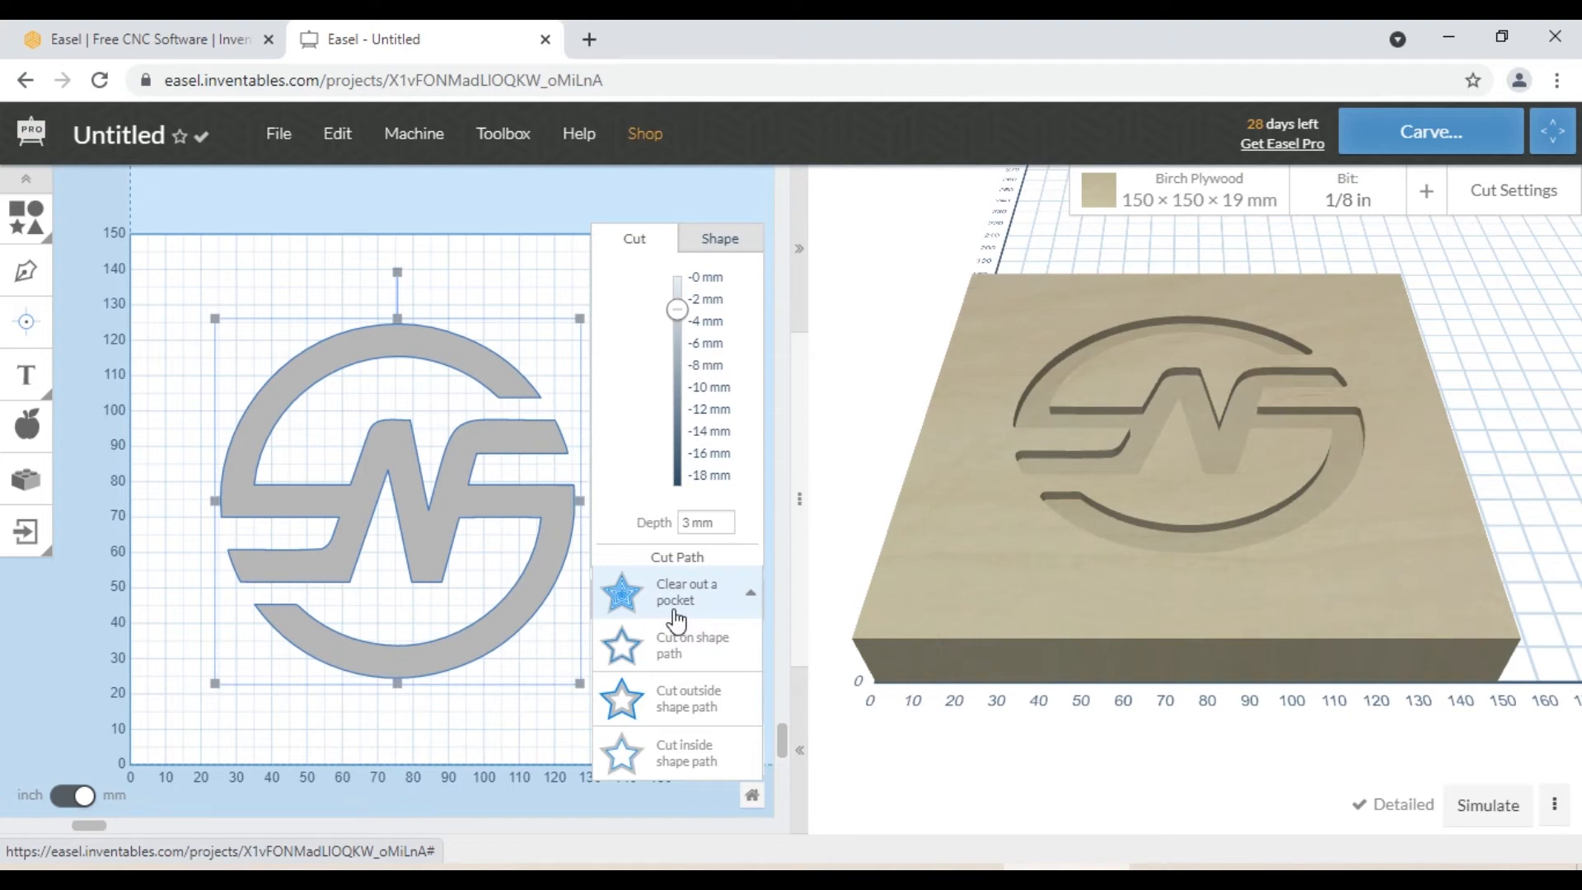
pyautogui.click(677, 592)
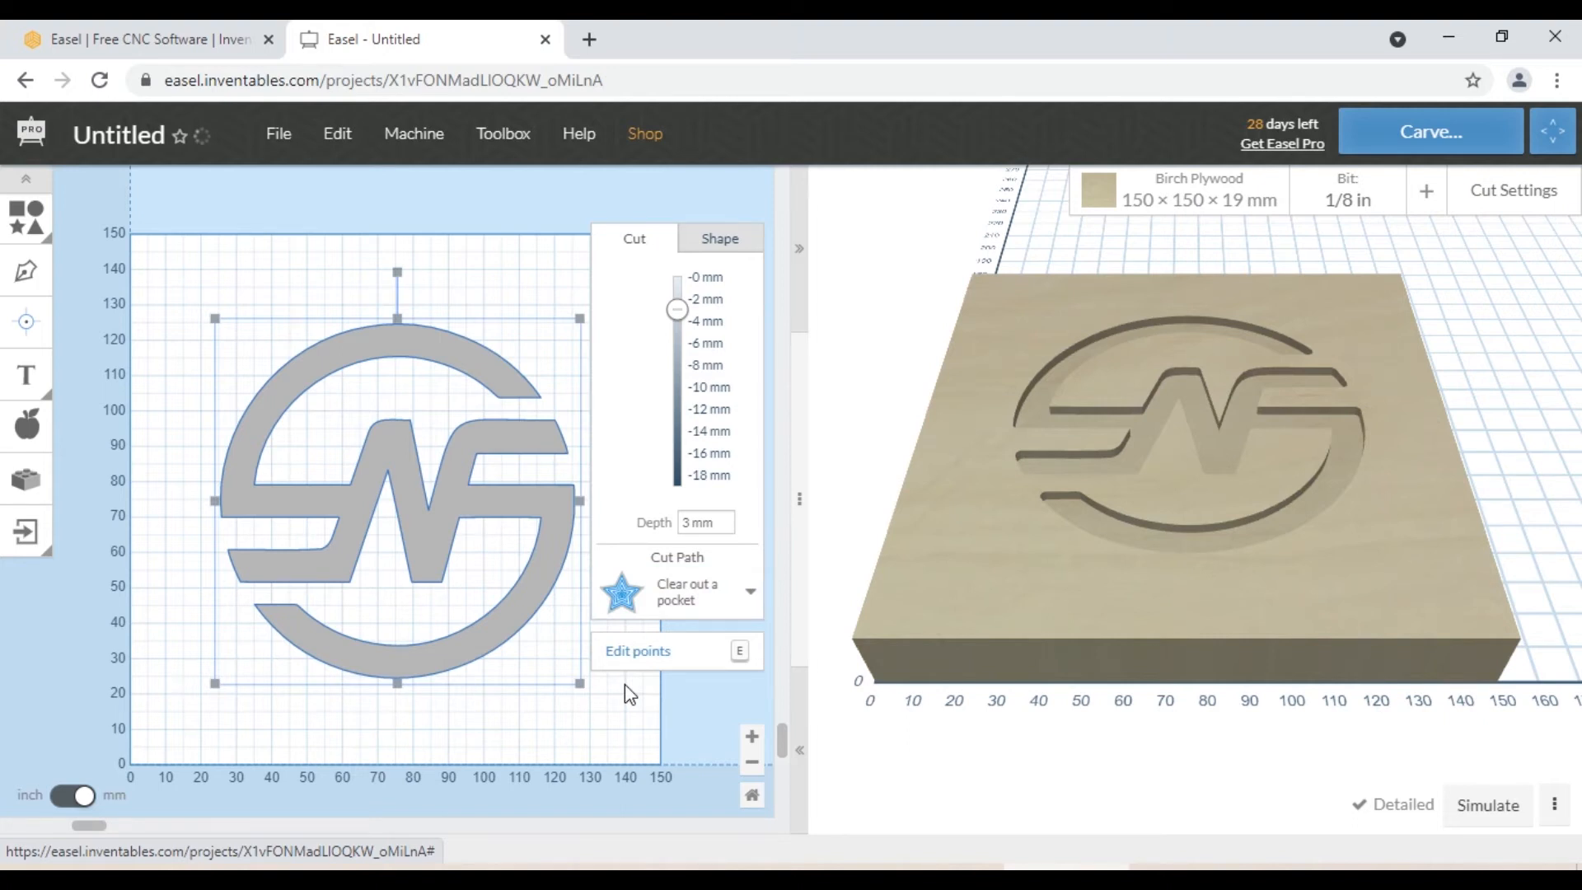
pyautogui.click(1349, 199)
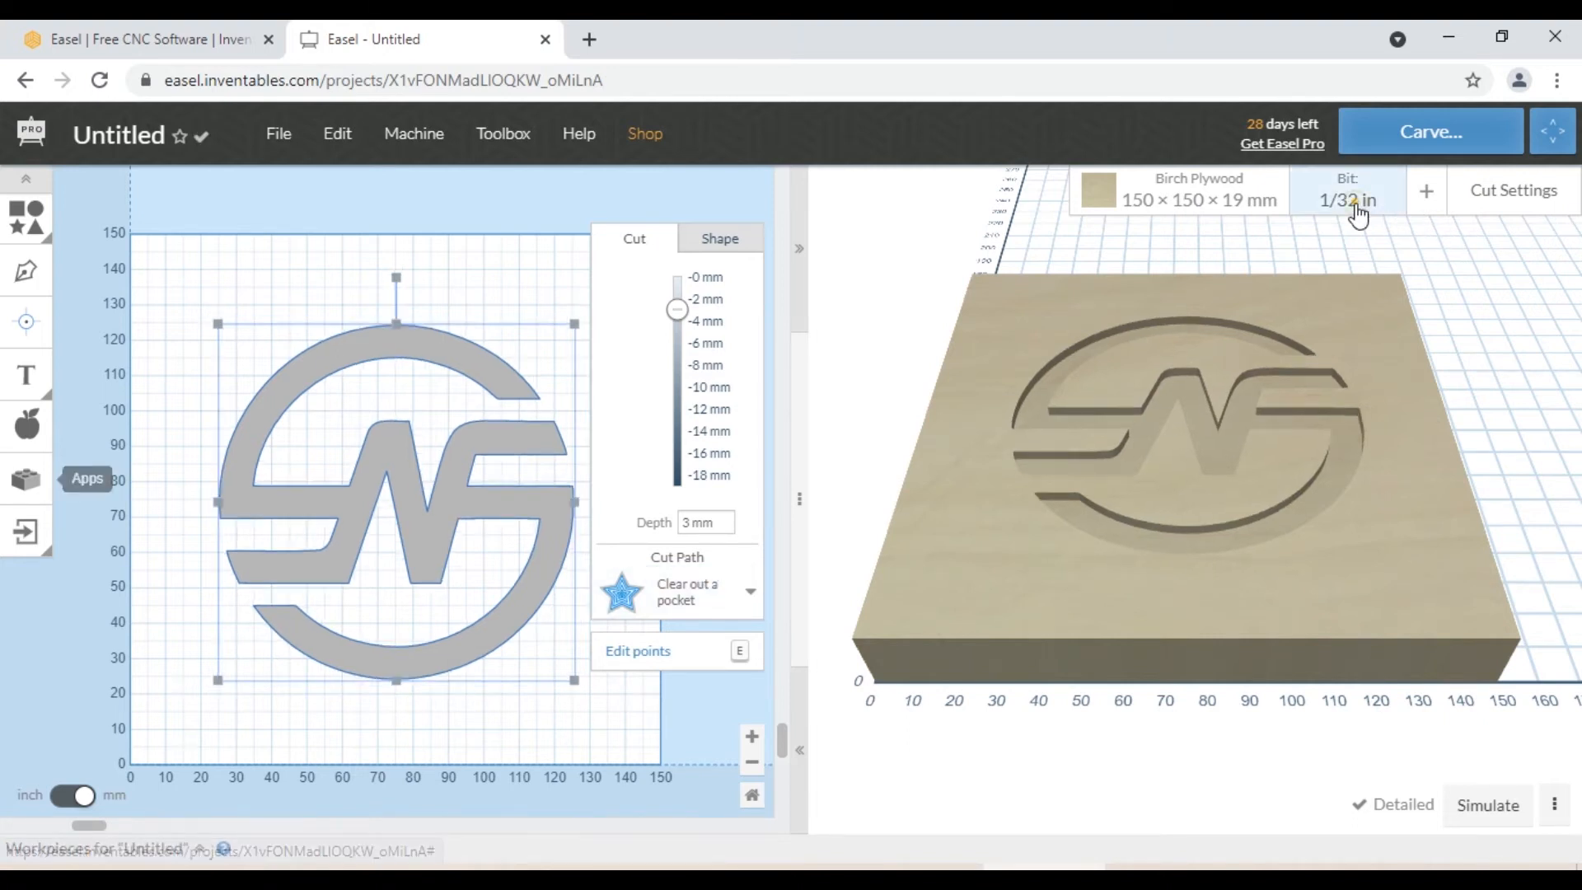
# Choose a custom 'Other' bit with a 6 mm width, then move to Cut Settings
pyautogui.click(1347, 200)
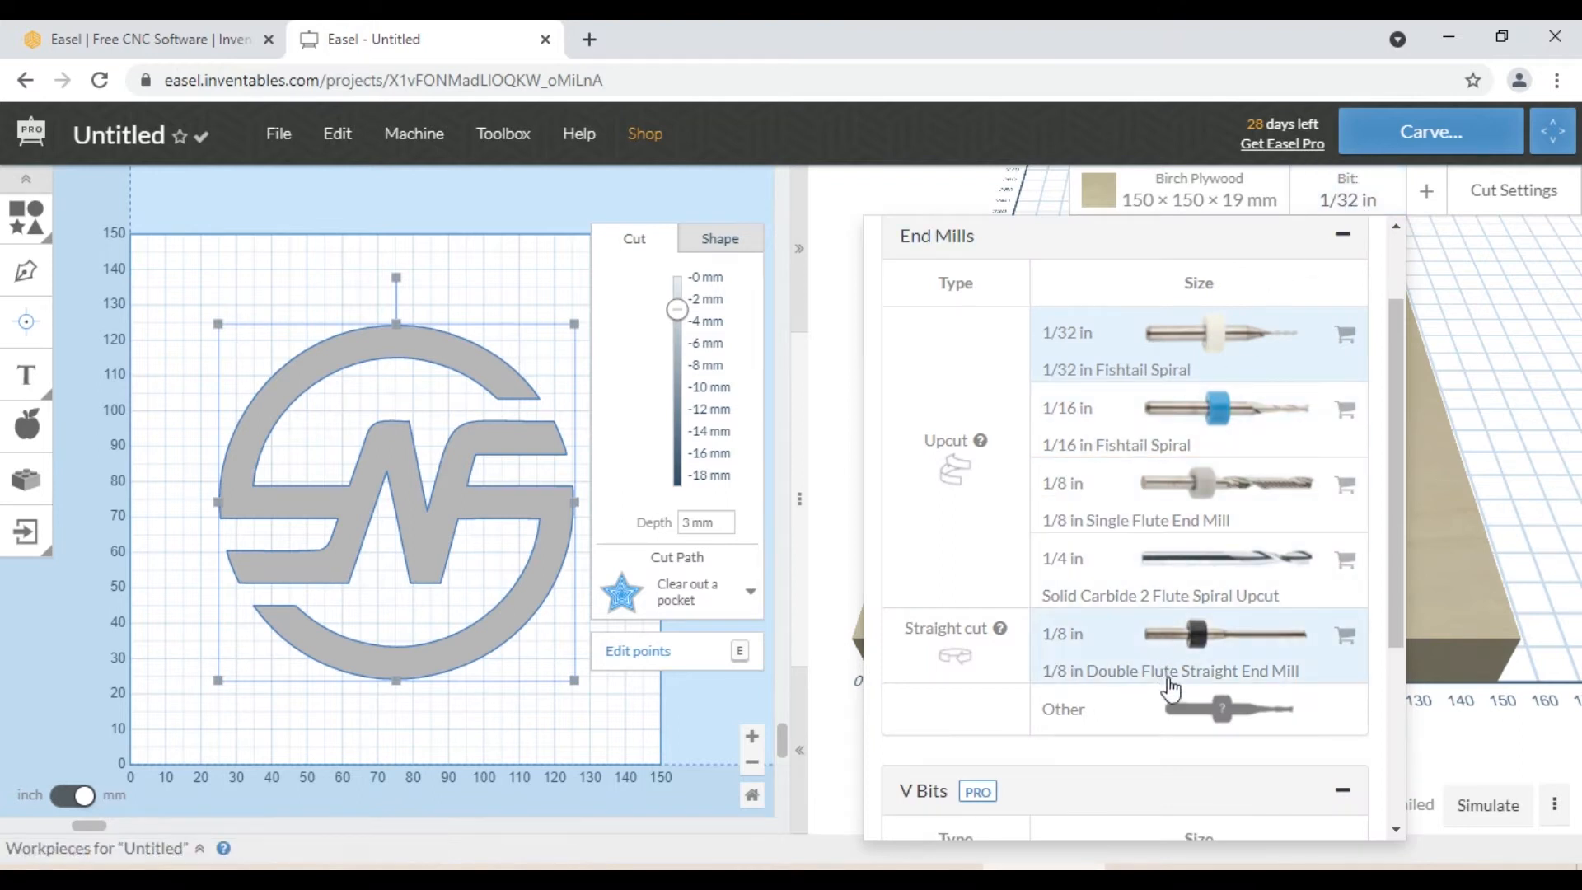
pyautogui.click(1063, 708)
pyautogui.write('6')
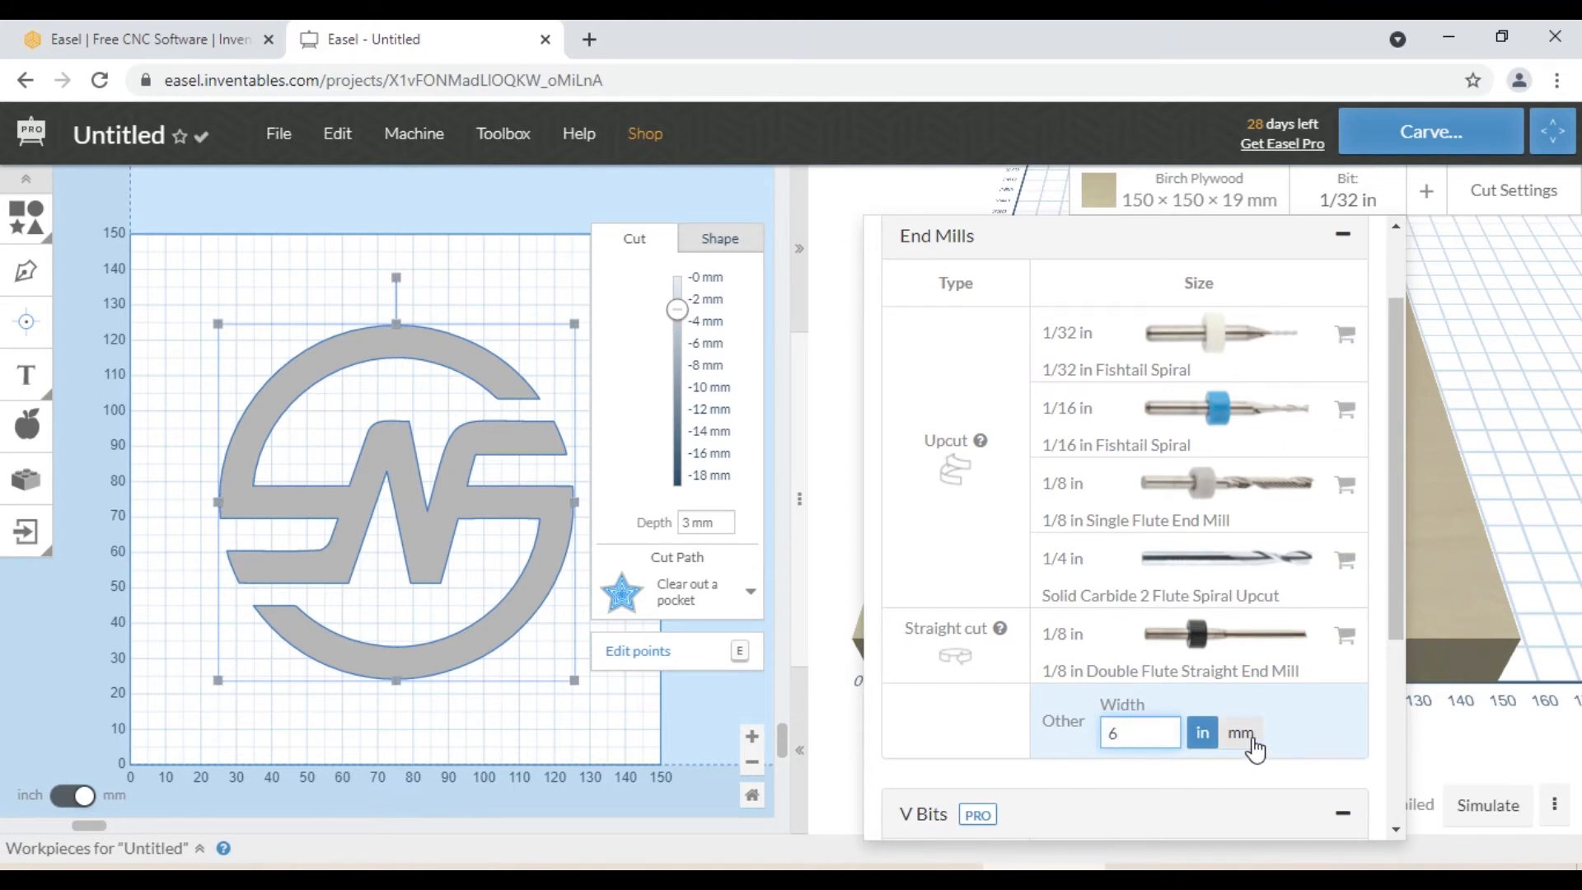
pyautogui.click(1239, 732)
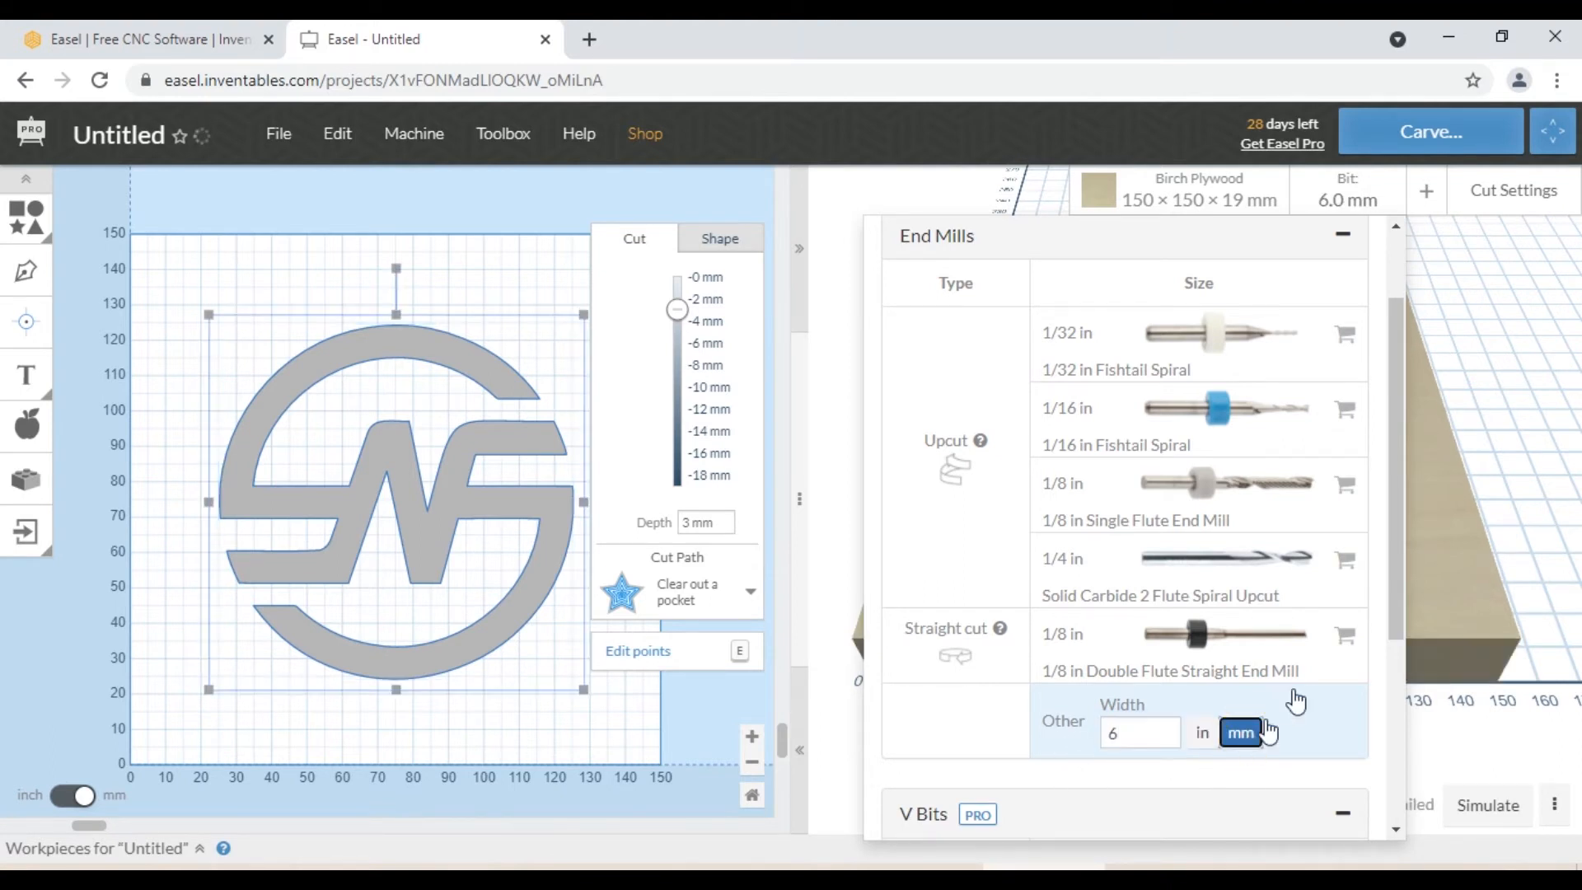
pyautogui.click(1513, 190)
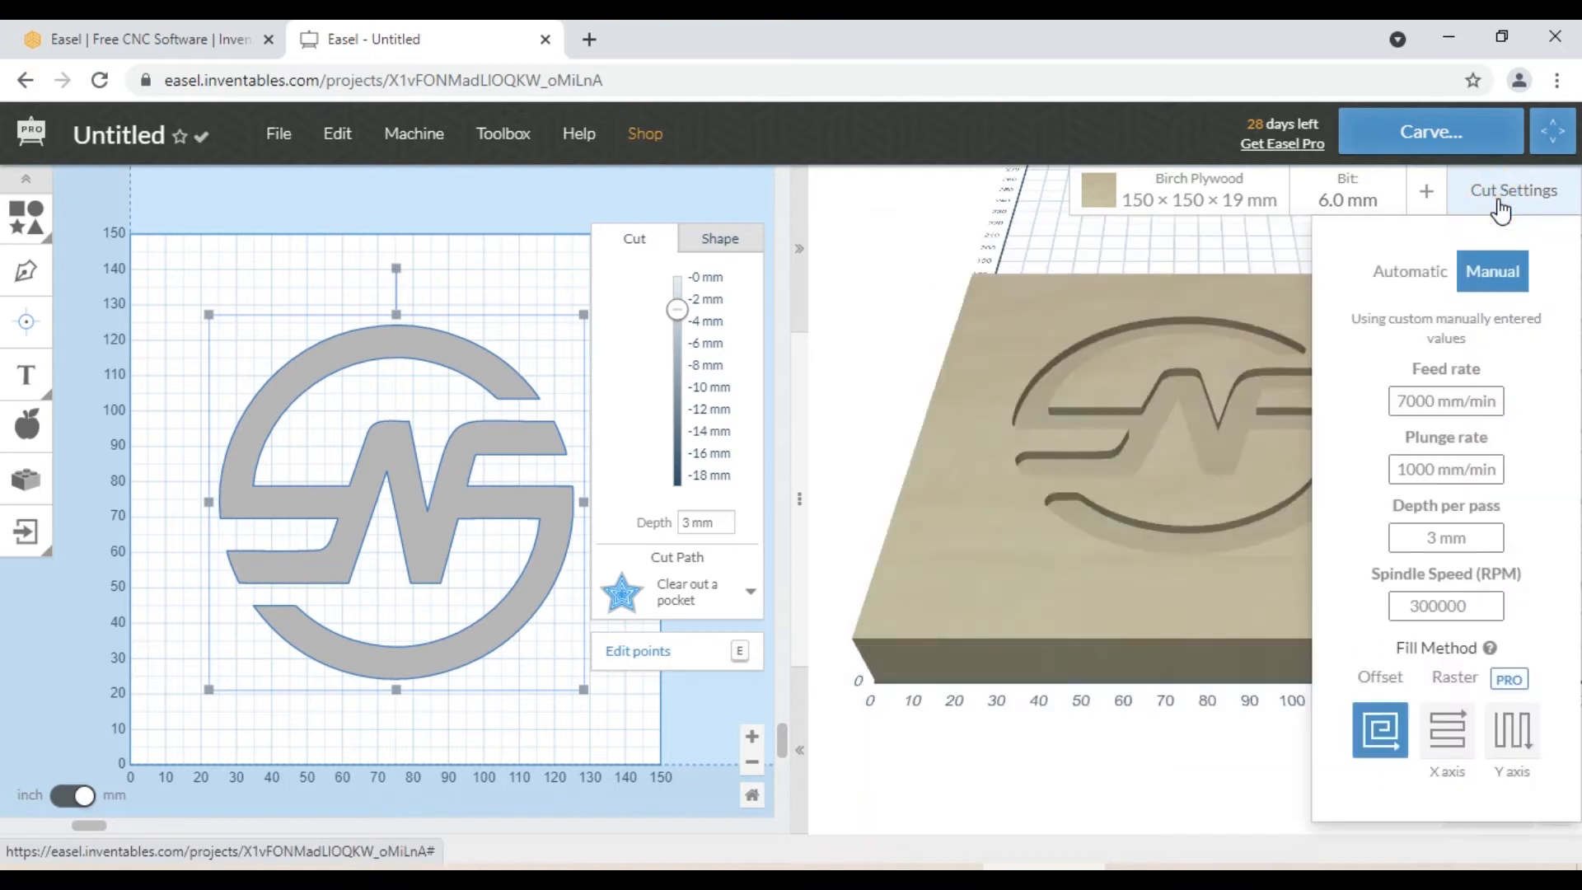
pyautogui.moveTo(1503, 209)
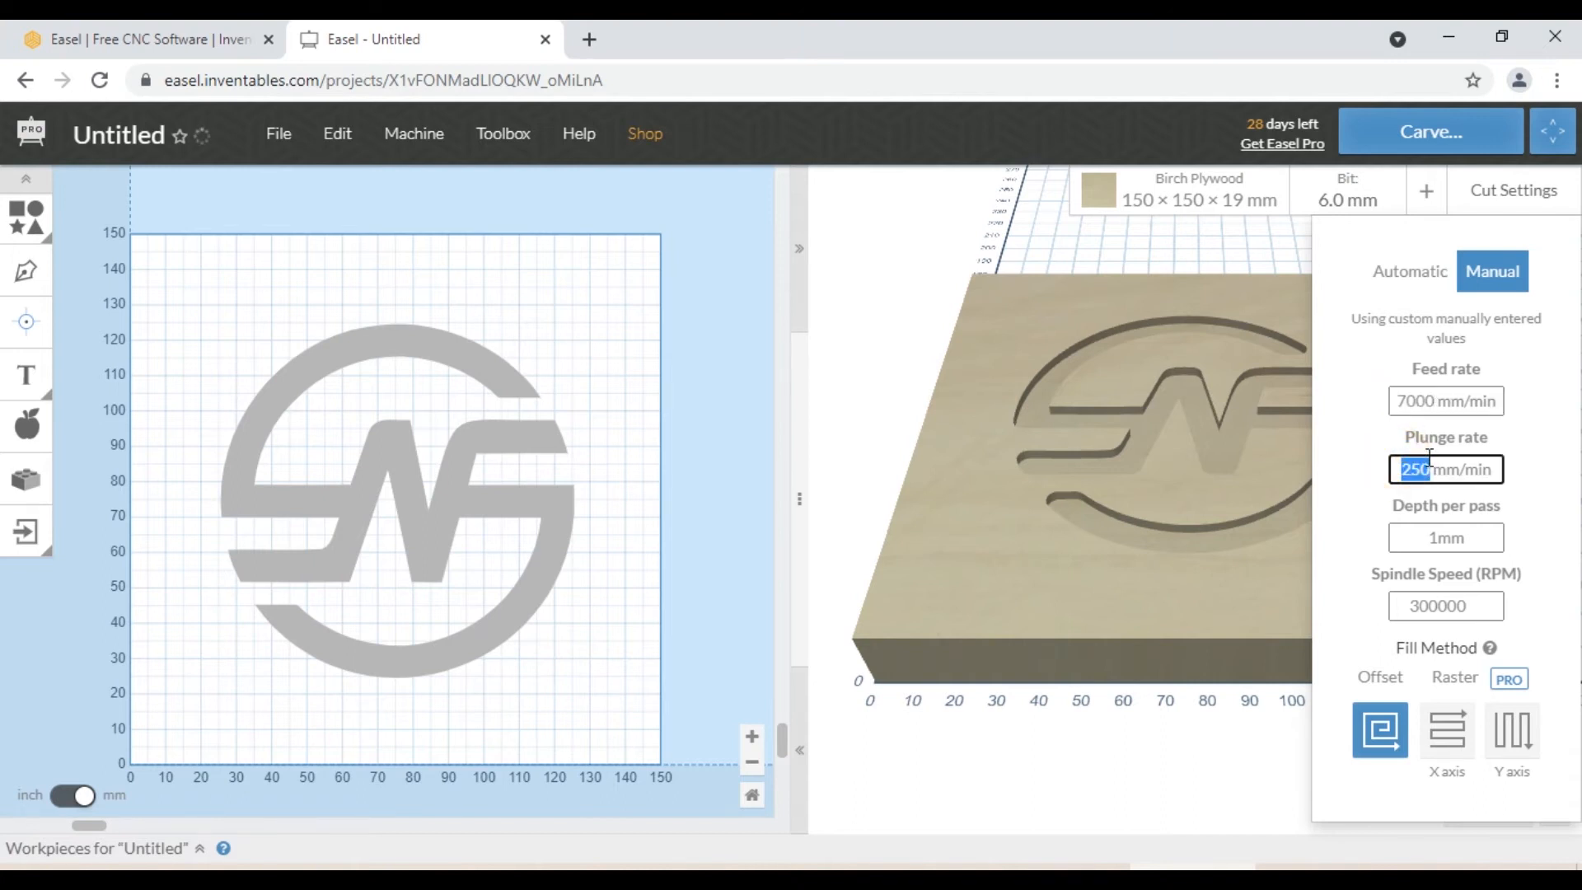
# Enter a 1000 mm/min plunge rate and set depth per pass to 3 mm
pyautogui.write('1000')
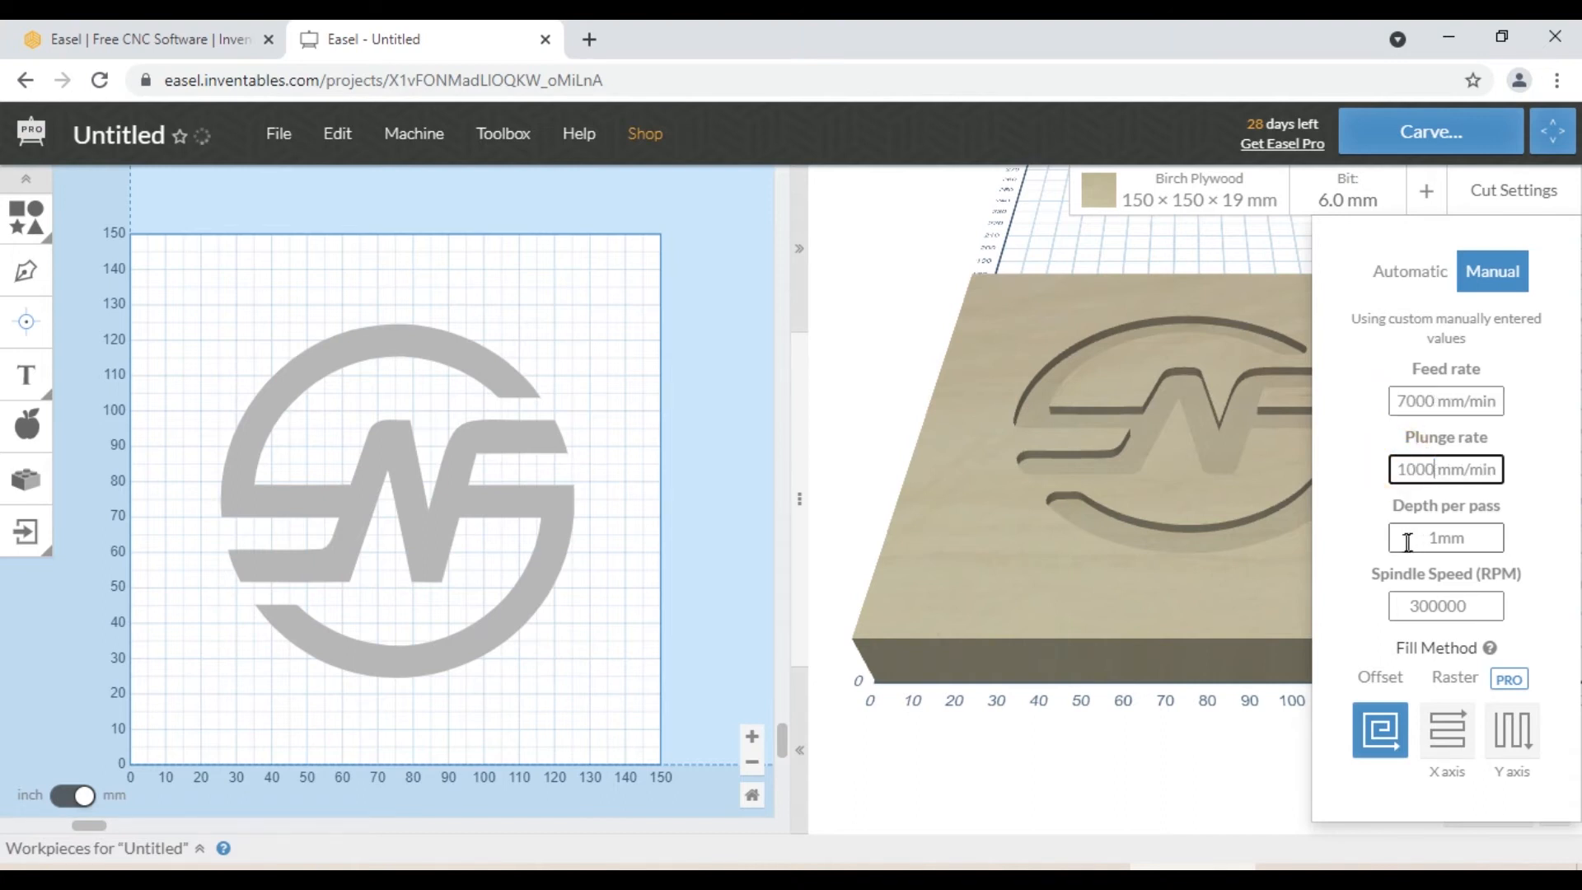
pyautogui.click(1446, 538)
pyautogui.write('3')
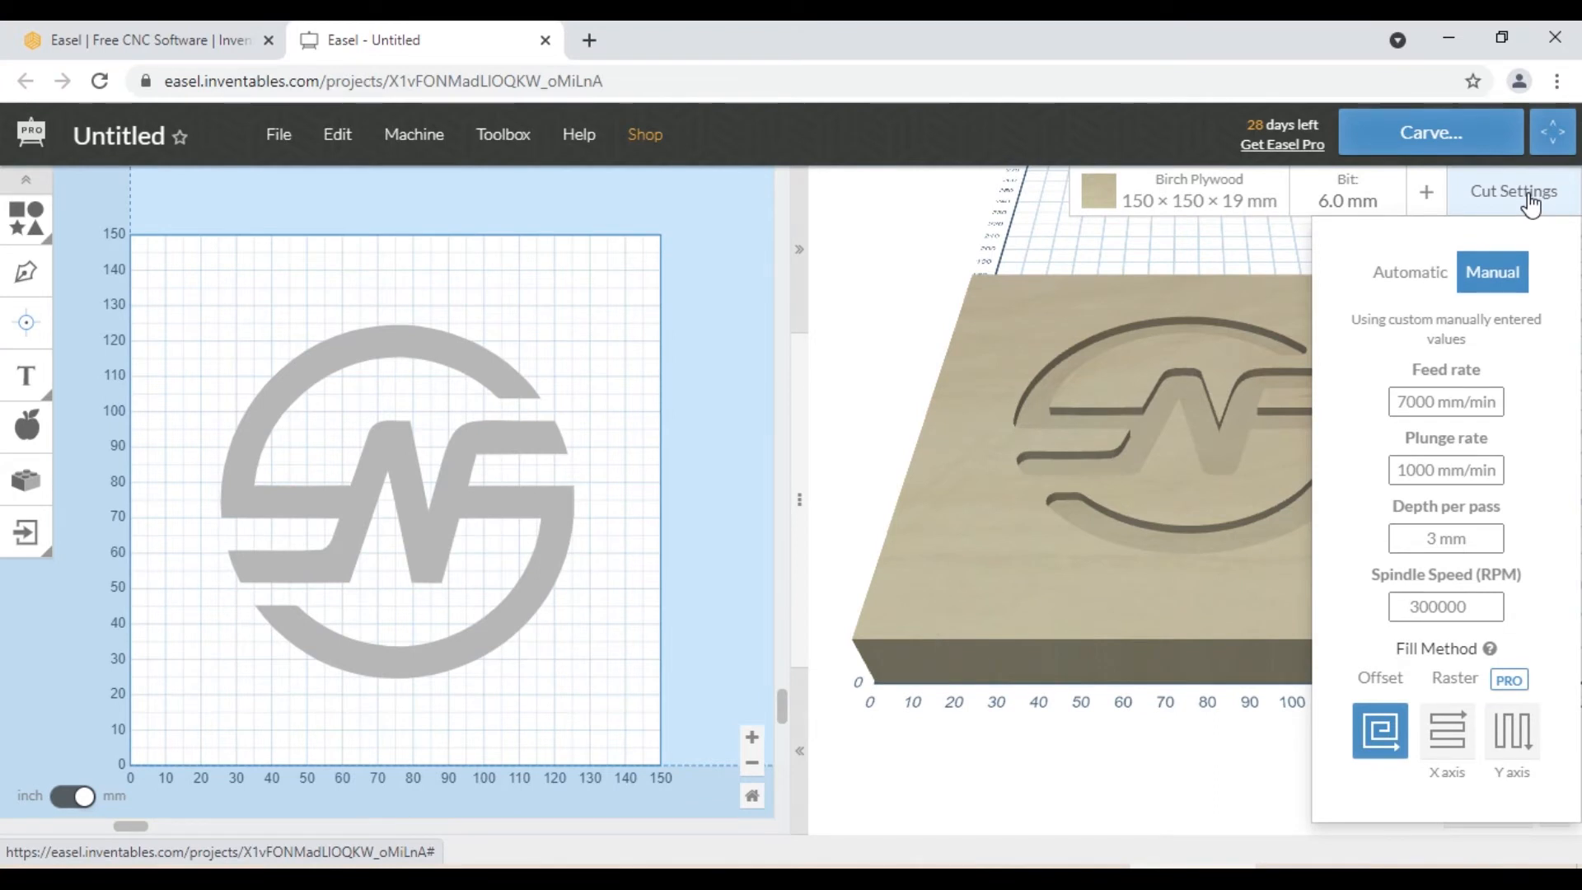
# Set the machine to Other (grbl) with model Other in the Machine menu
pyautogui.click(412, 134)
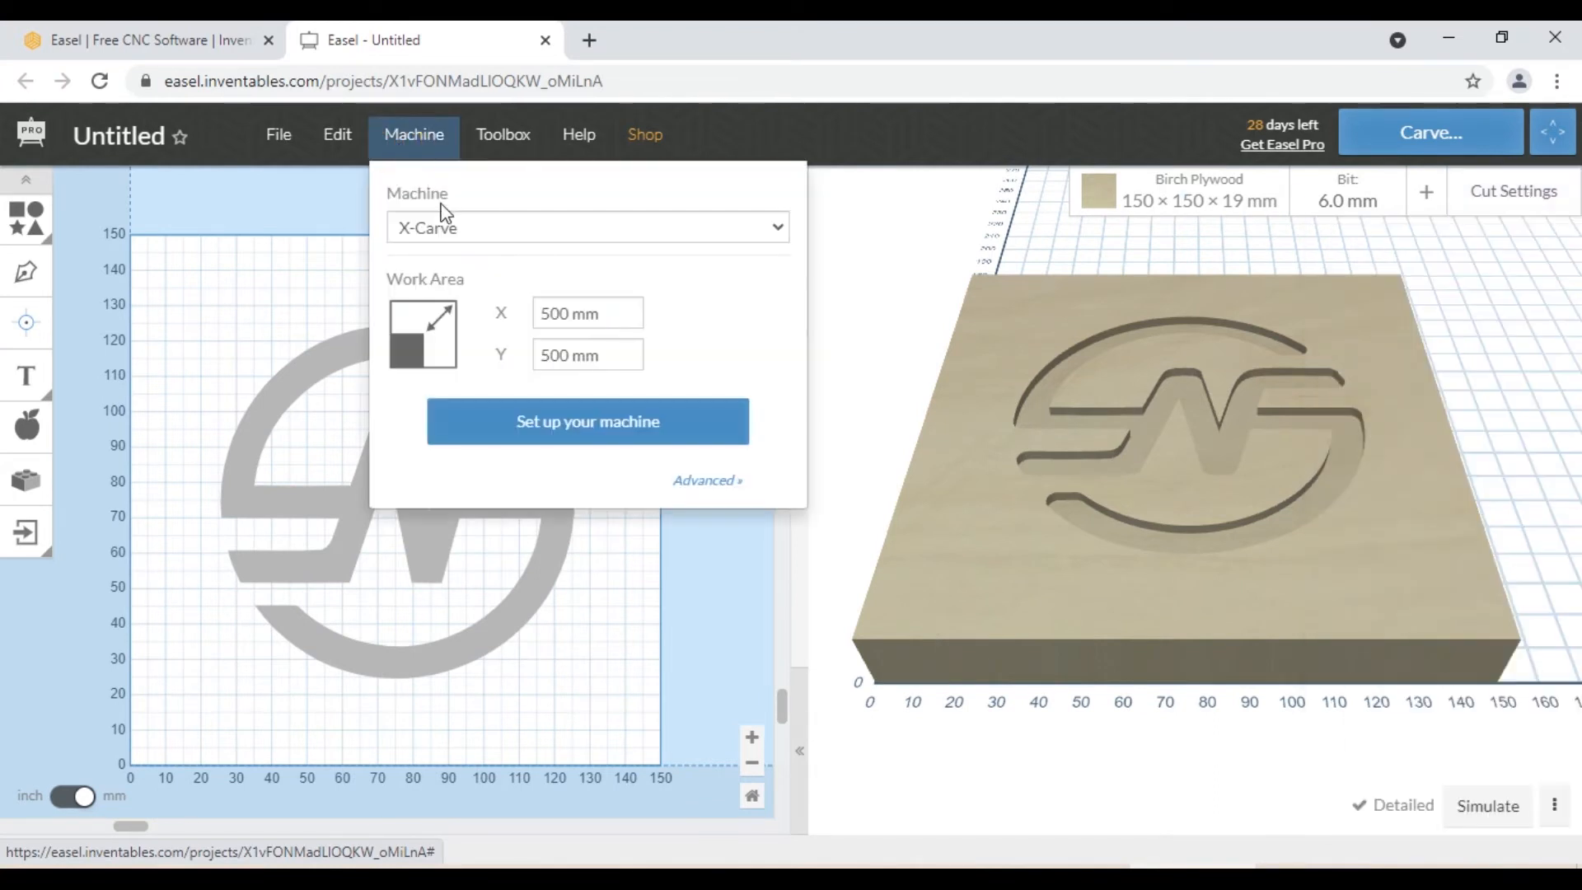
pyautogui.click(587, 227)
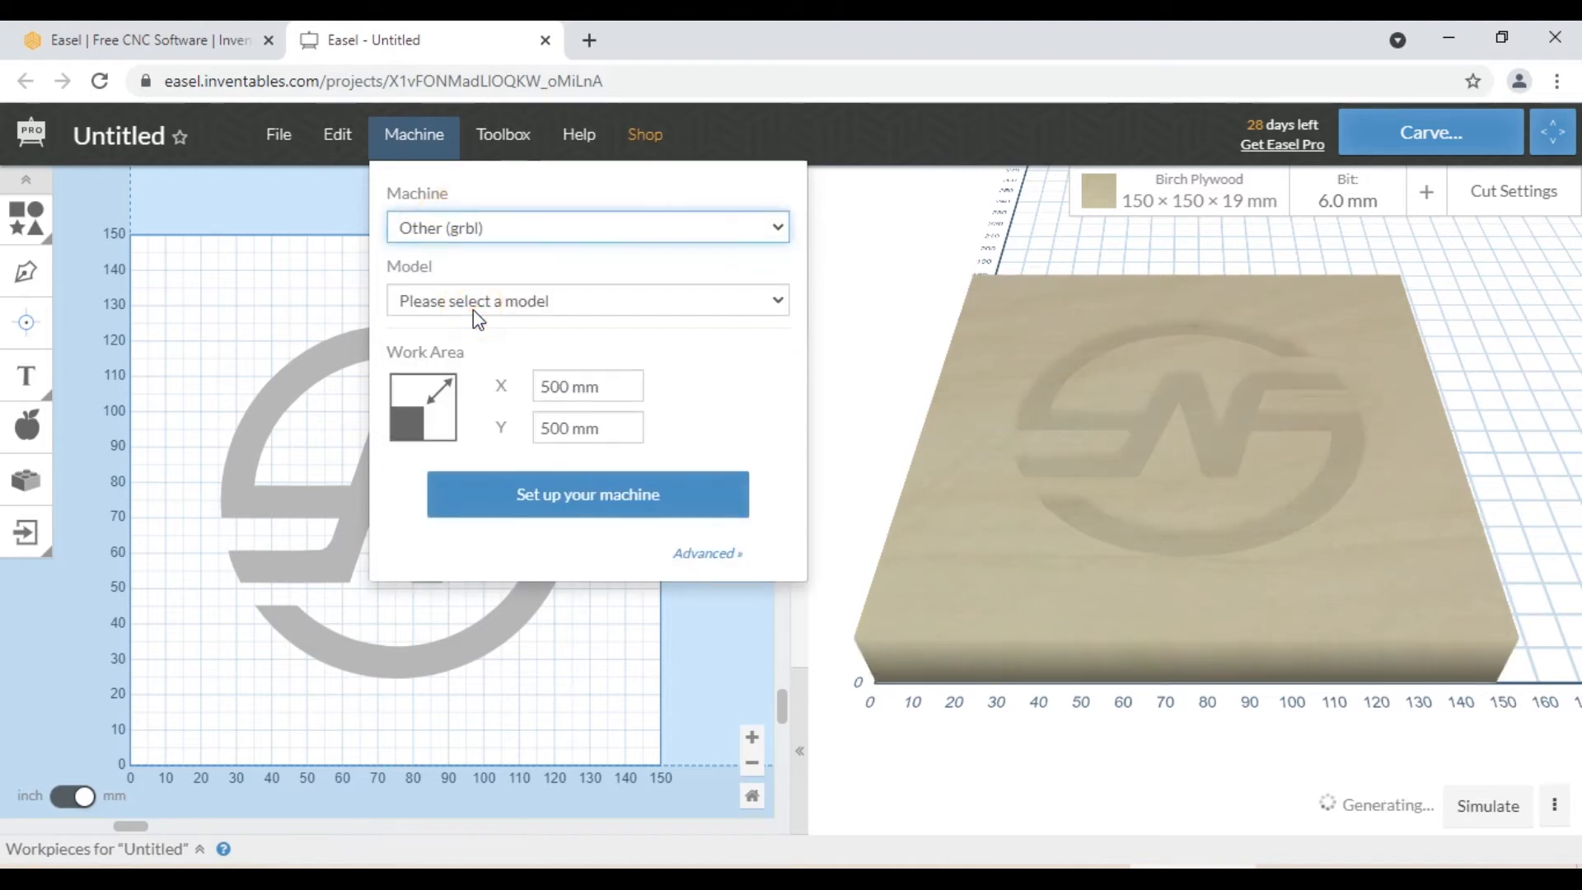
pyautogui.click(587, 300)
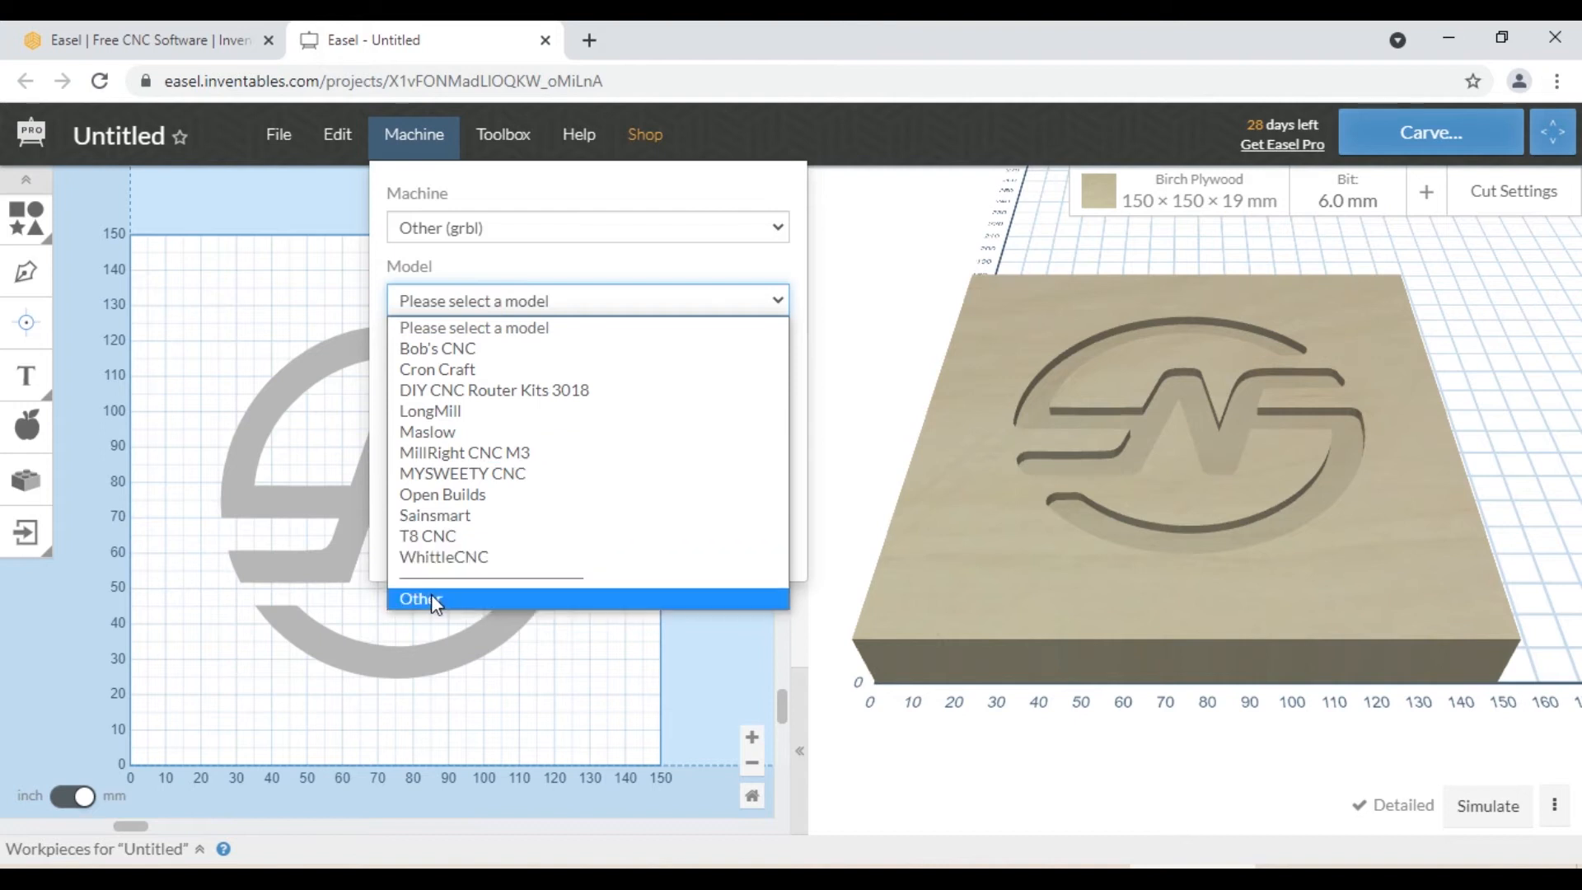
pyautogui.click(420, 599)
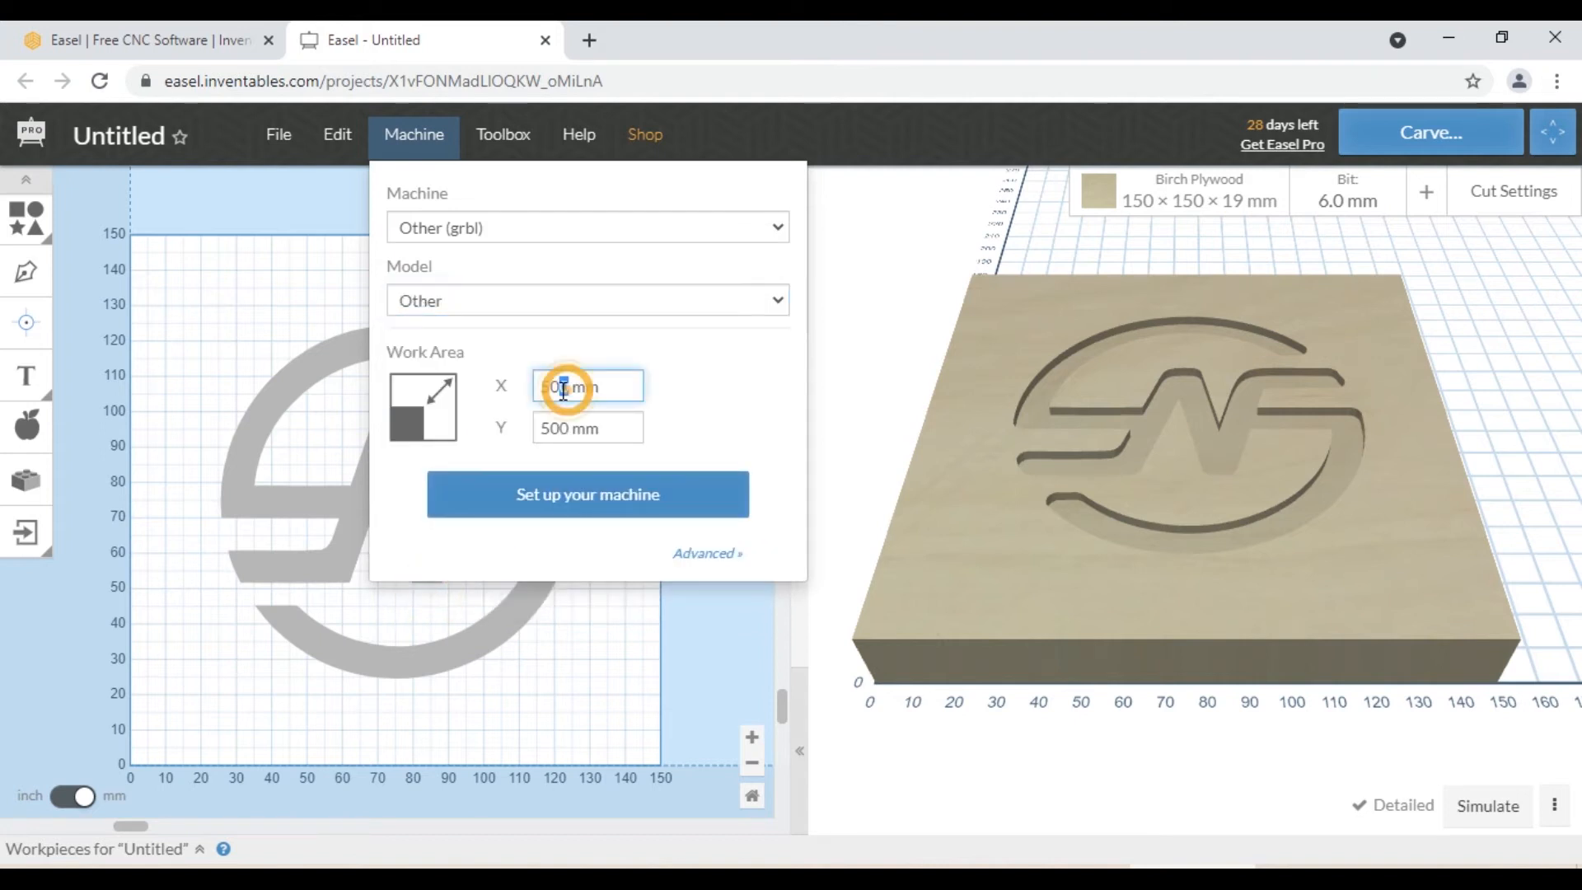
# Enter the X and Y work-area sizes for an 800 × 812 mm machine
pyautogui.write('80')
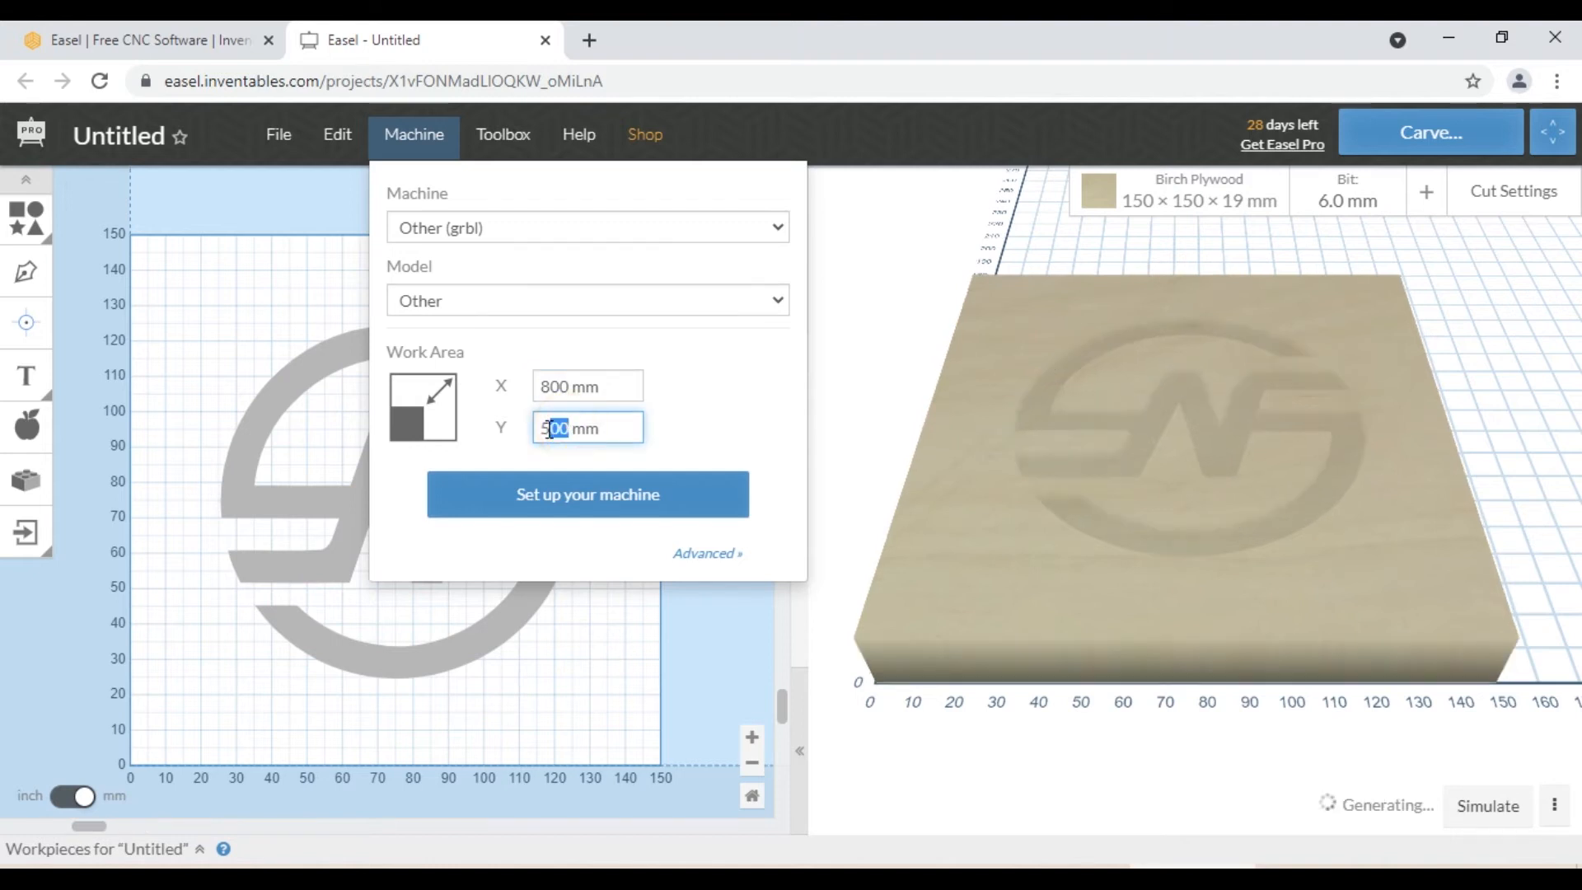
pyautogui.write('81')
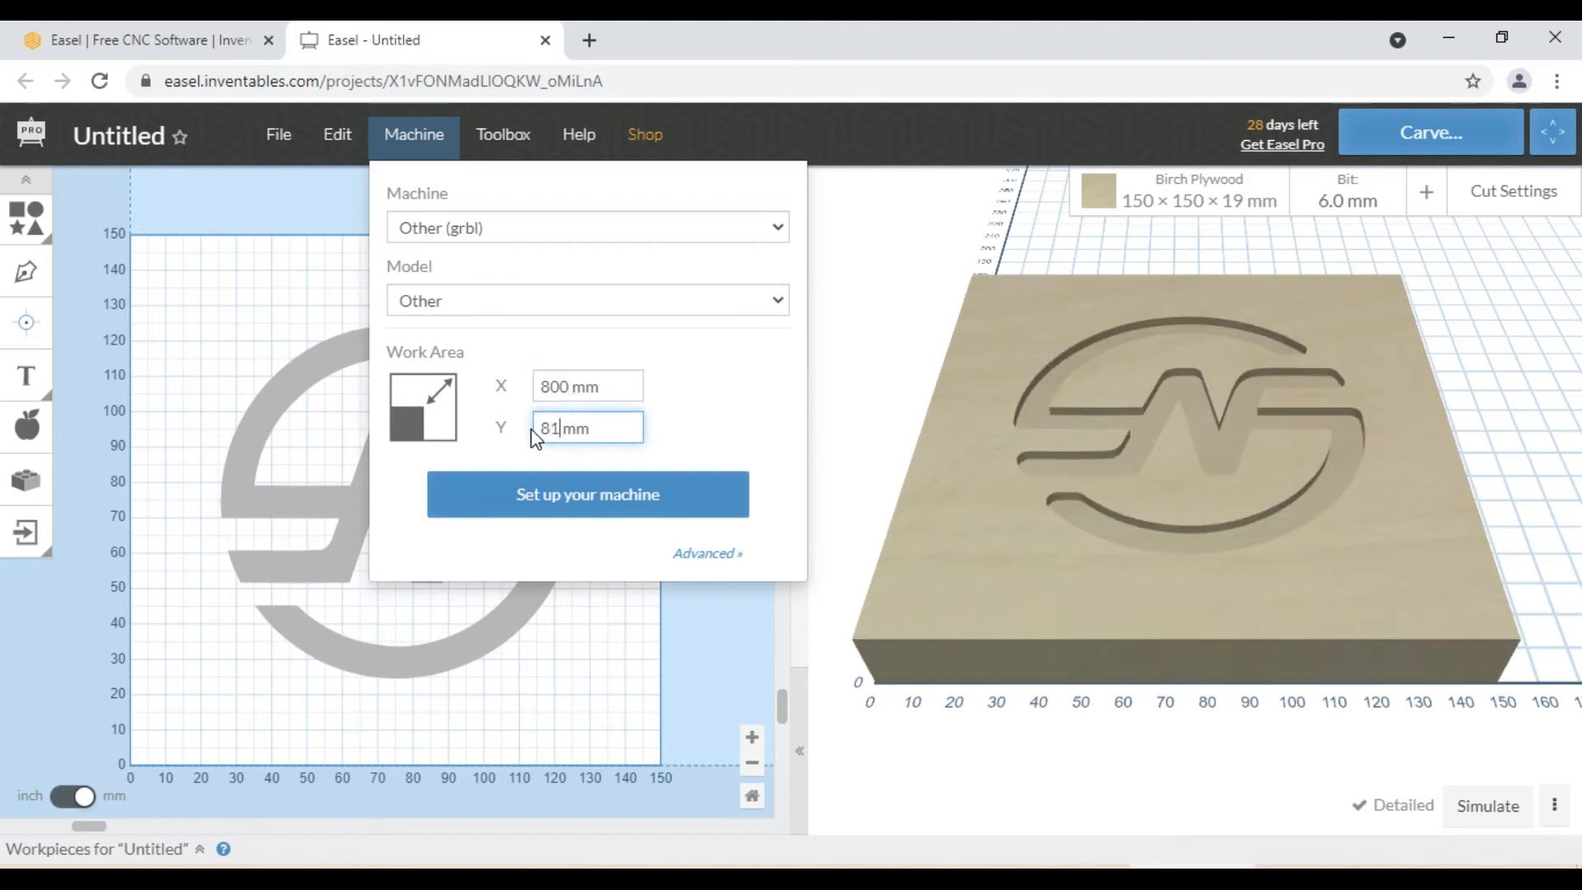
pyautogui.write('2')
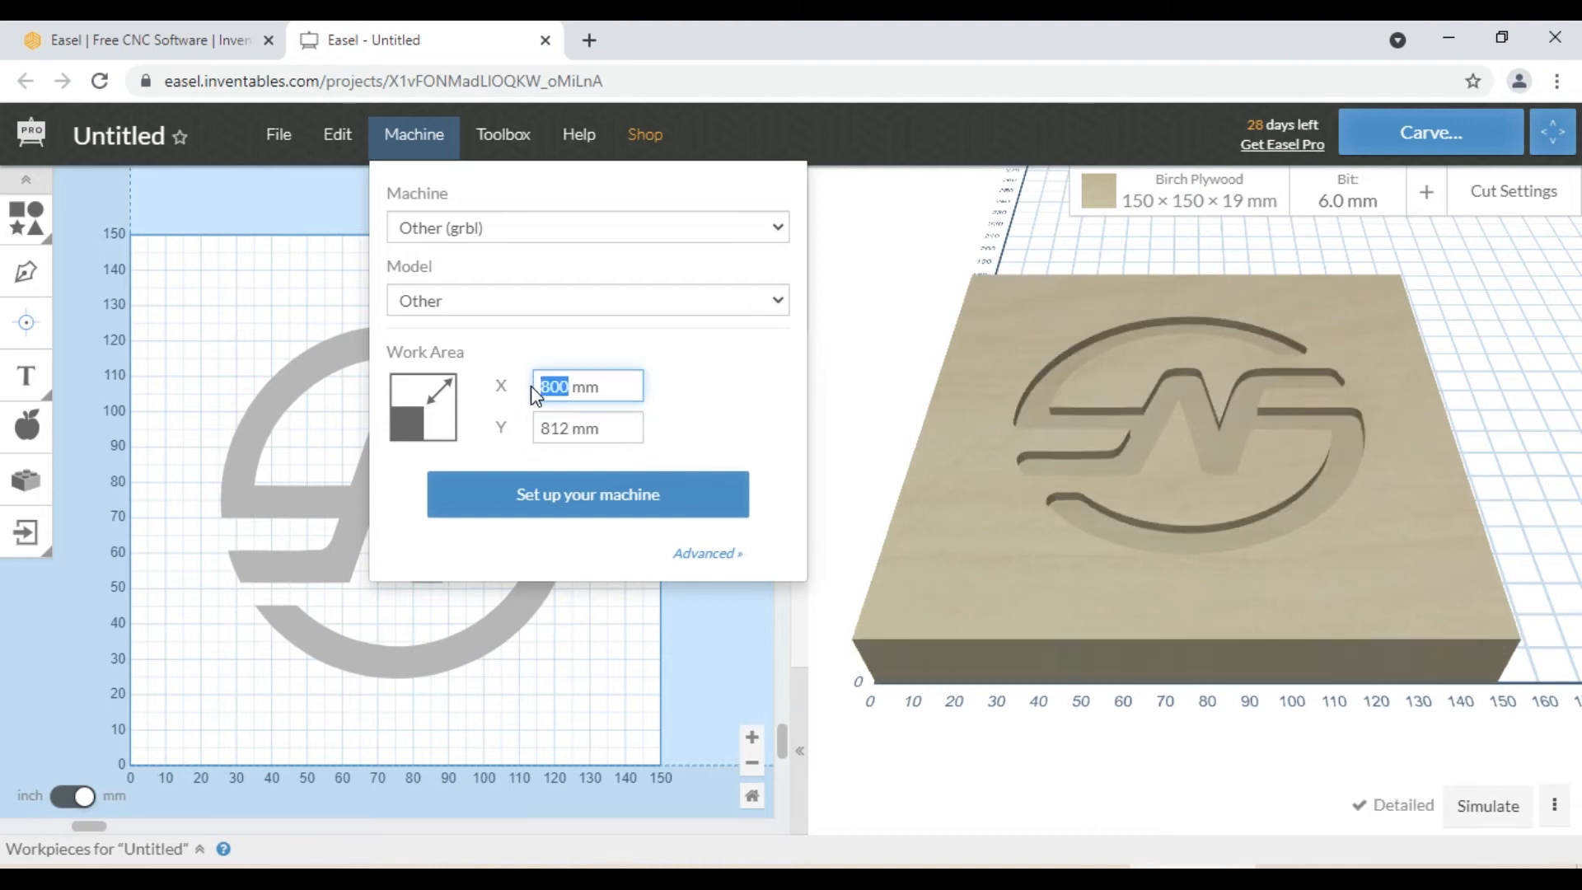
pyautogui.write('1292')
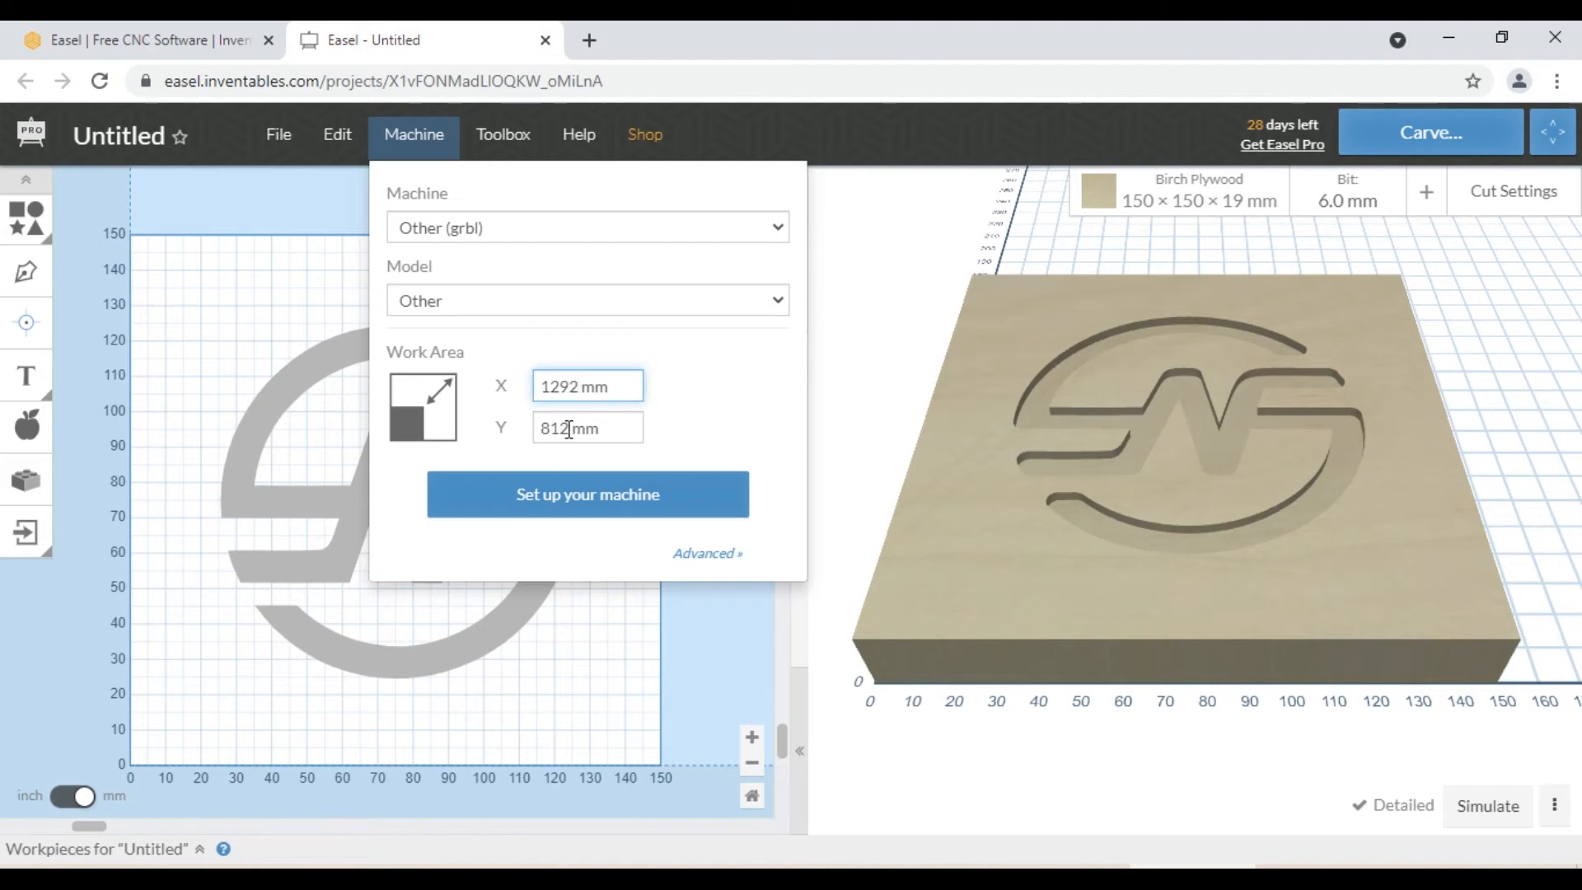
pyautogui.tripleClick(565, 428)
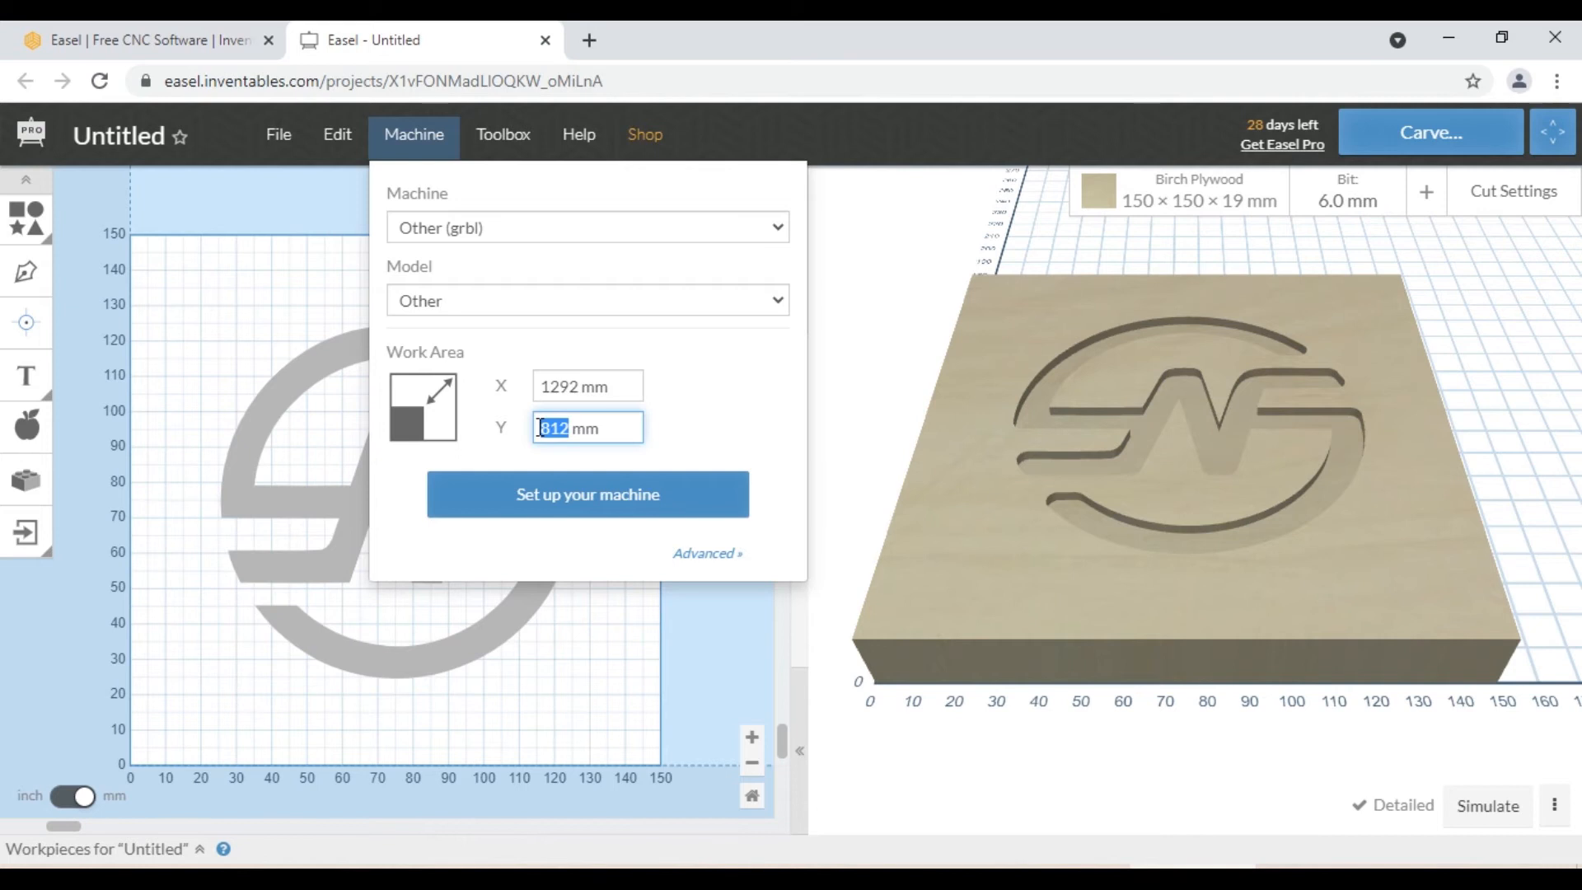
pyautogui.write('1294')
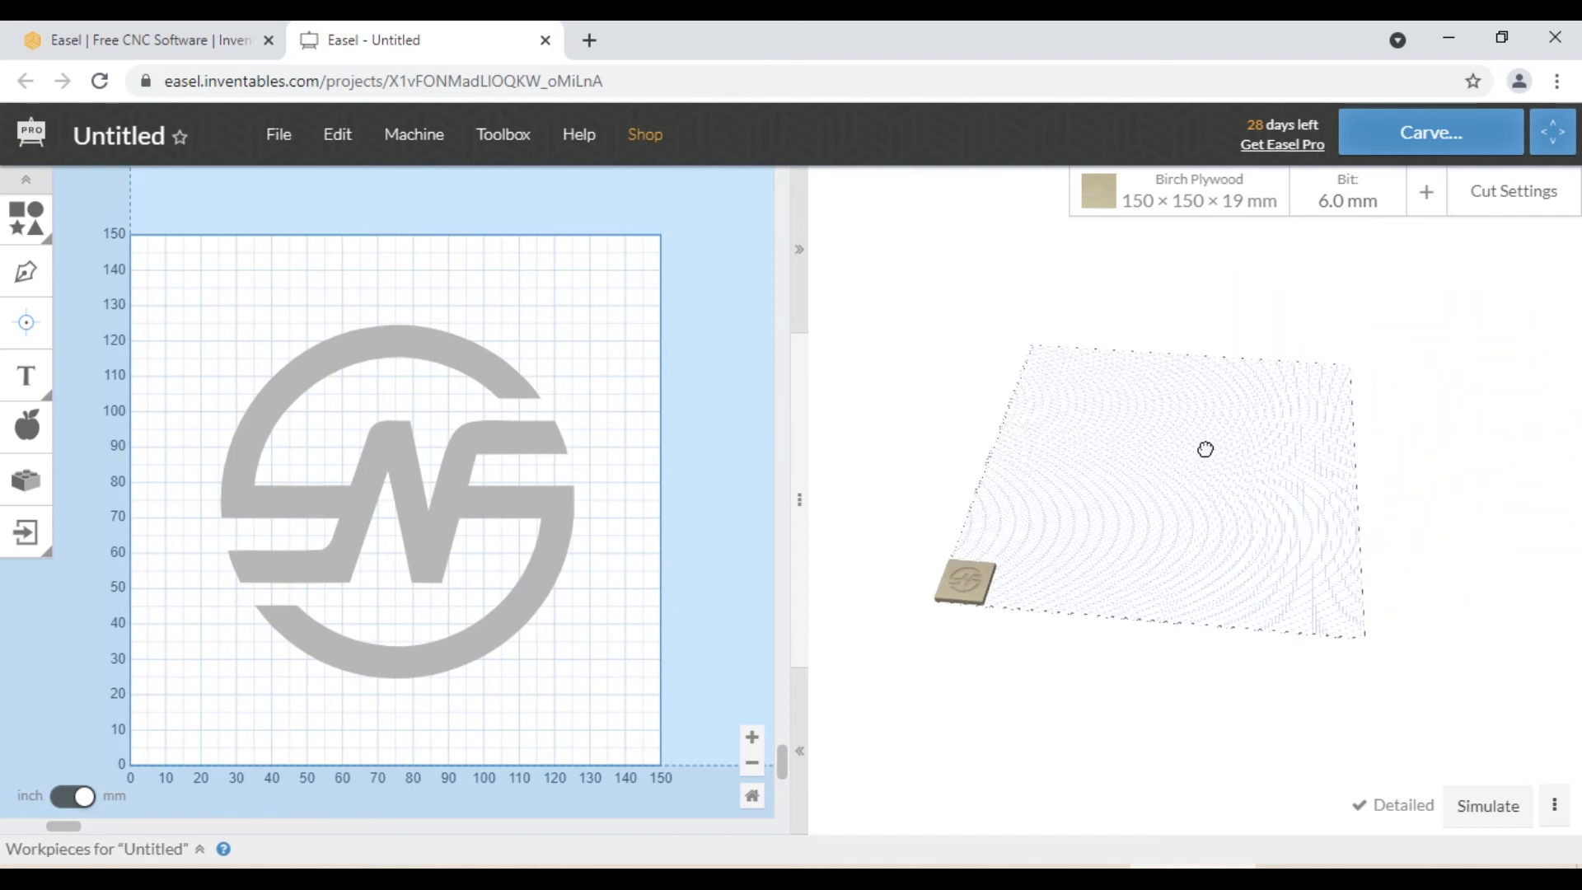
pyautogui.click(412, 133)
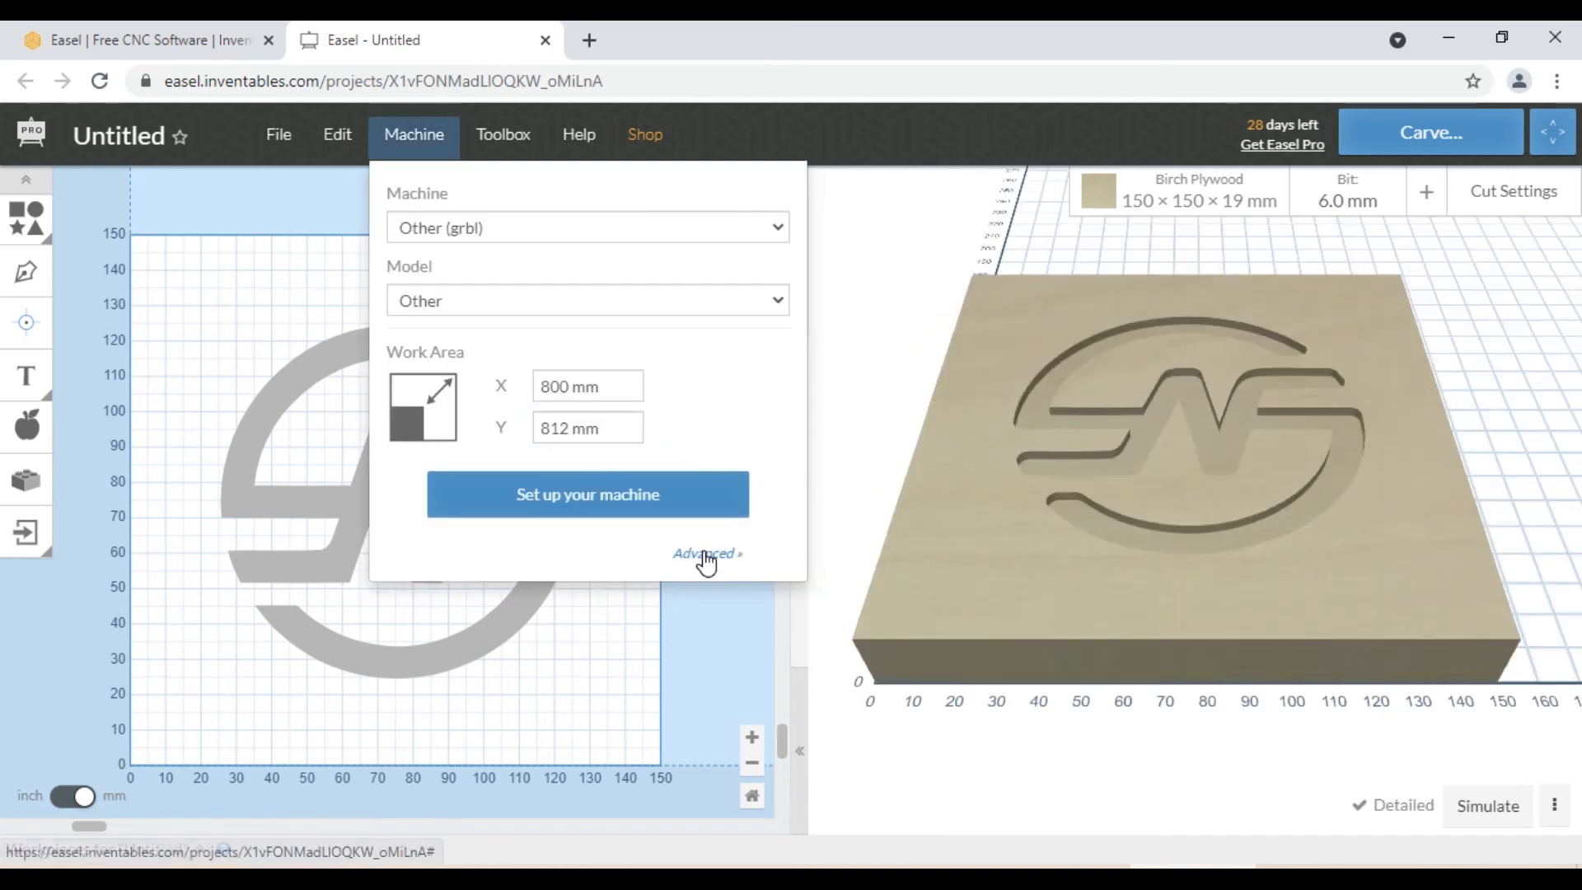
# In Advanced settings keep spindle control Automatic, generate and export the g-code
pyautogui.click(707, 554)
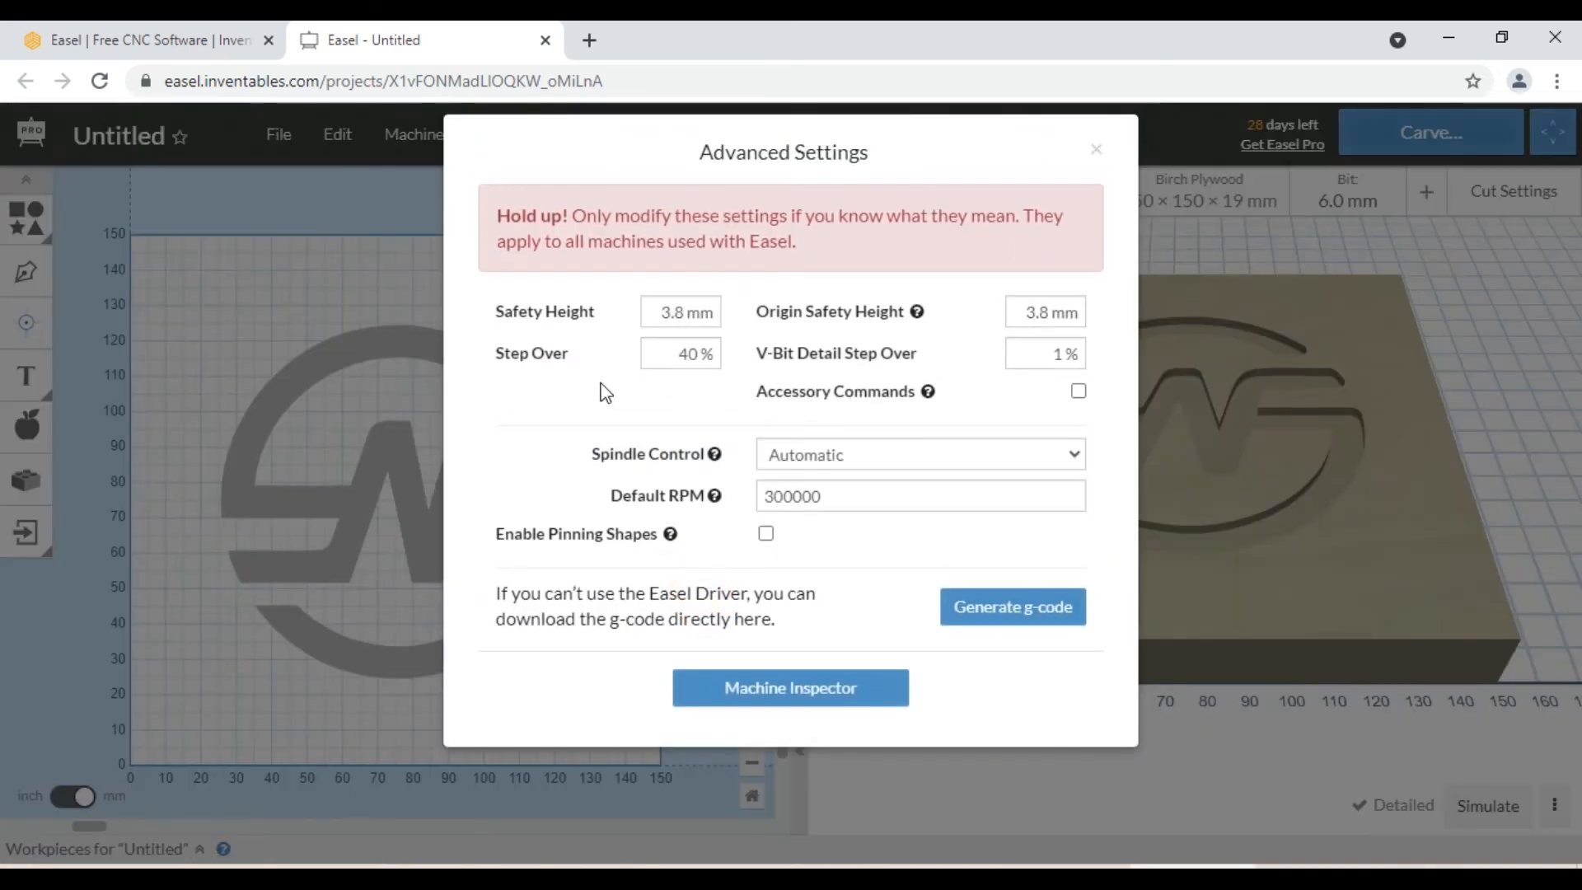
pyautogui.moveTo(907, 380)
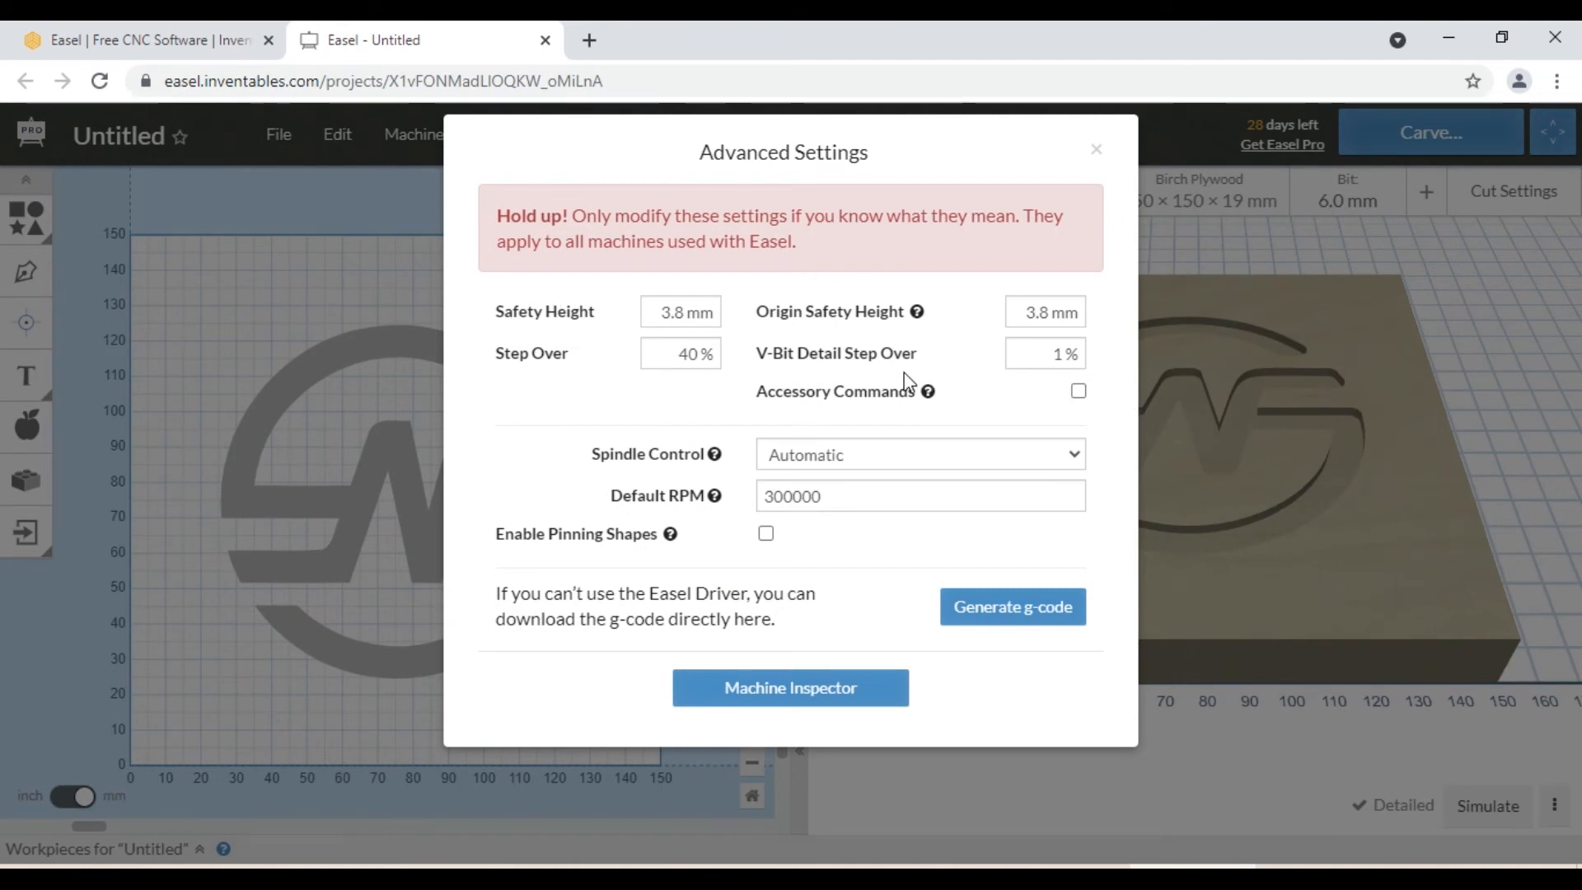
pyautogui.moveTo(715, 455)
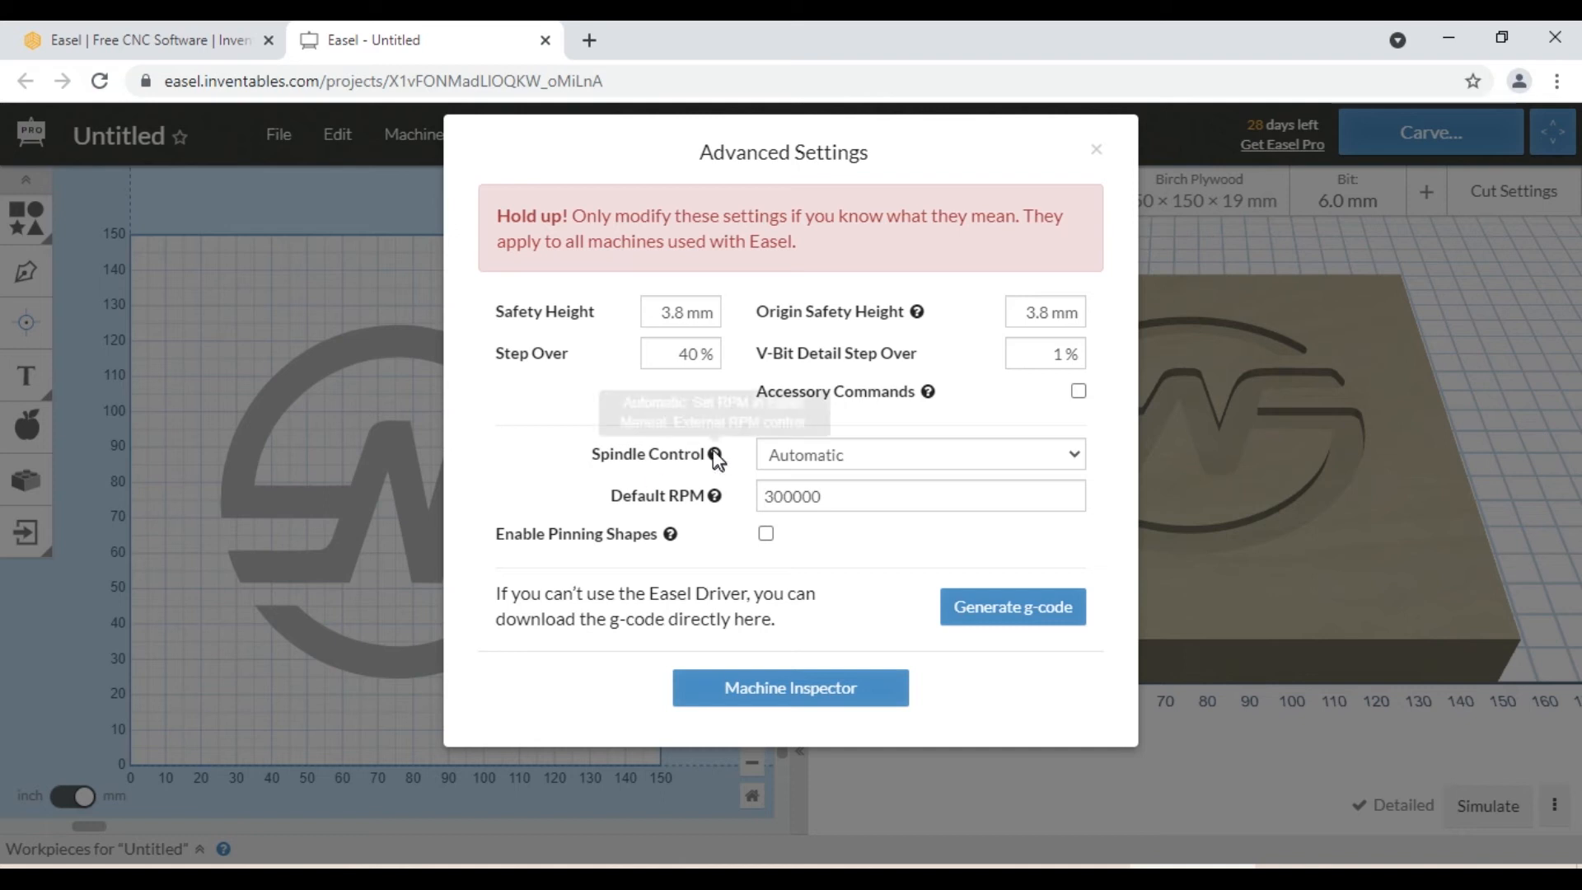
pyautogui.click(918, 455)
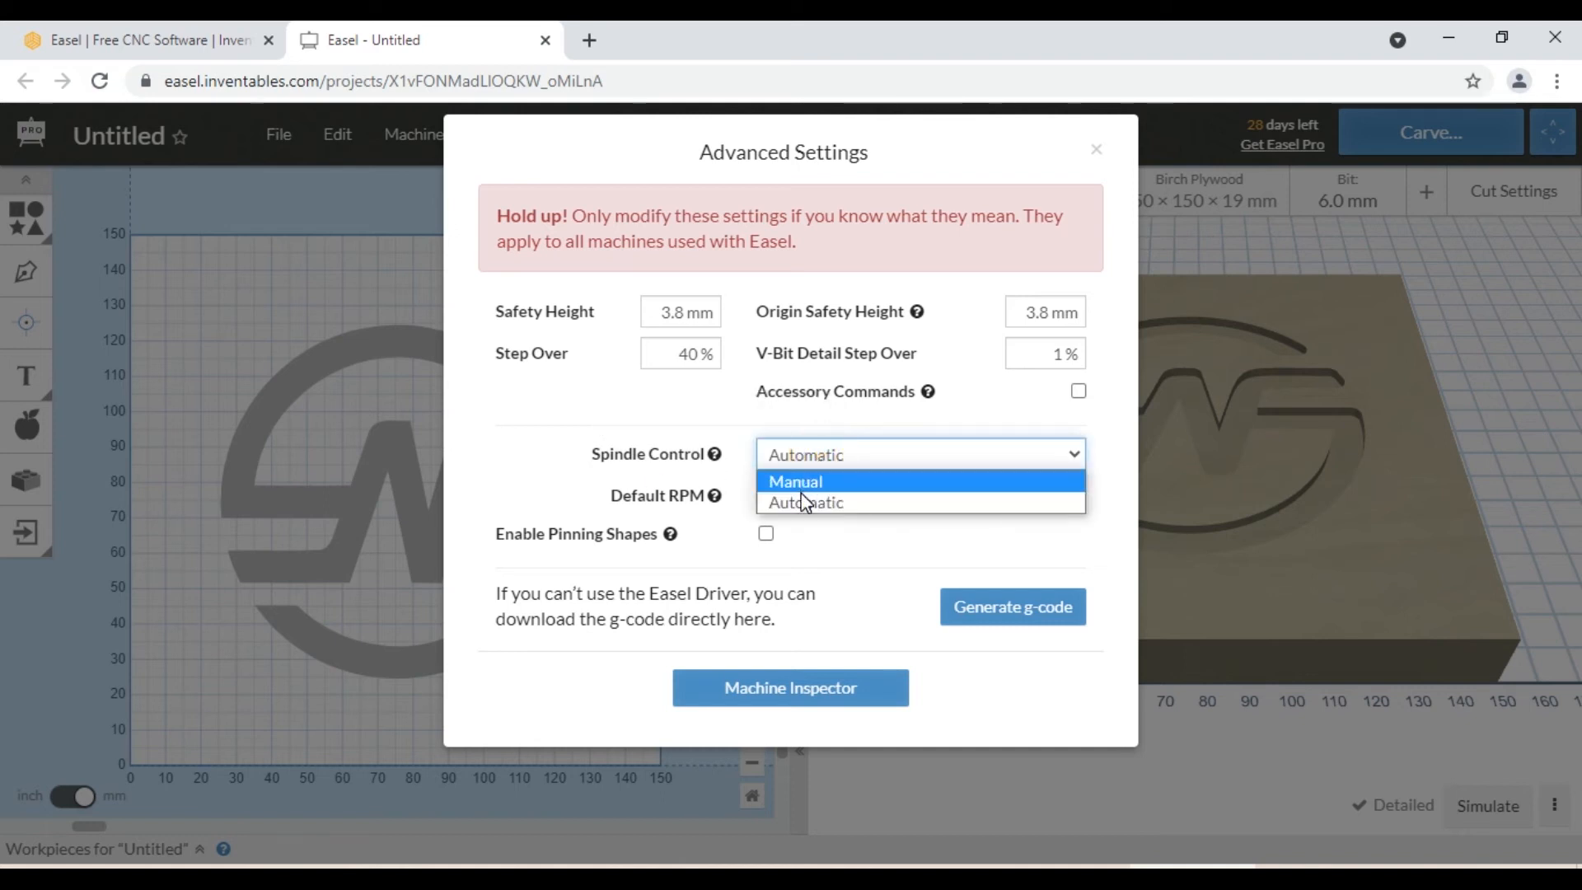
pyautogui.click(805, 503)
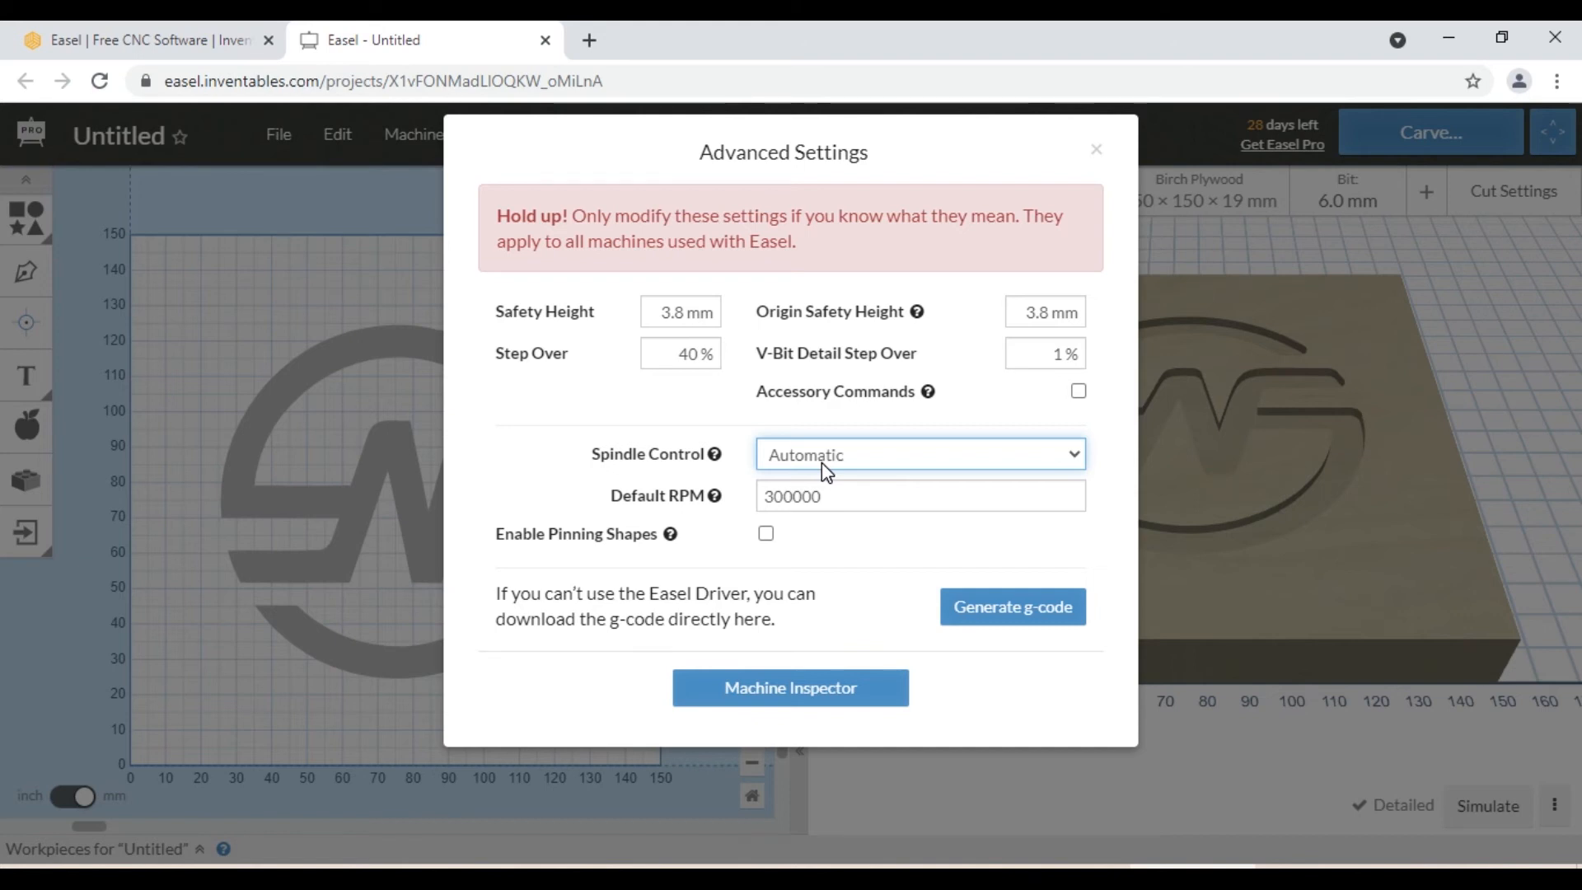
pyautogui.click(1012, 606)
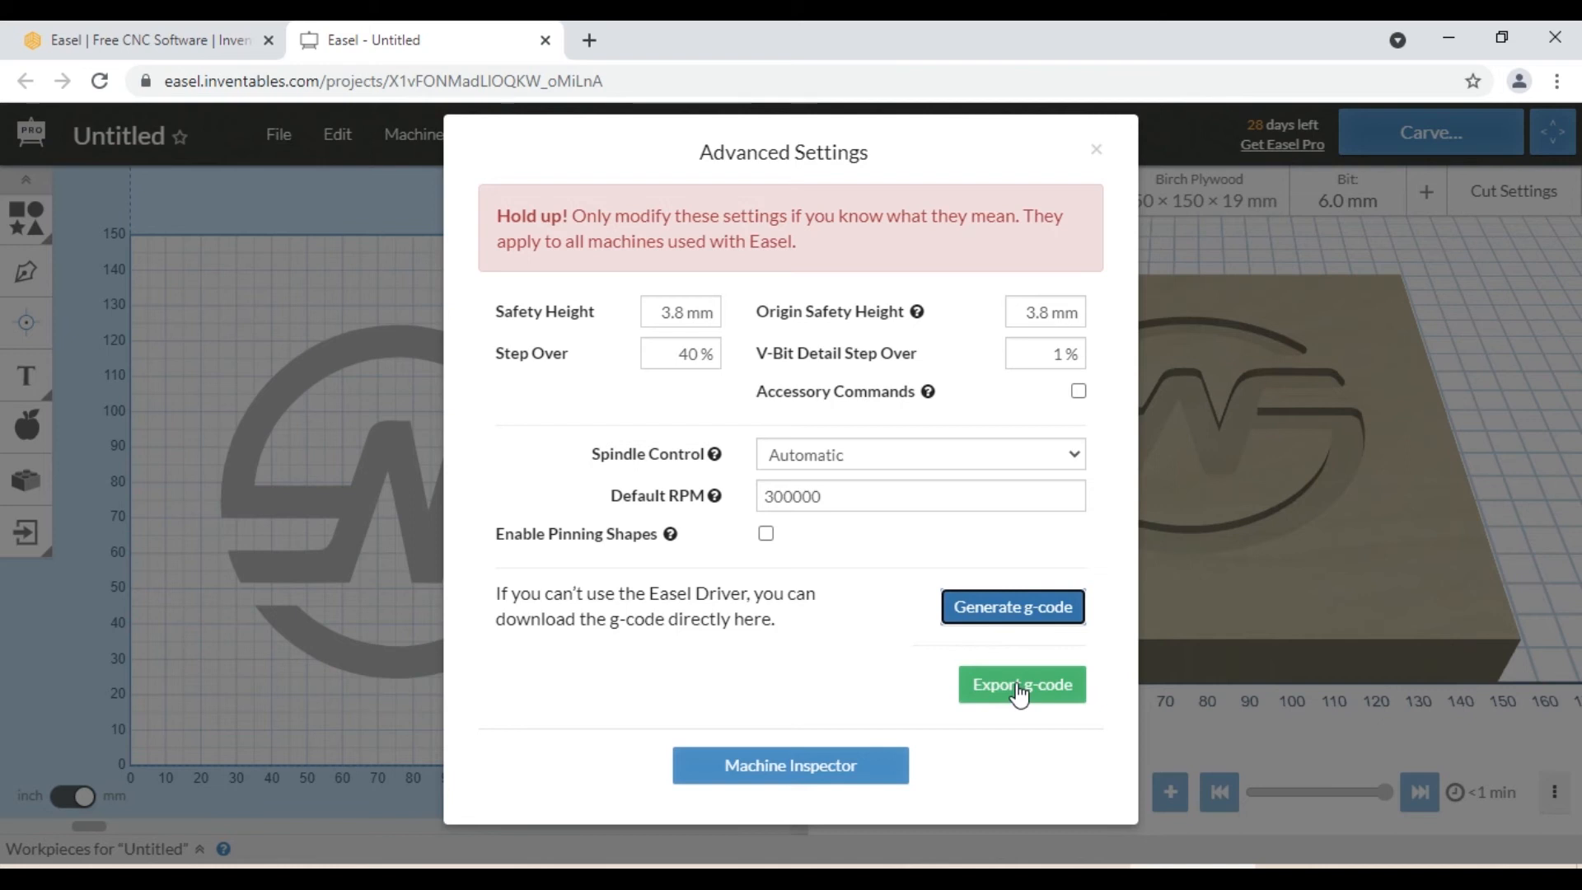
pyautogui.click(1022, 684)
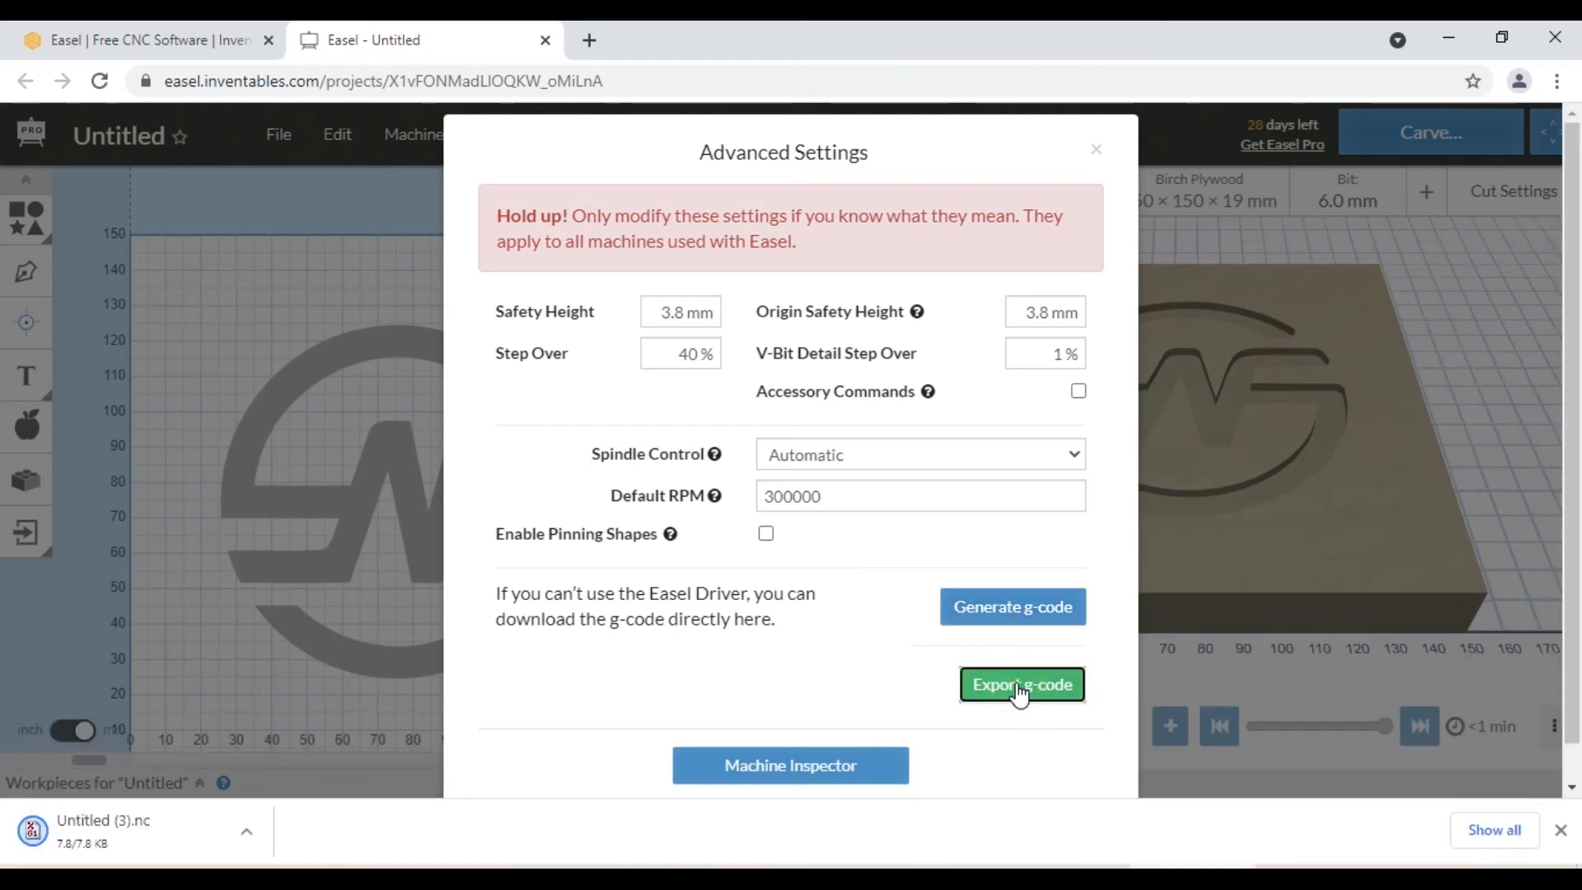
# Open the downloaded Untitled (3).nc file from its folder in the g-code editor
pyautogui.click(246, 831)
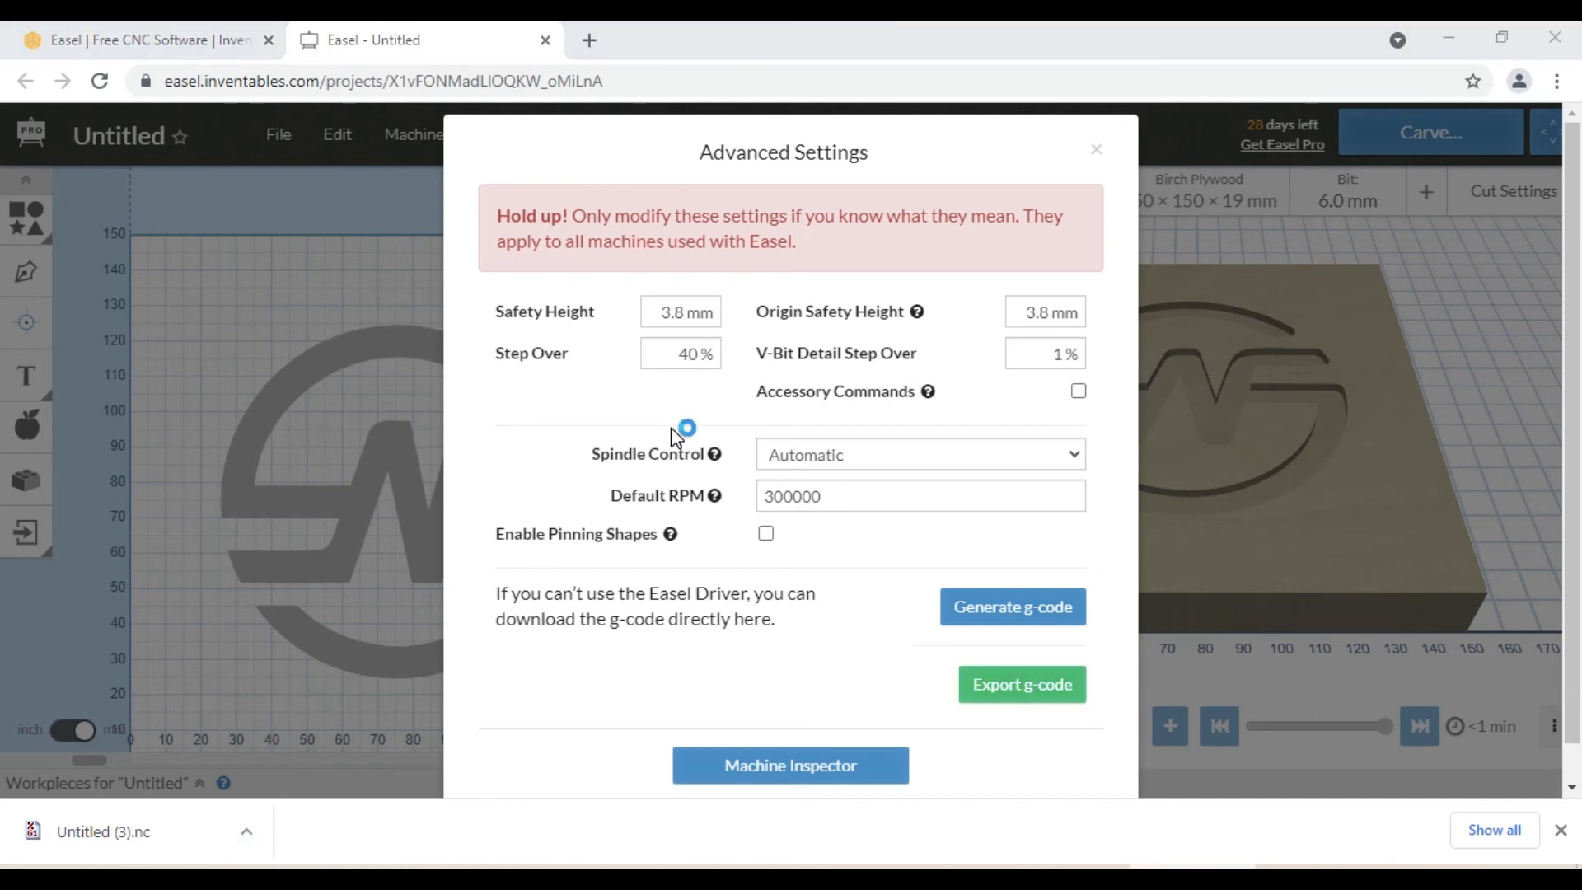
pyautogui.click(1021, 684)
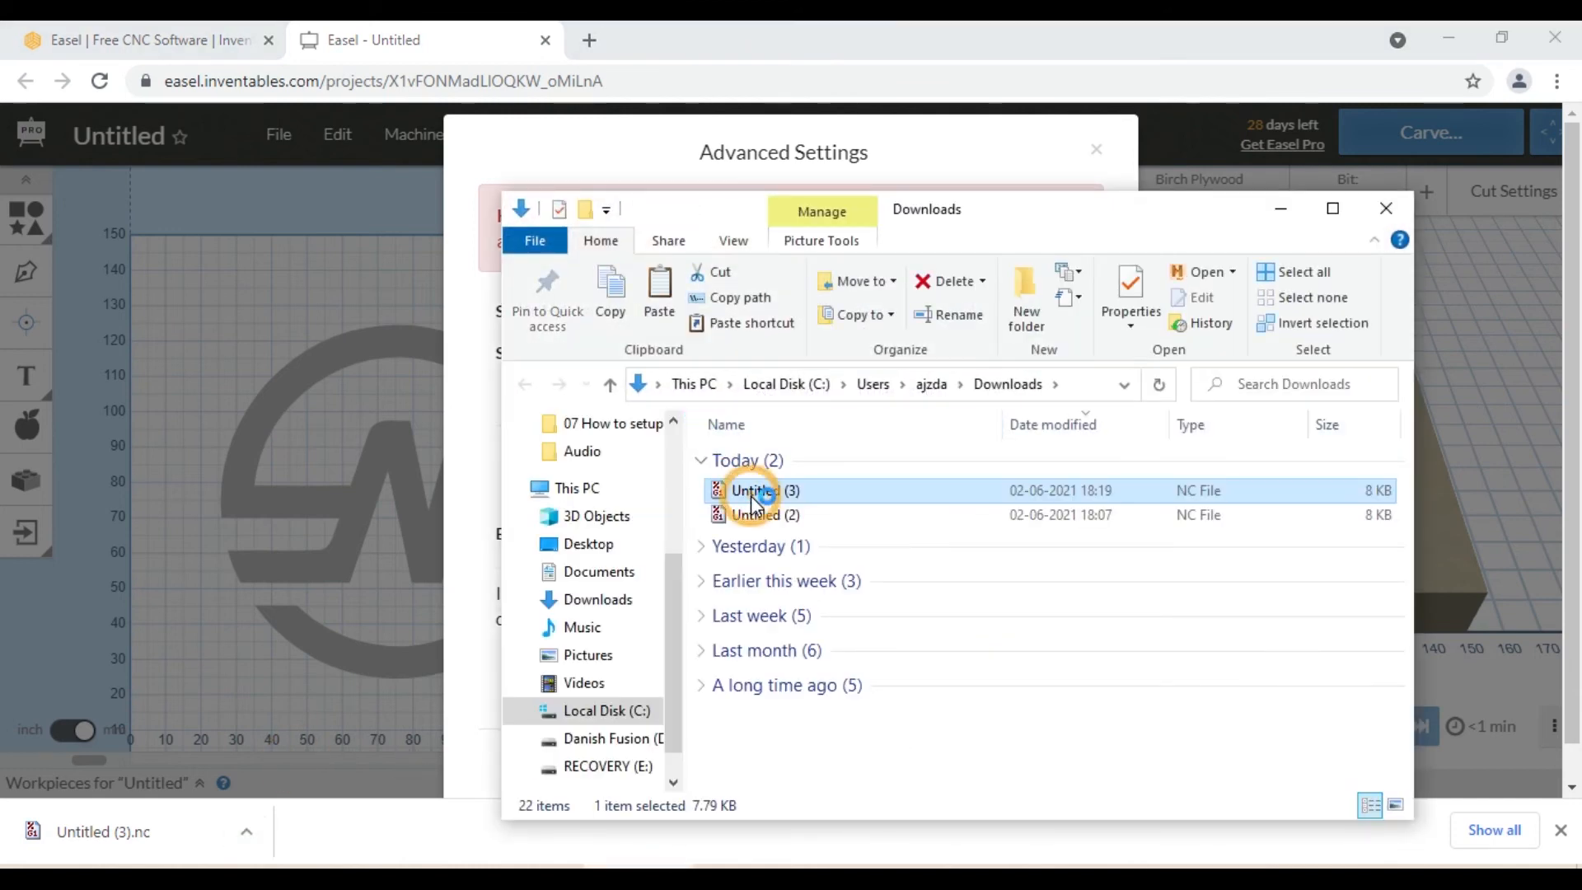
pyautogui.doubleClick(754, 490)
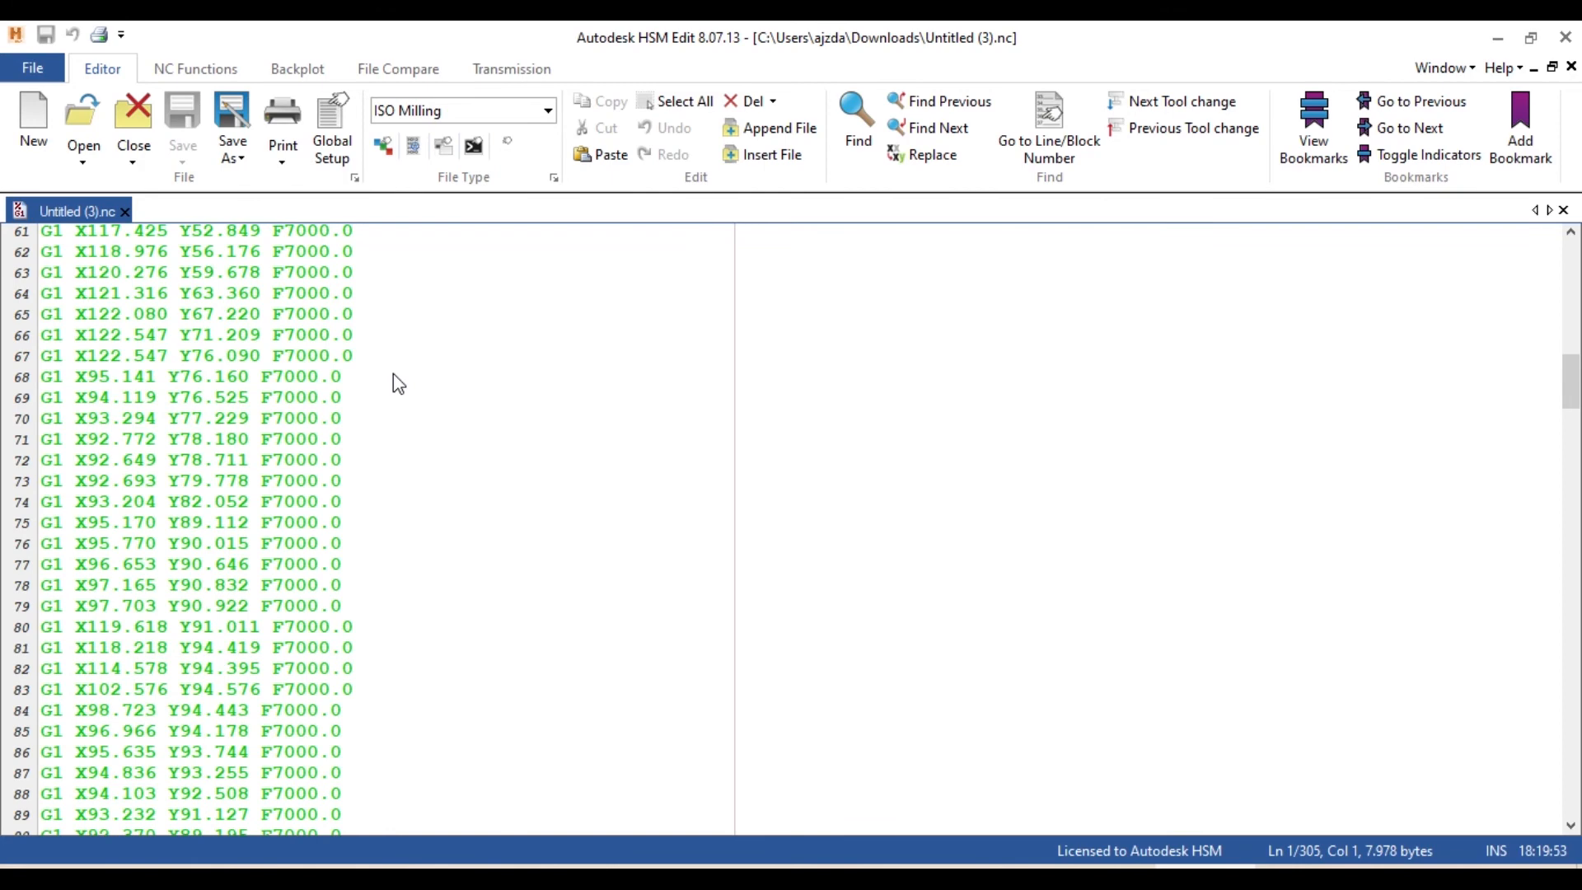